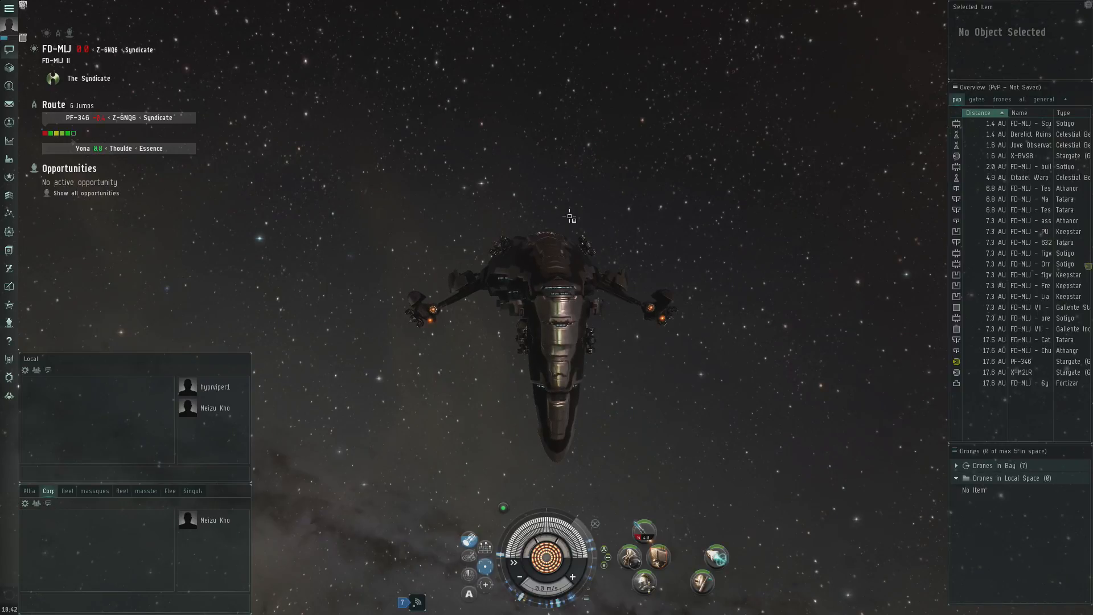
pyautogui.moveTo(542, 144)
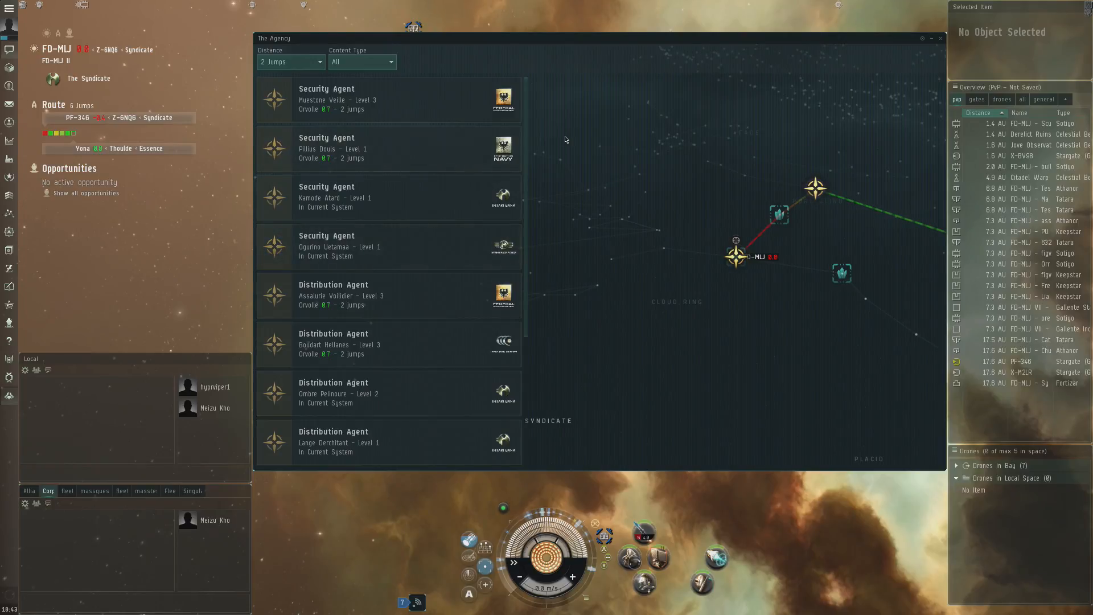
pyautogui.moveTo(722, 166)
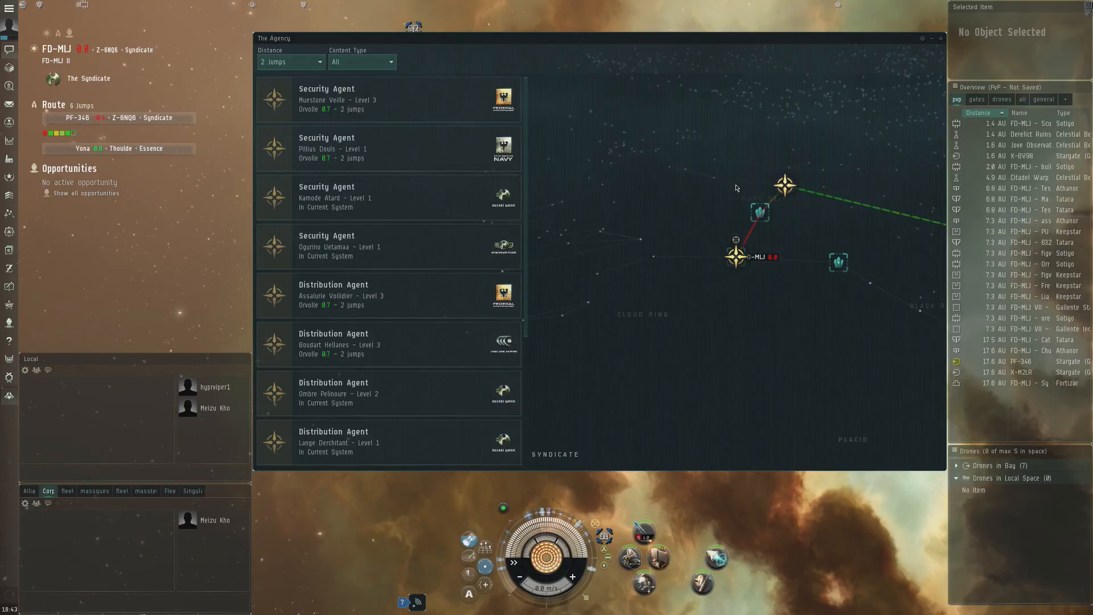
pyautogui.moveTo(702, 177)
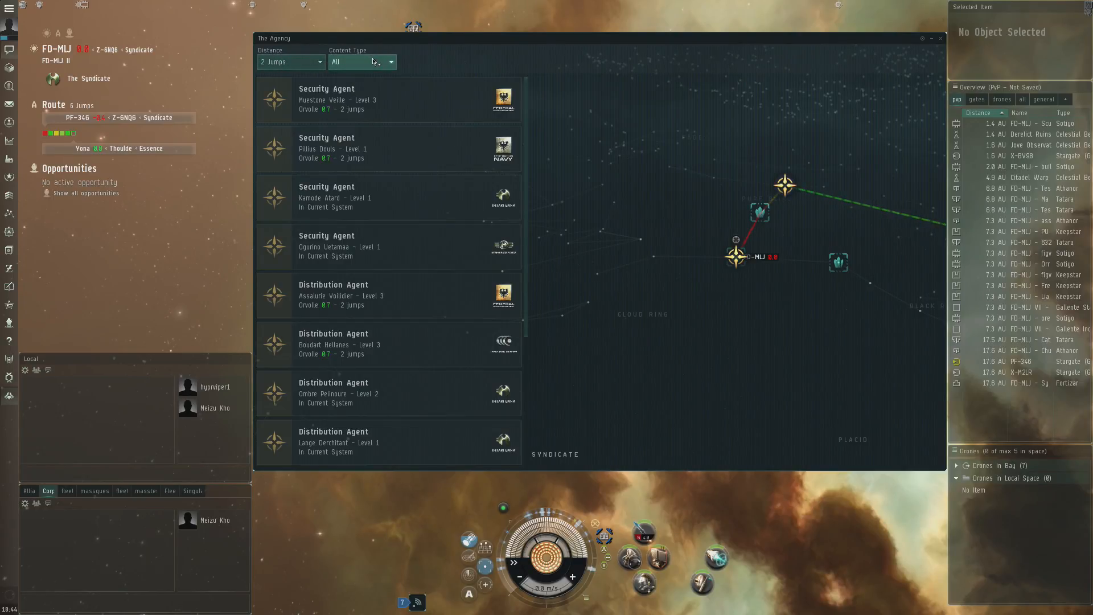
pyautogui.click(288, 62)
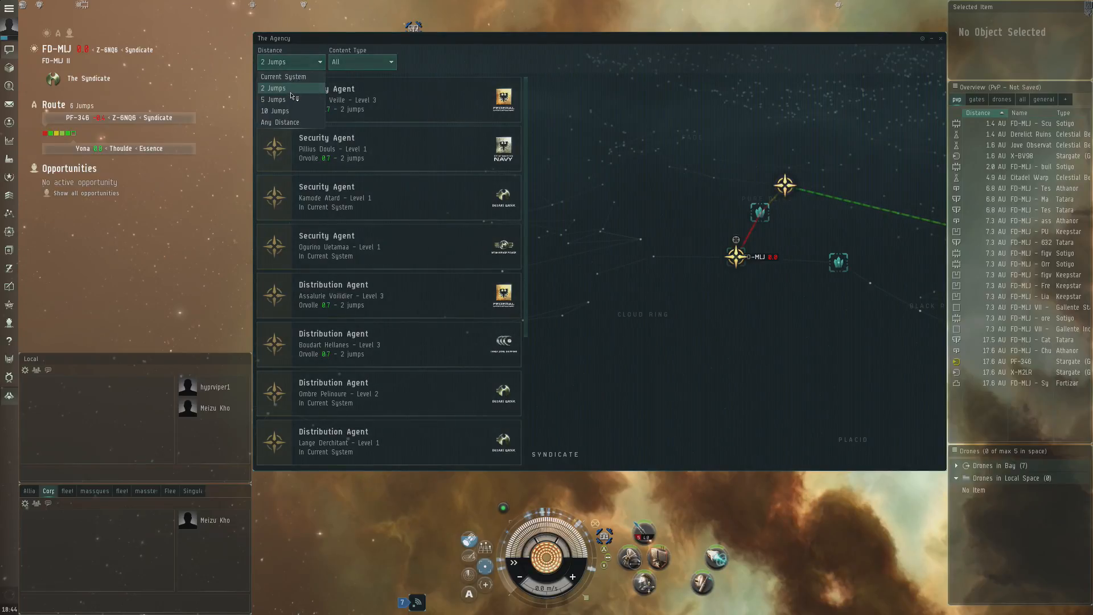
pyautogui.moveTo(362, 62)
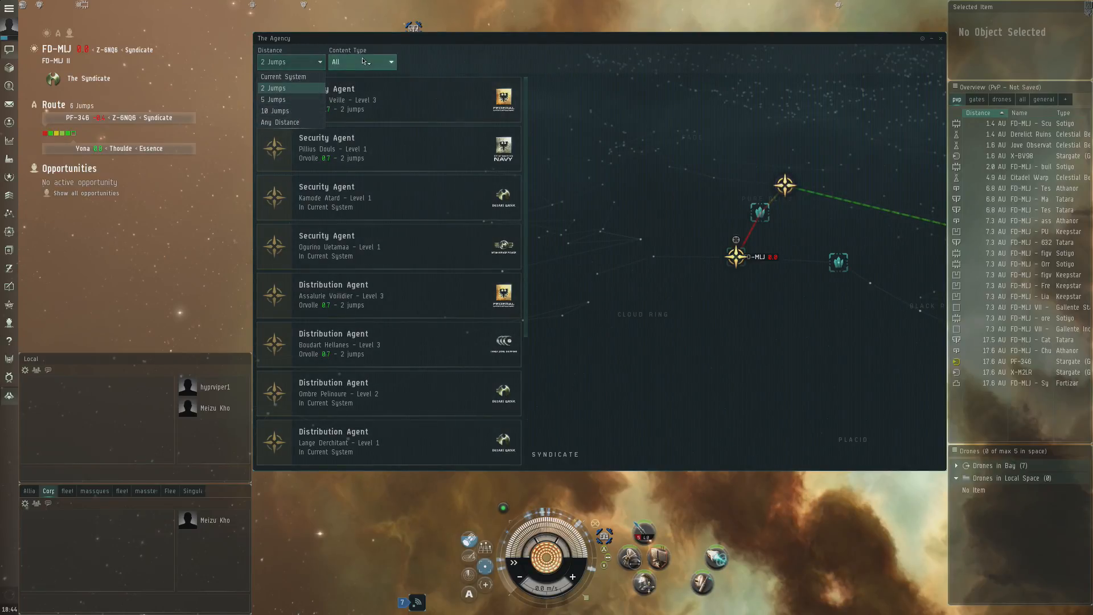
pyautogui.click(361, 62)
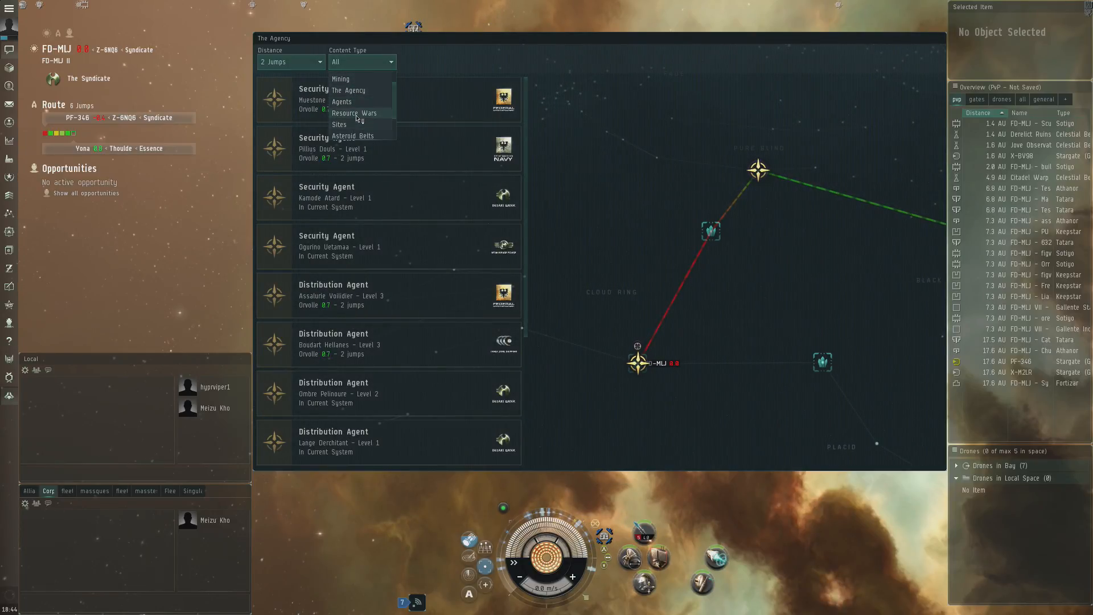
pyautogui.scroll(-3)
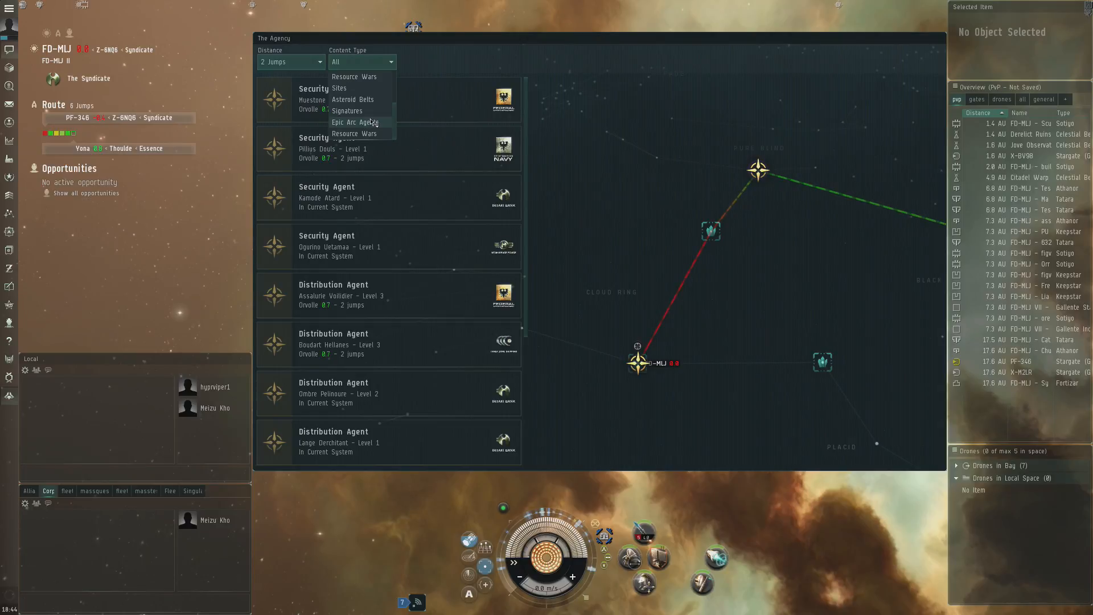
pyautogui.moveTo(355, 122)
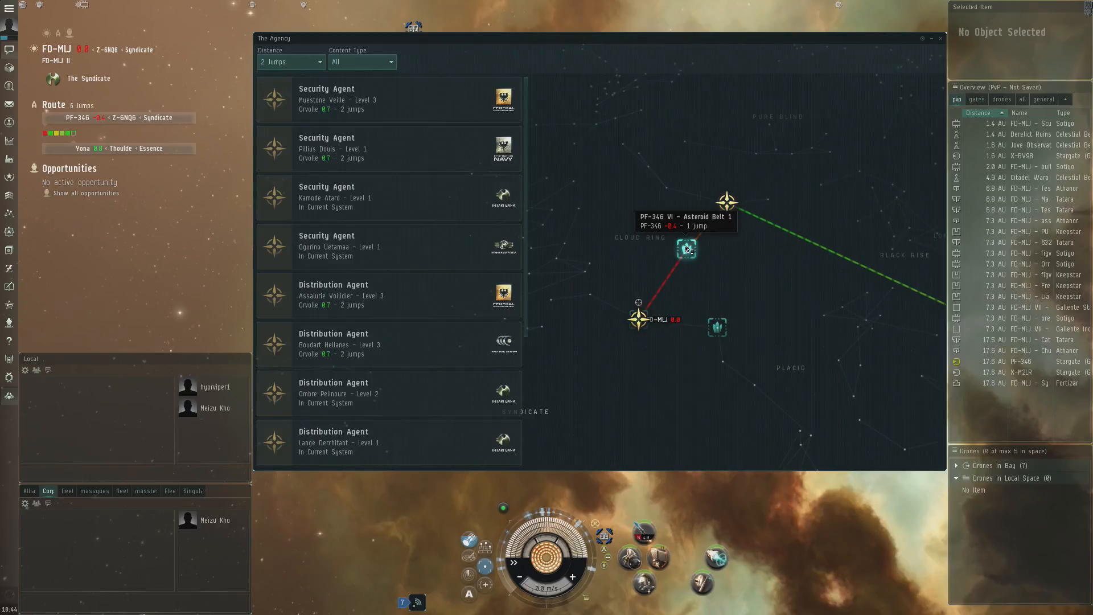
# - Show the PF-346 VI Asteroid Belt 1 card with its likely ores and required modules
pyautogui.click(686, 249)
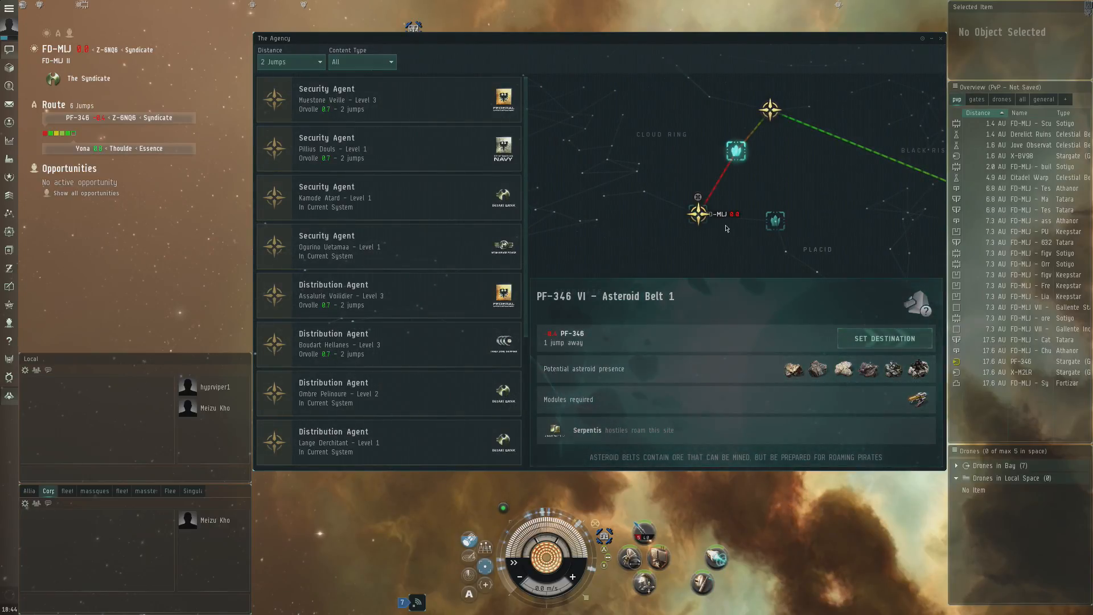
pyautogui.moveTo(786, 360)
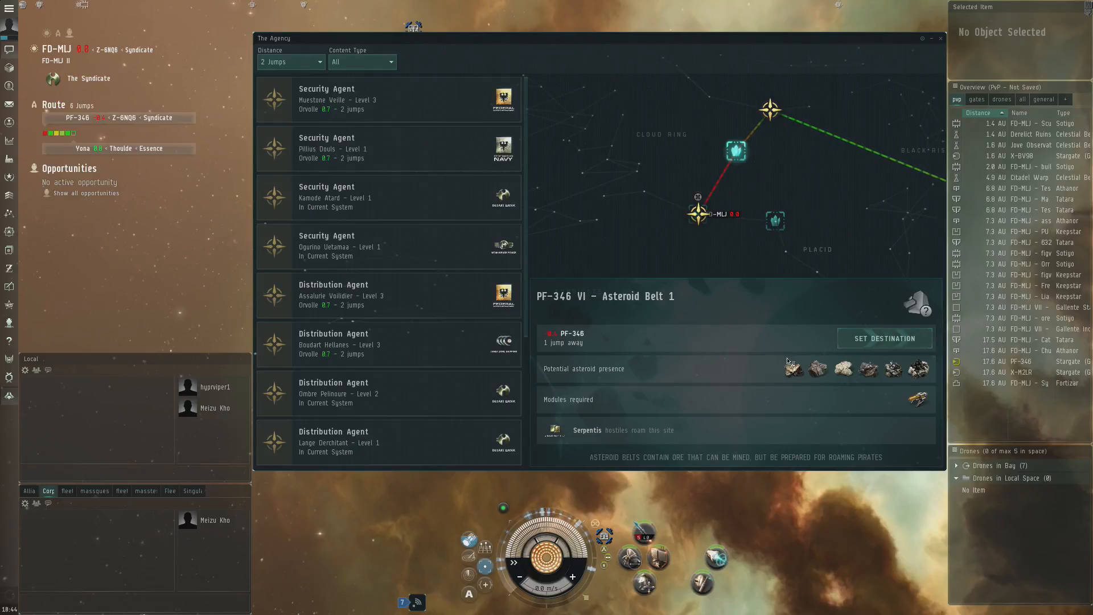
pyautogui.moveTo(735, 151)
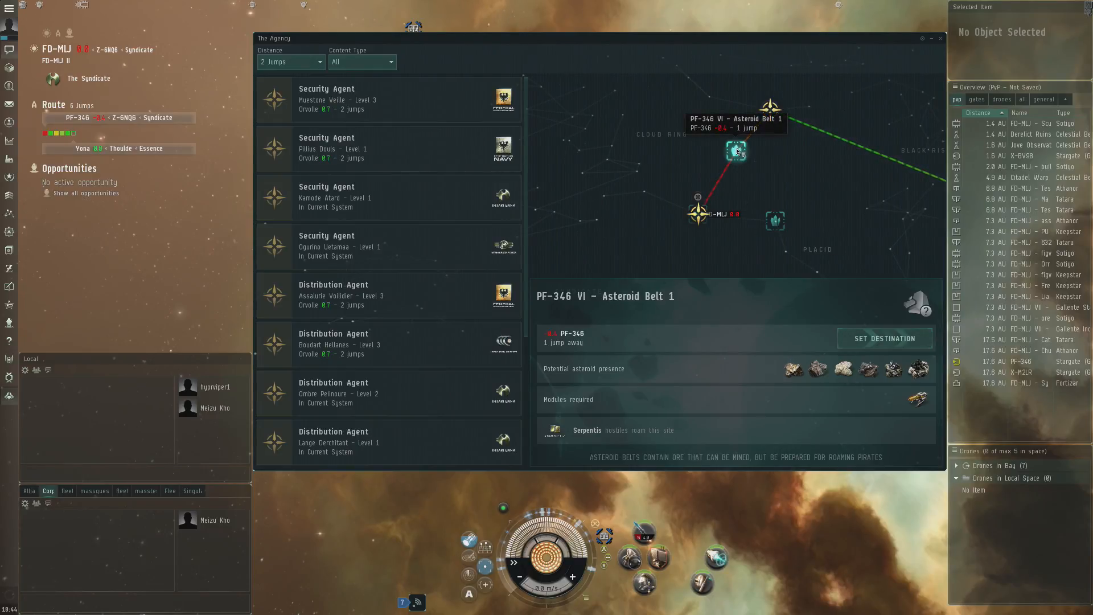
pyautogui.moveTo(919, 128)
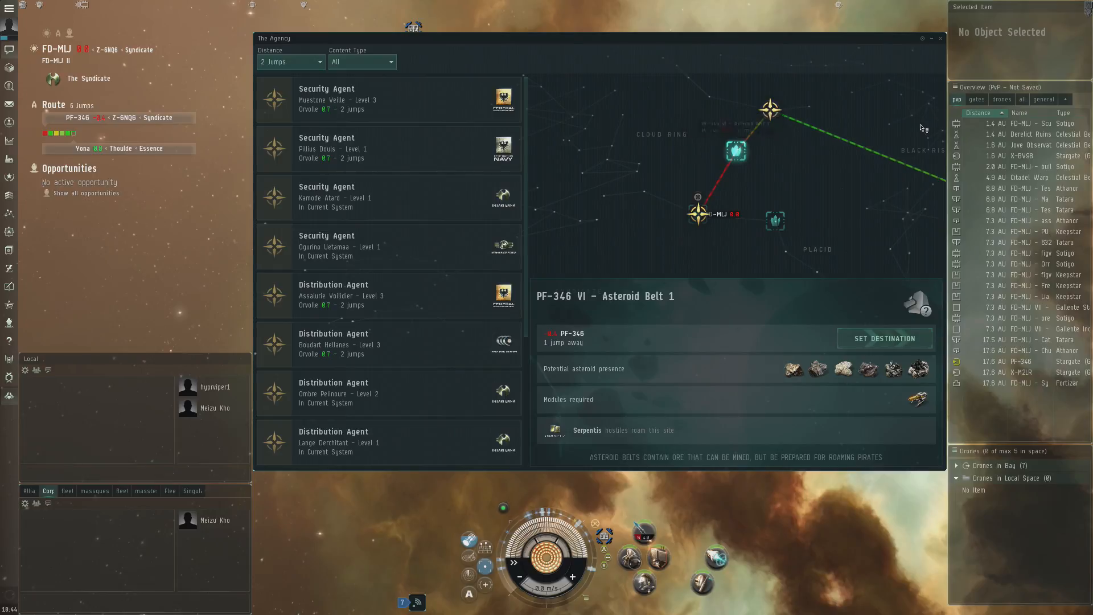
pyautogui.moveTo(794, 370)
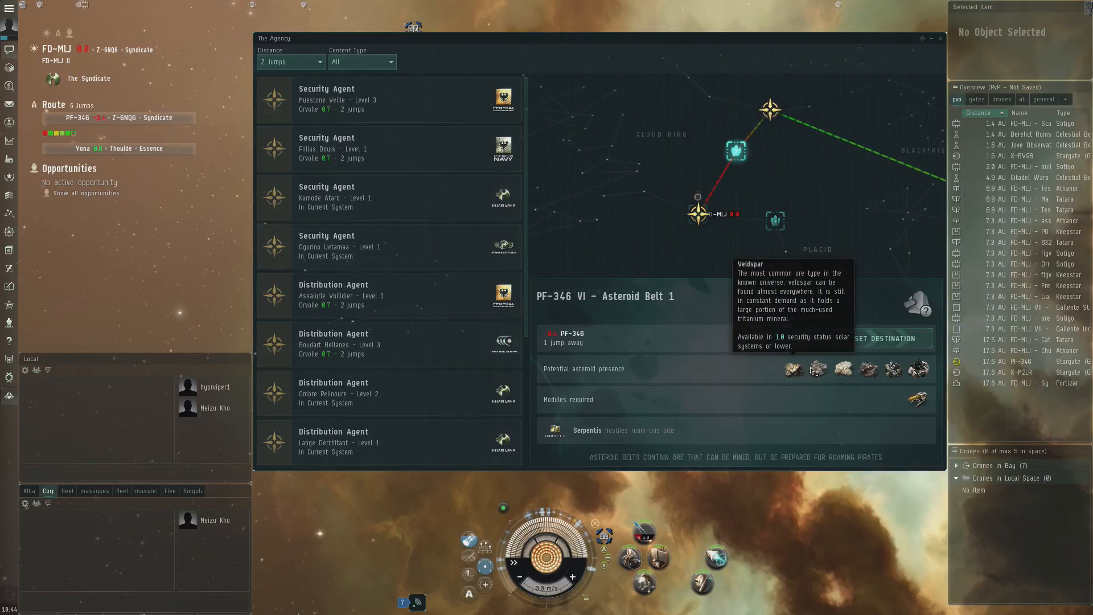
pyautogui.moveTo(866, 369)
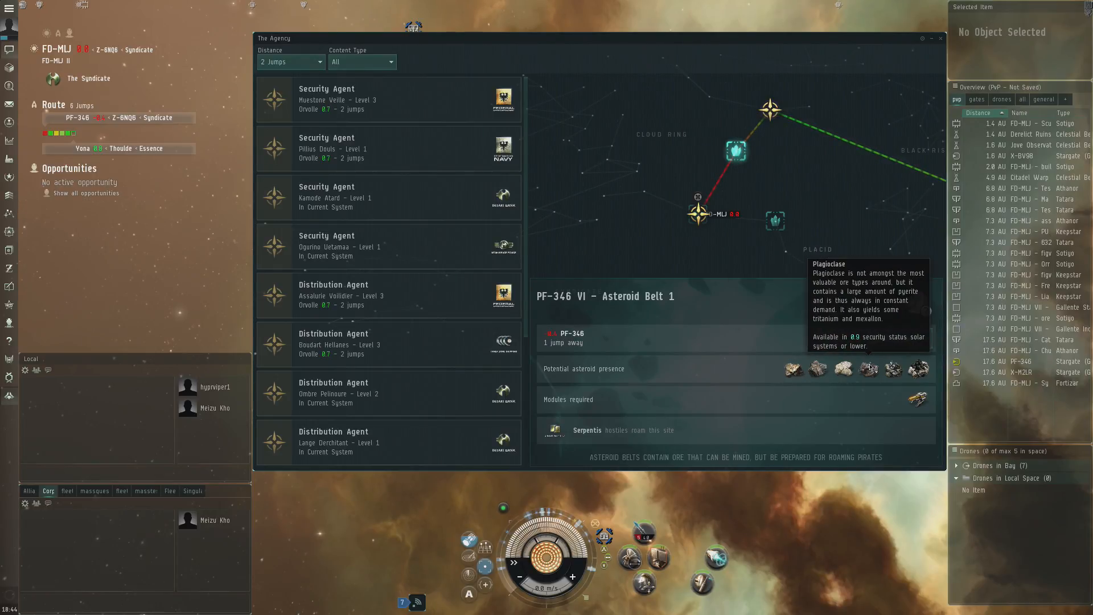
pyautogui.moveTo(867, 369)
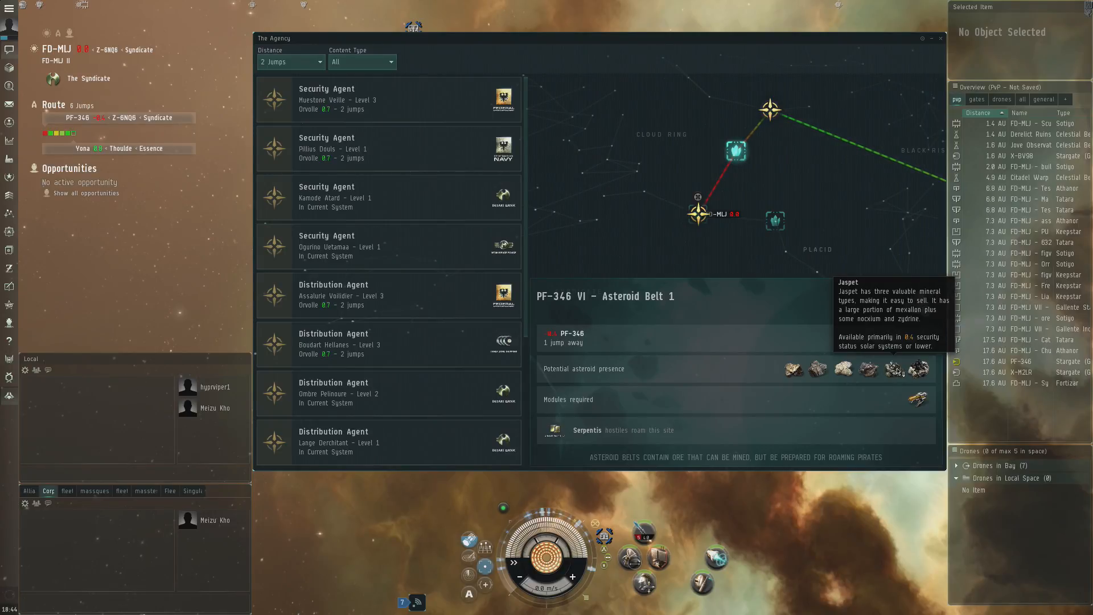
pyautogui.moveTo(920, 391)
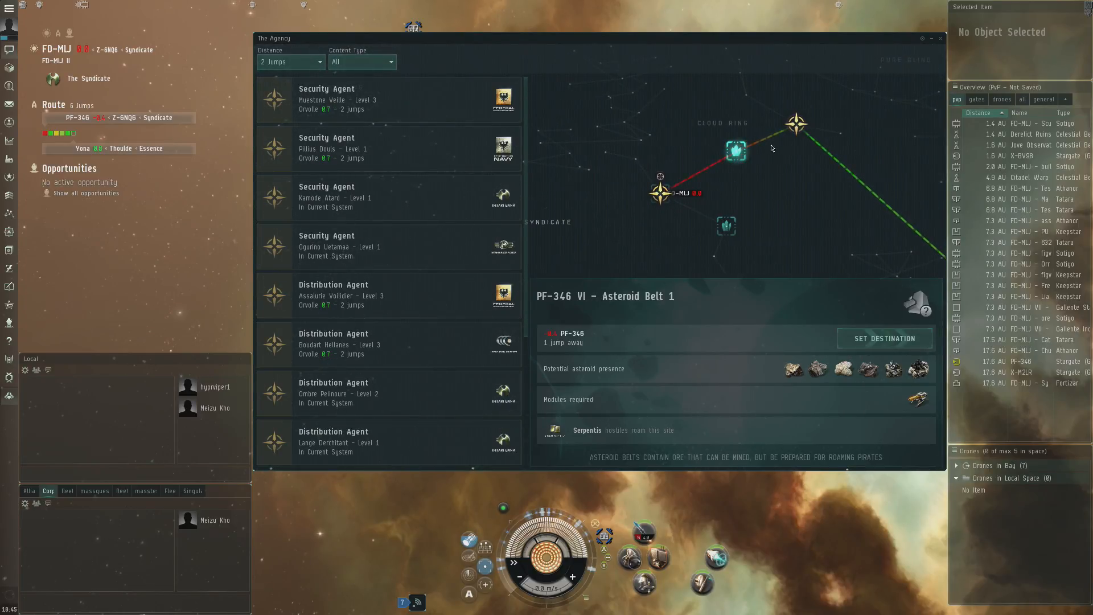
pyautogui.moveTo(769, 151)
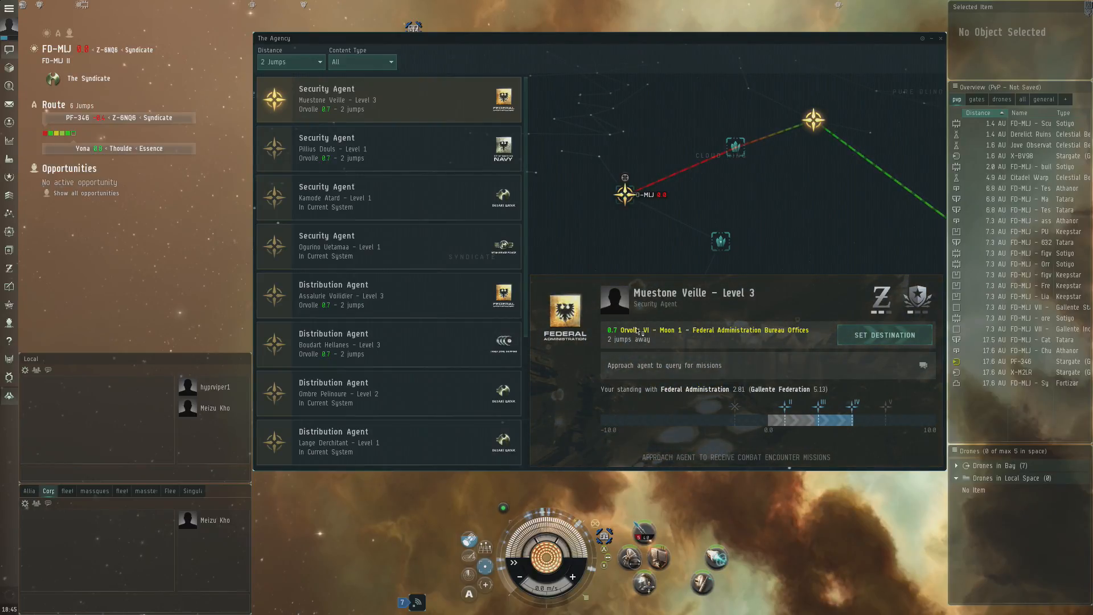
pyautogui.moveTo(669, 330)
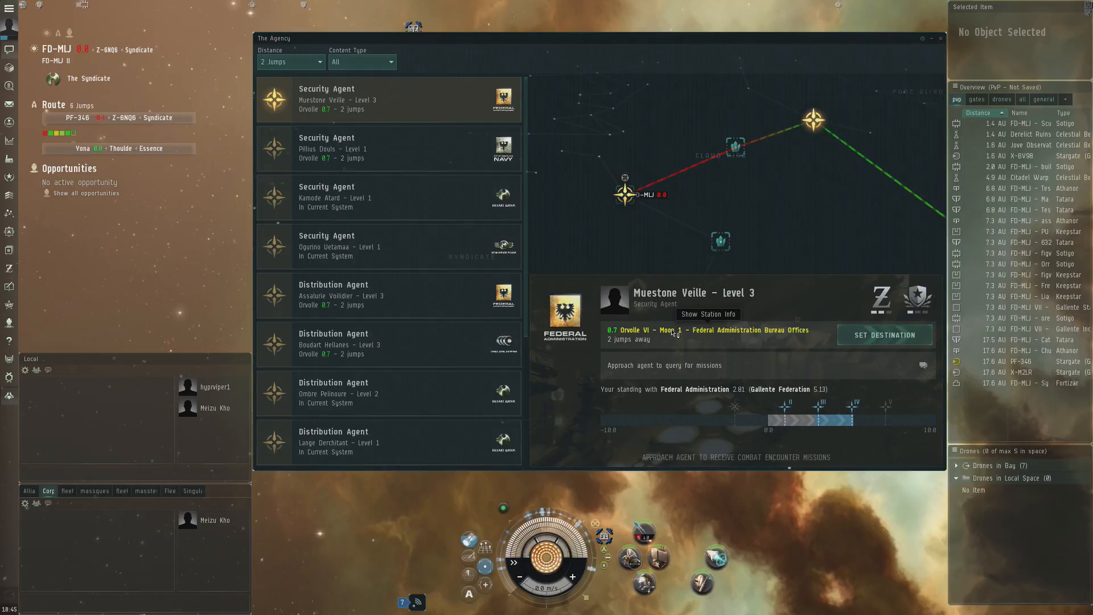
pyautogui.moveTo(765, 297)
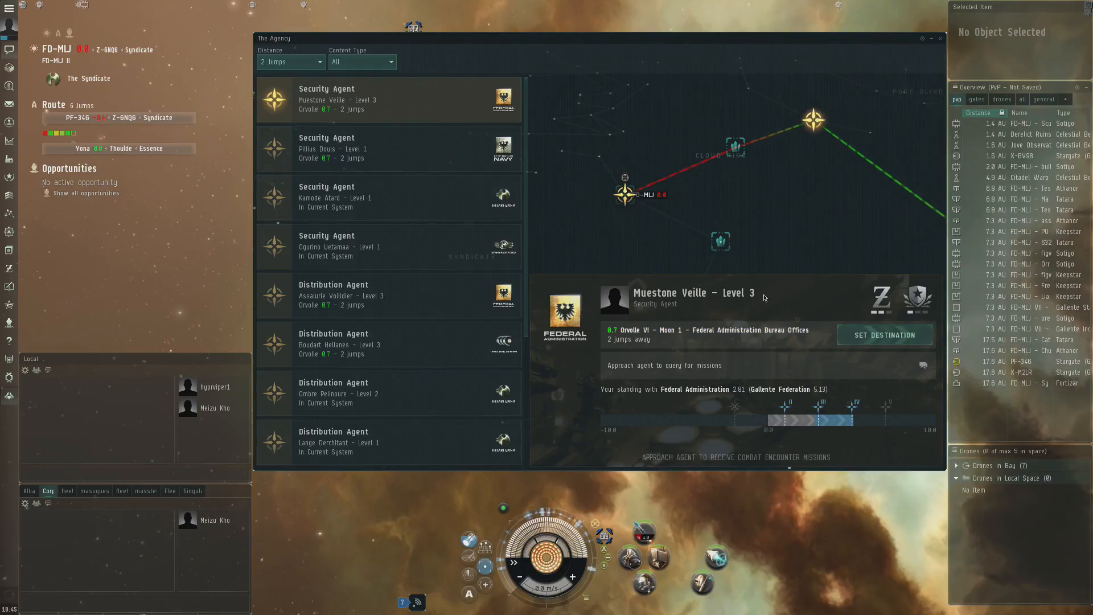
pyautogui.moveTo(668, 348)
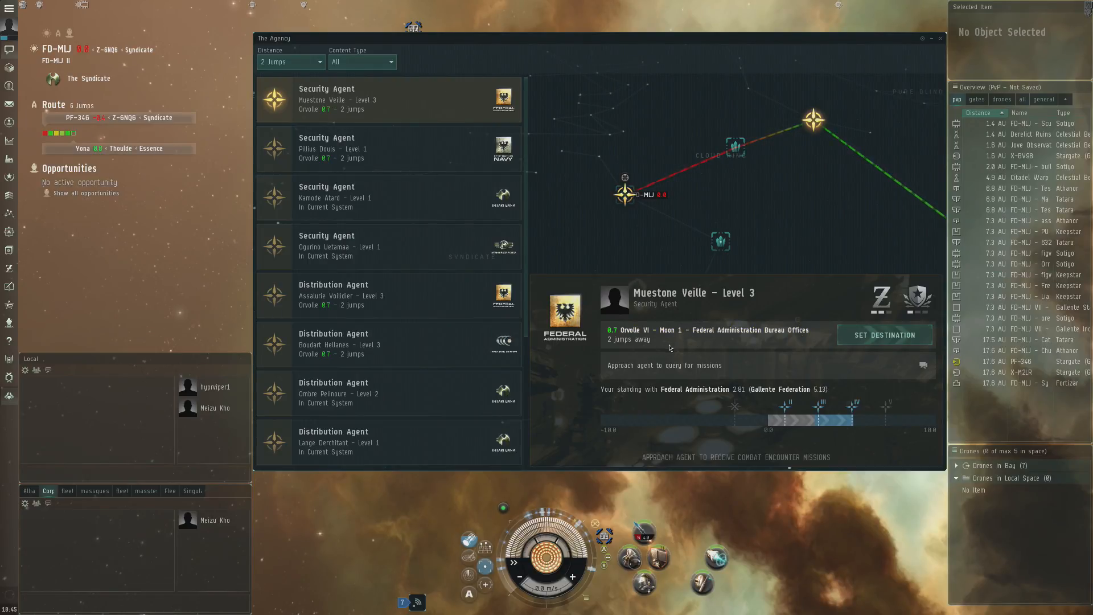
pyautogui.moveTo(680, 368)
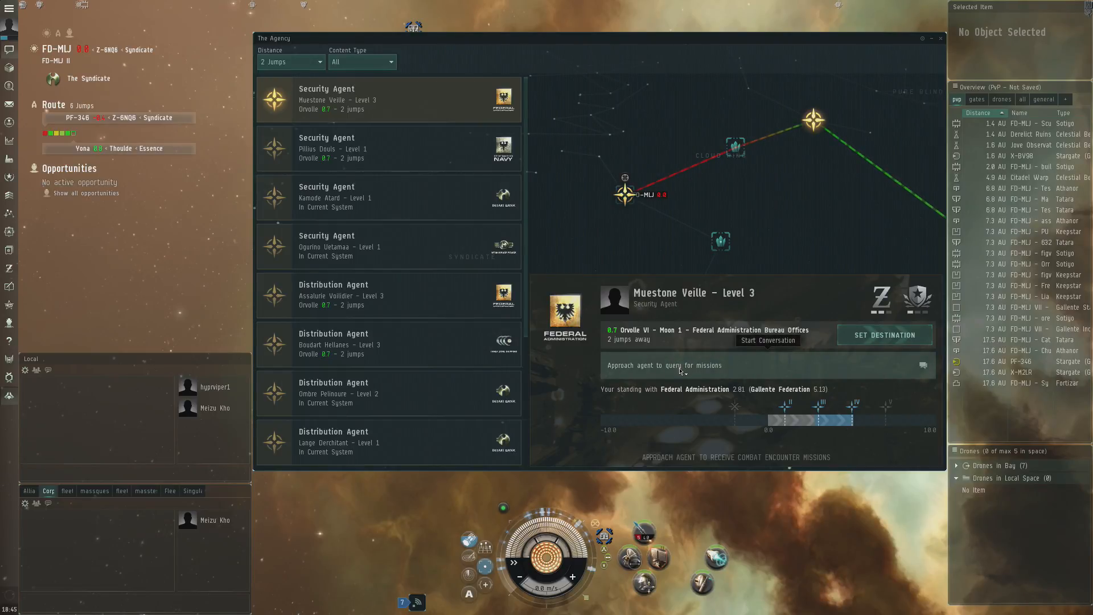
pyautogui.moveTo(587, 377)
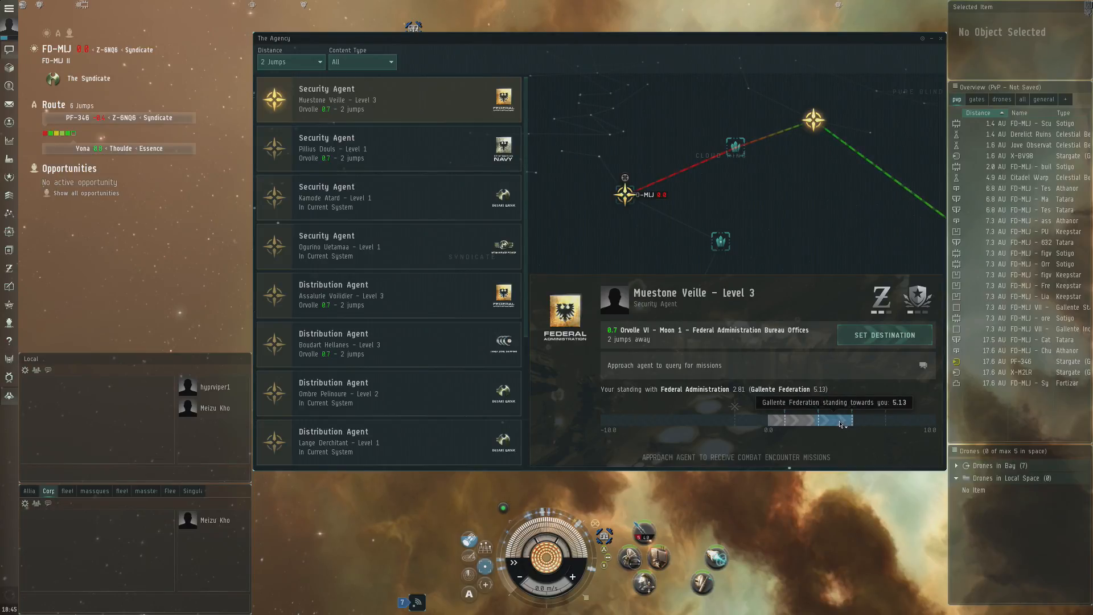
pyautogui.moveTo(798, 420)
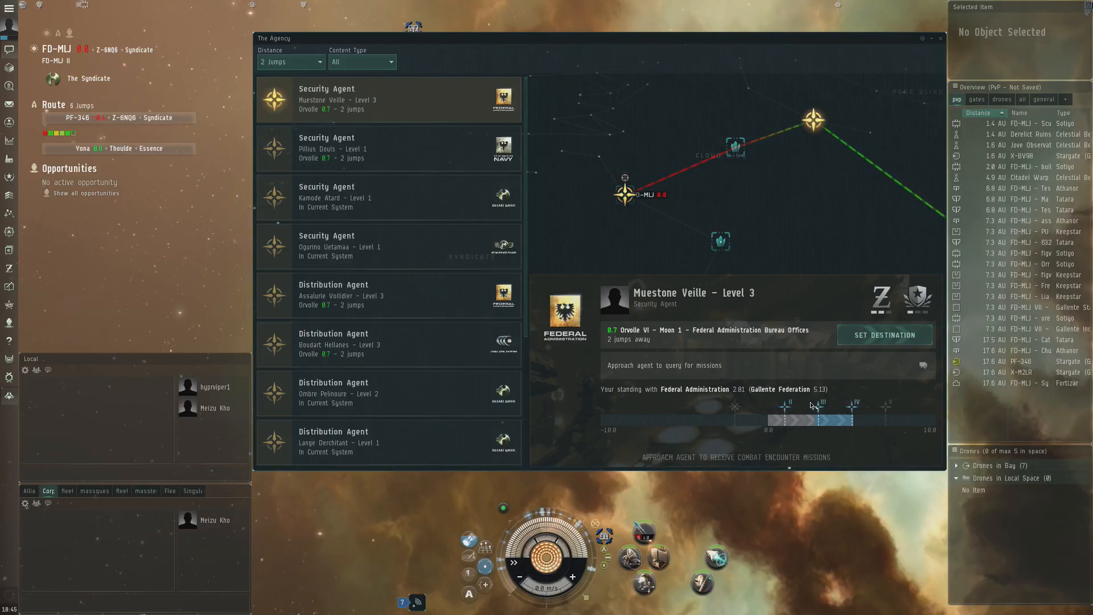
pyautogui.moveTo(786, 404)
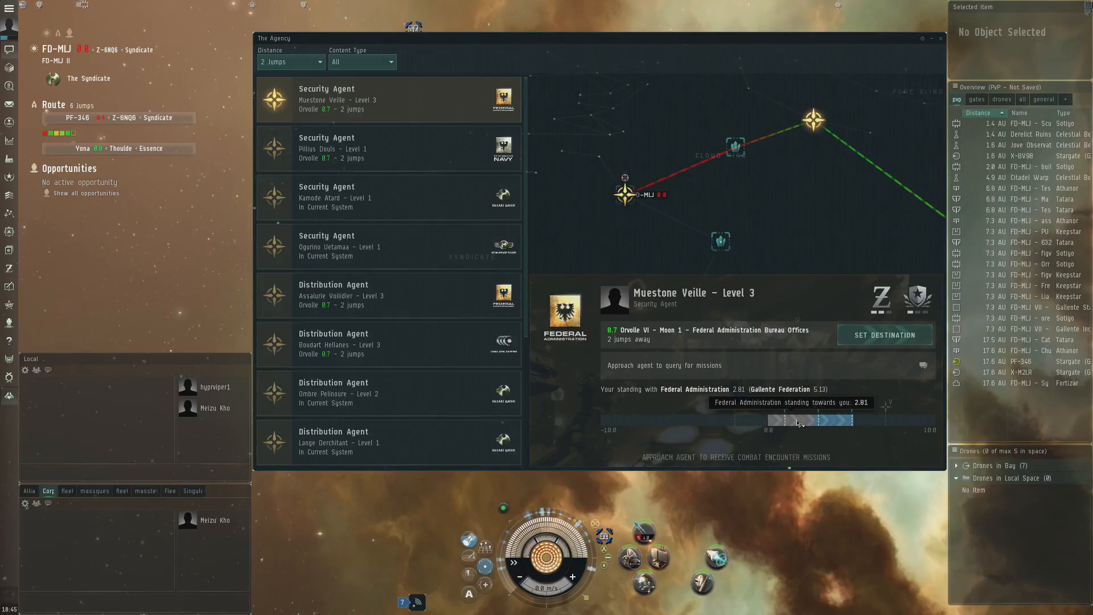
pyautogui.moveTo(854, 407)
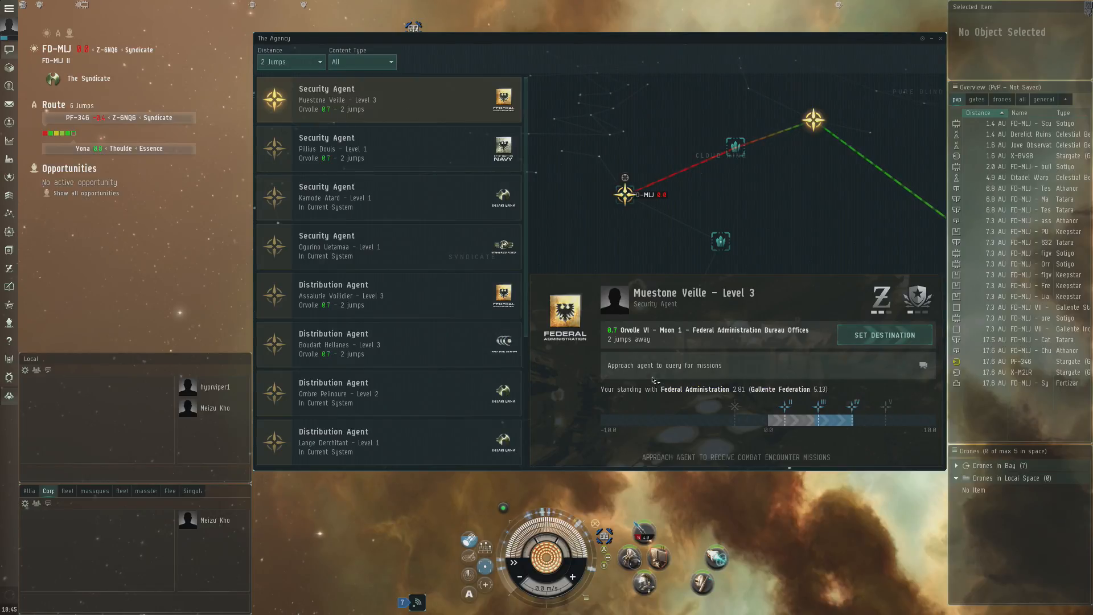
pyautogui.moveTo(585, 396)
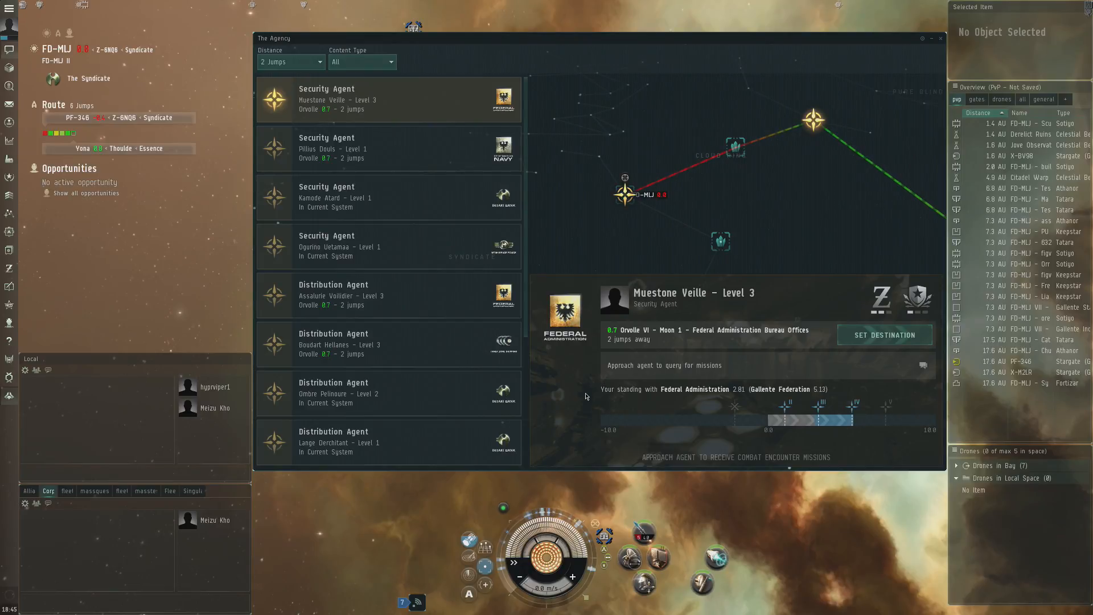
pyautogui.moveTo(610, 416)
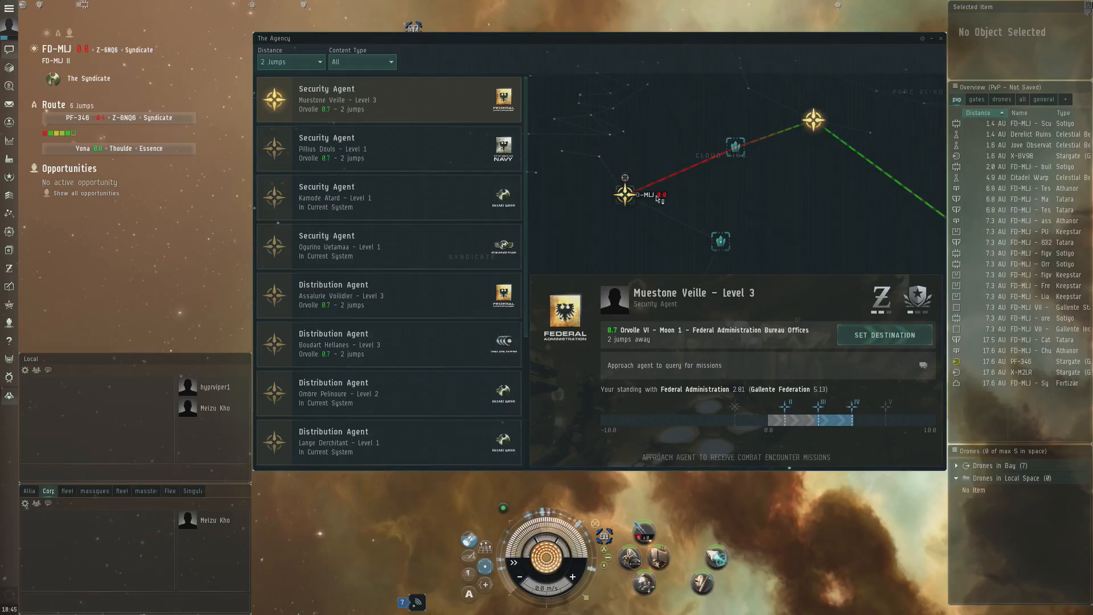
pyautogui.click(361, 62)
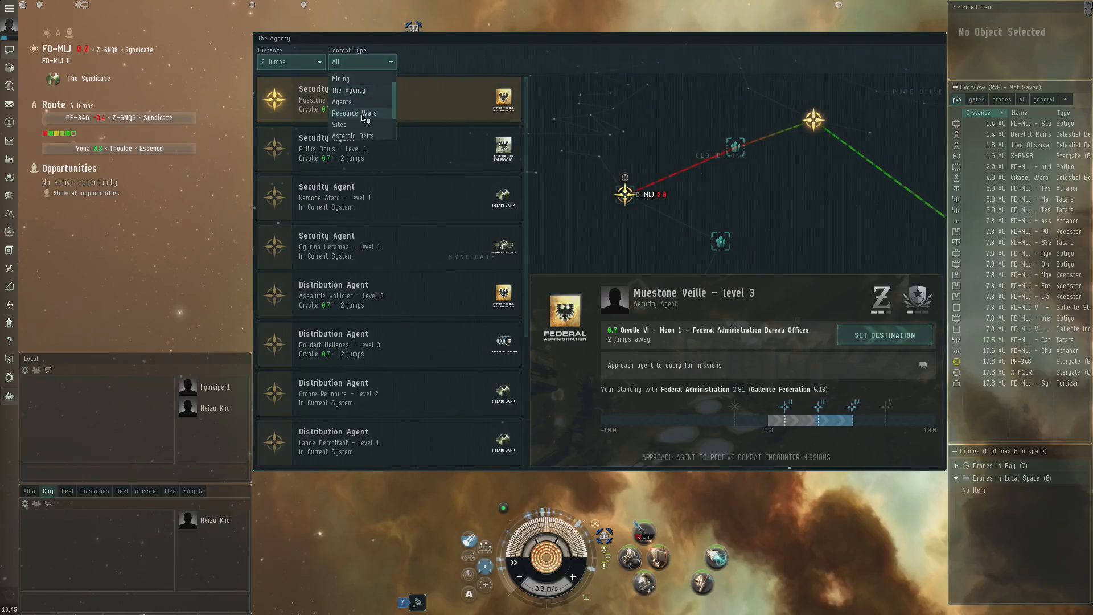
pyautogui.click(354, 113)
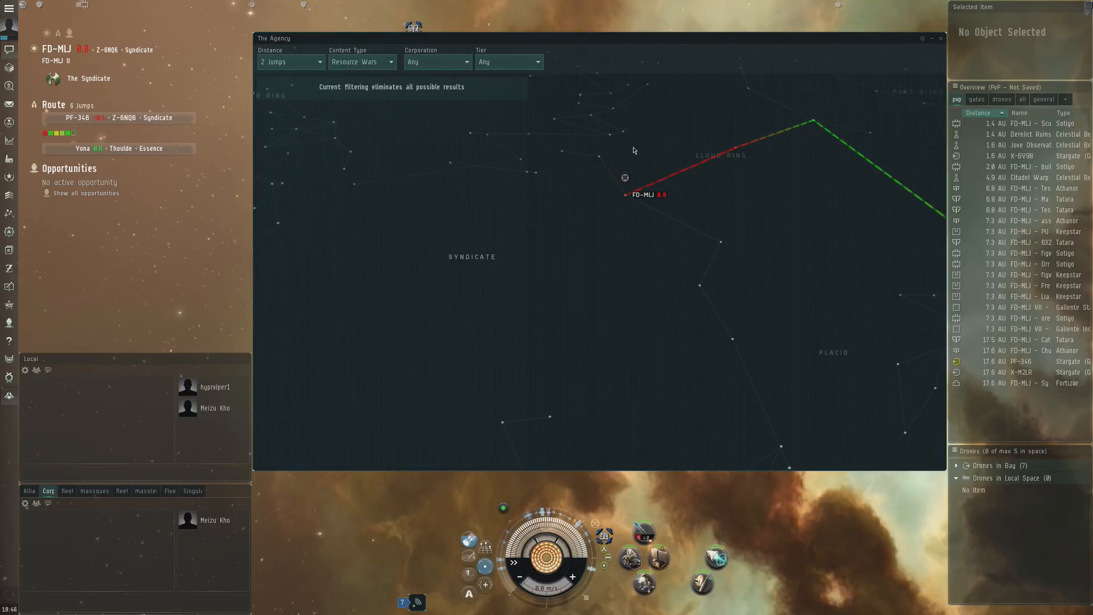
pyautogui.moveTo(712, 142)
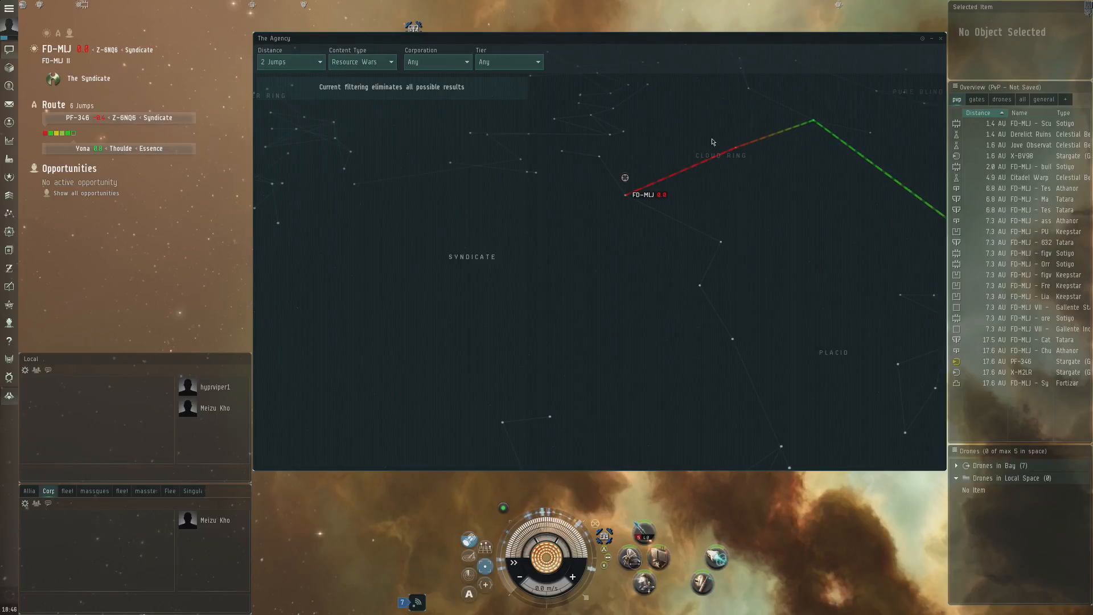
pyautogui.moveTo(673, 168)
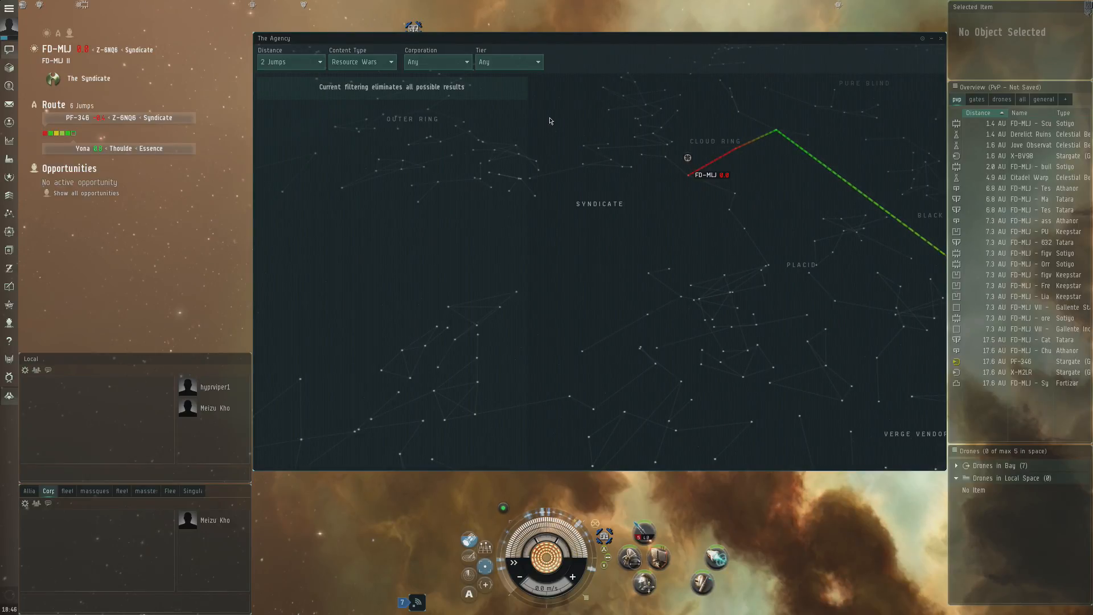
pyautogui.moveTo(362, 23)
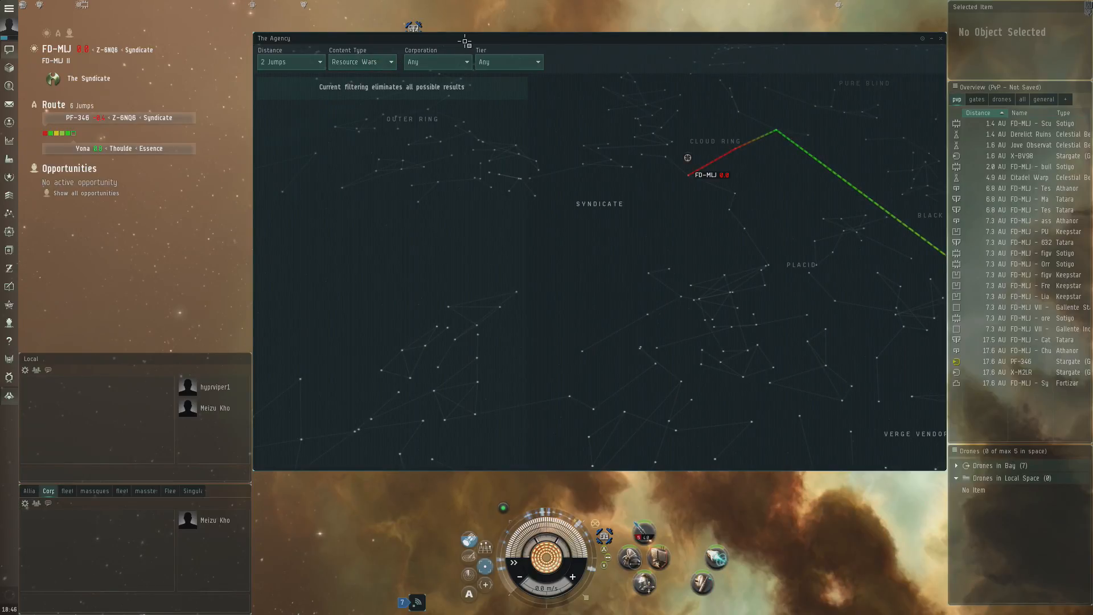
pyautogui.moveTo(601, 66)
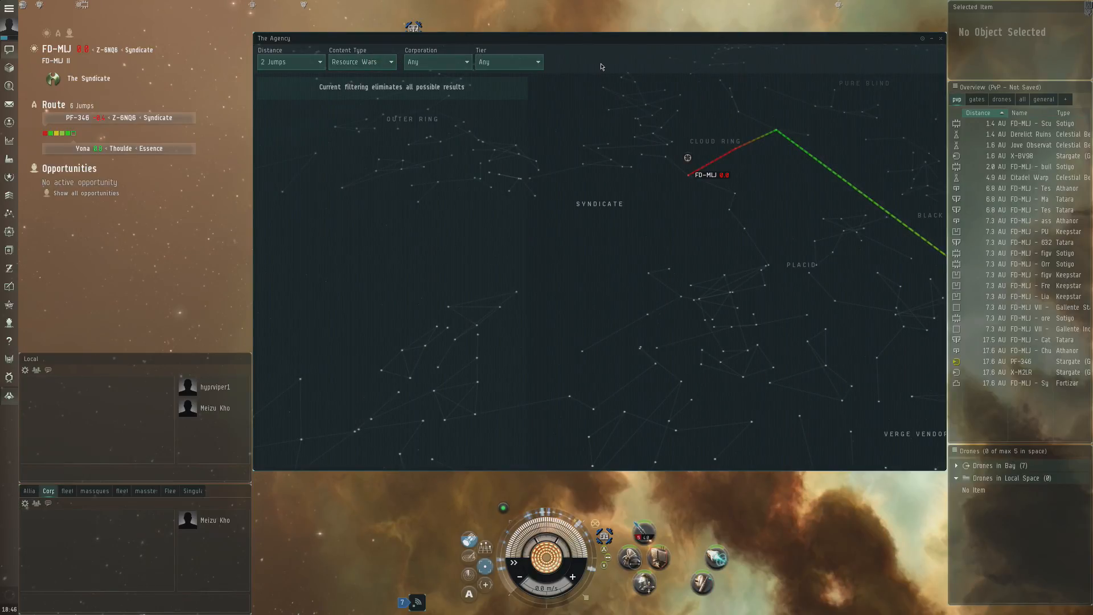
pyautogui.moveTo(685, 54)
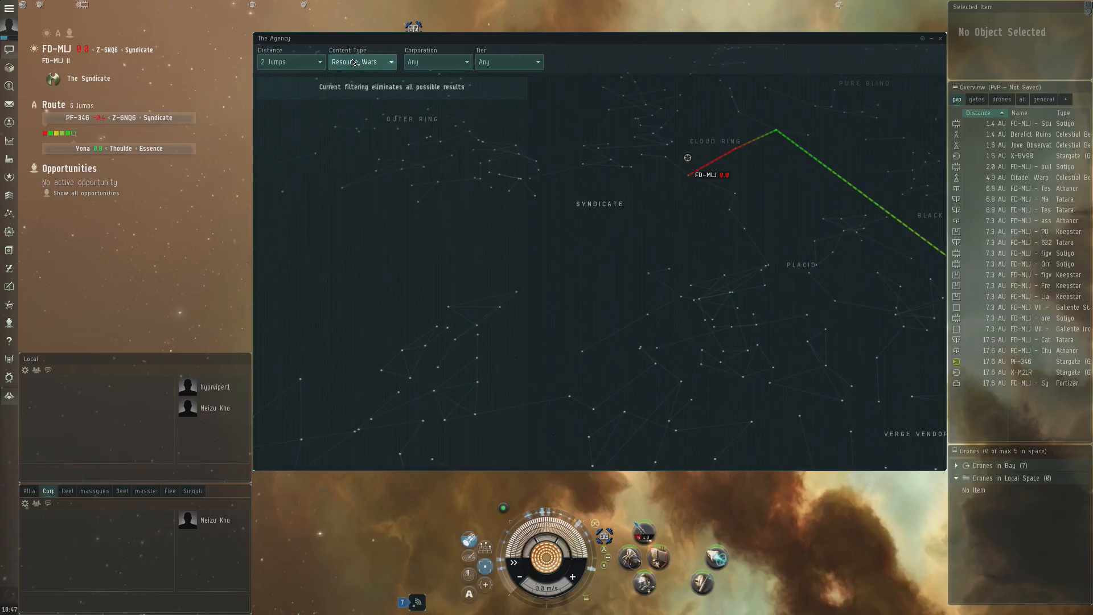
# - Search all content types within 5 jumps and browse the results down to the Epic Arc agent
pyautogui.click(288, 62)
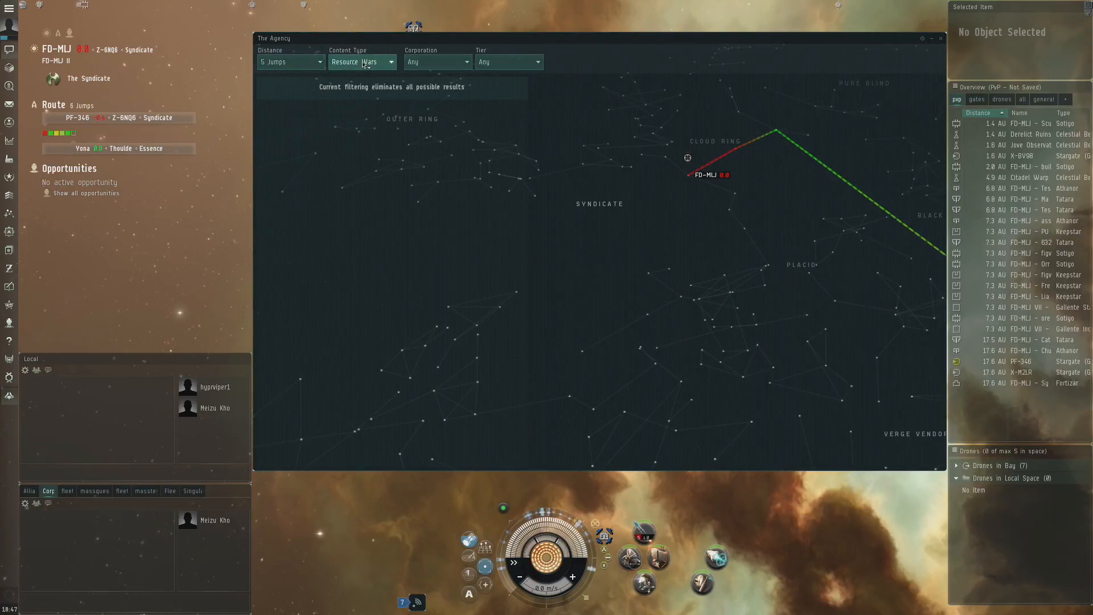
pyautogui.click(361, 61)
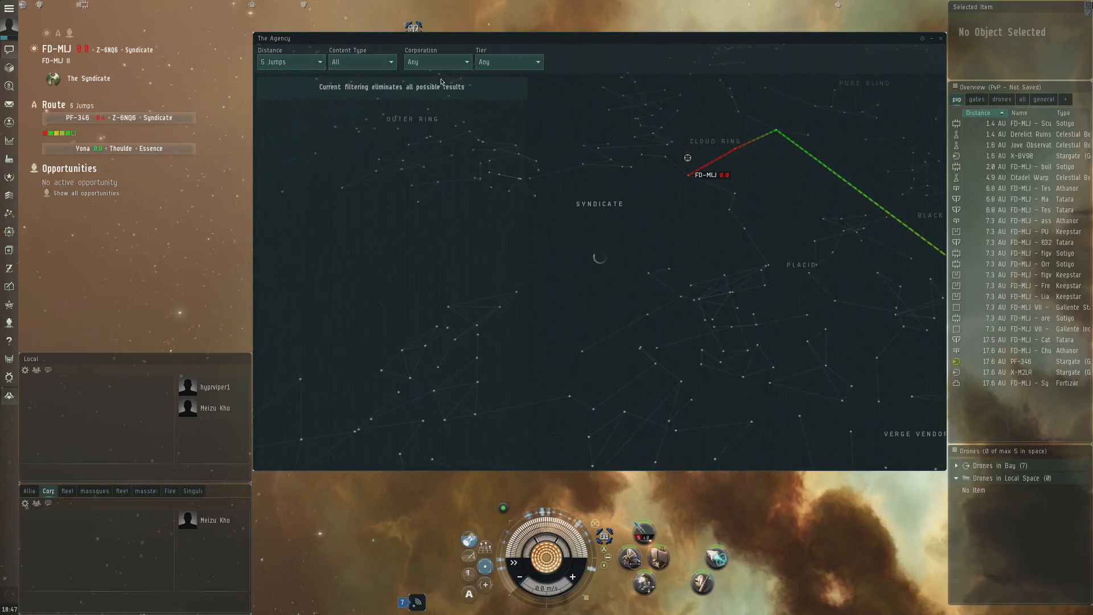
pyautogui.moveTo(752, 215)
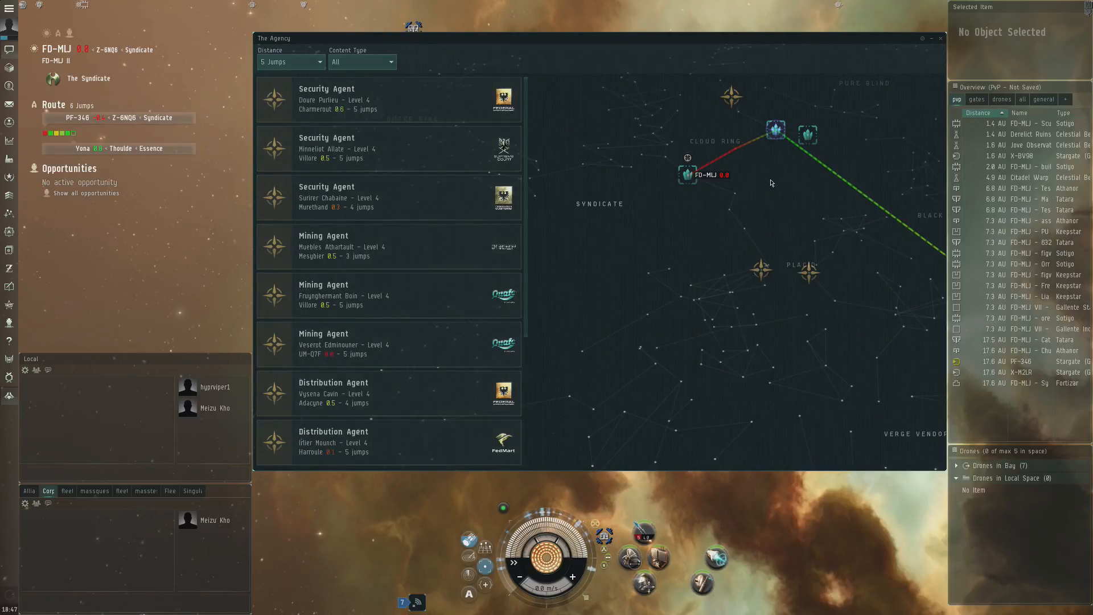
pyautogui.scroll(-3)
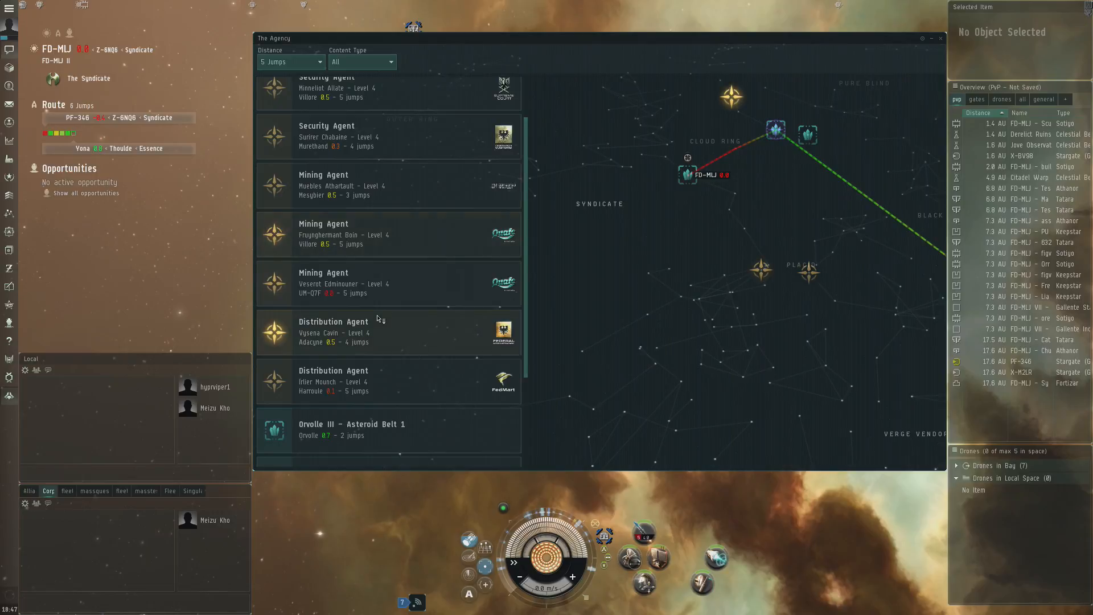
pyautogui.scroll(-3)
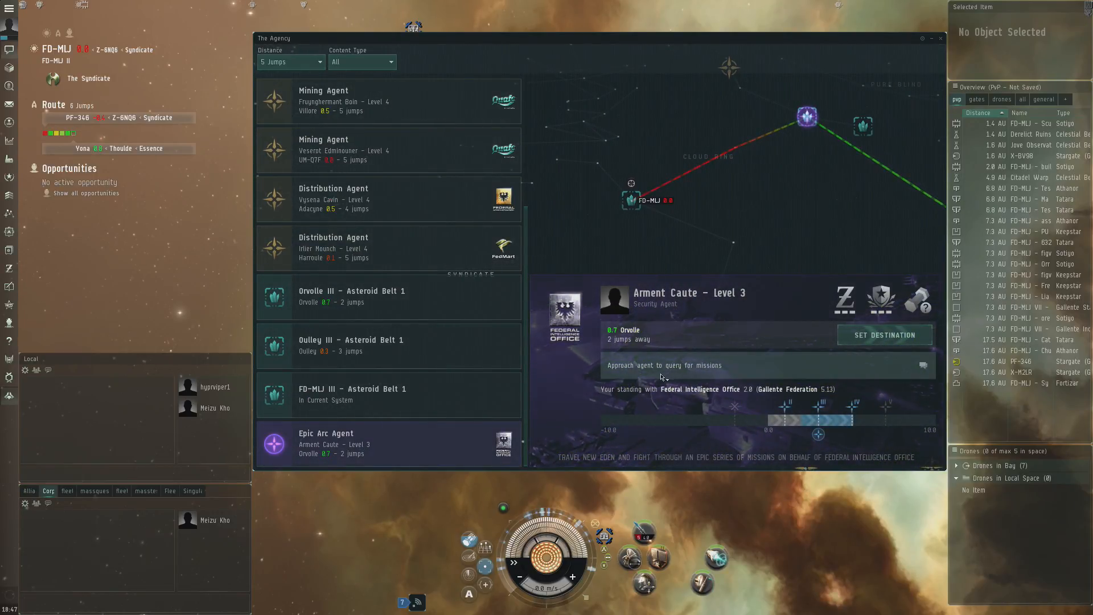
pyautogui.moveTo(772, 355)
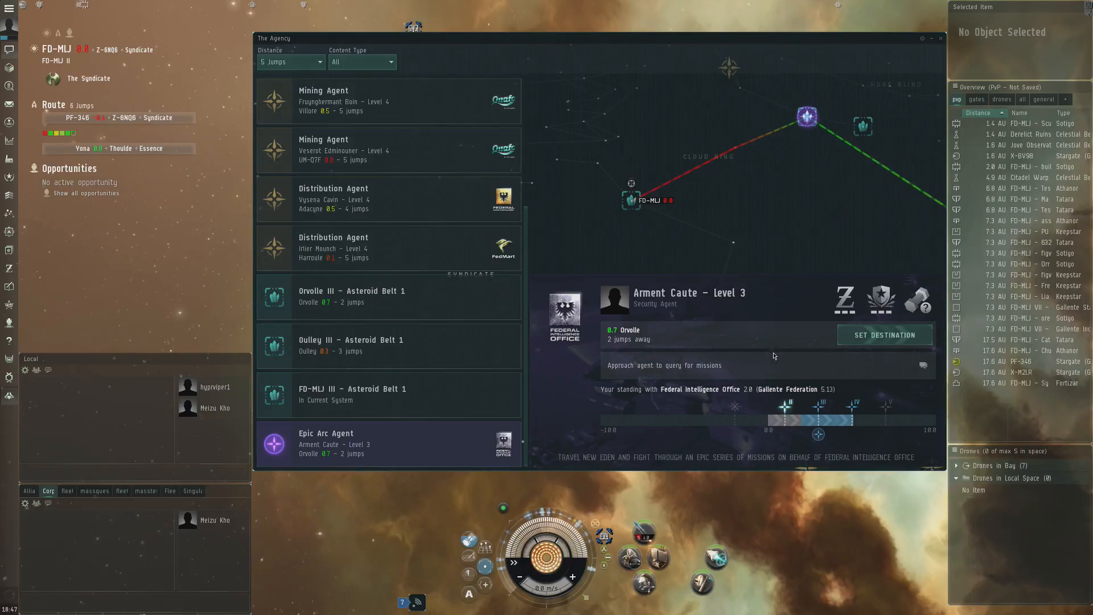
pyautogui.moveTo(786, 421)
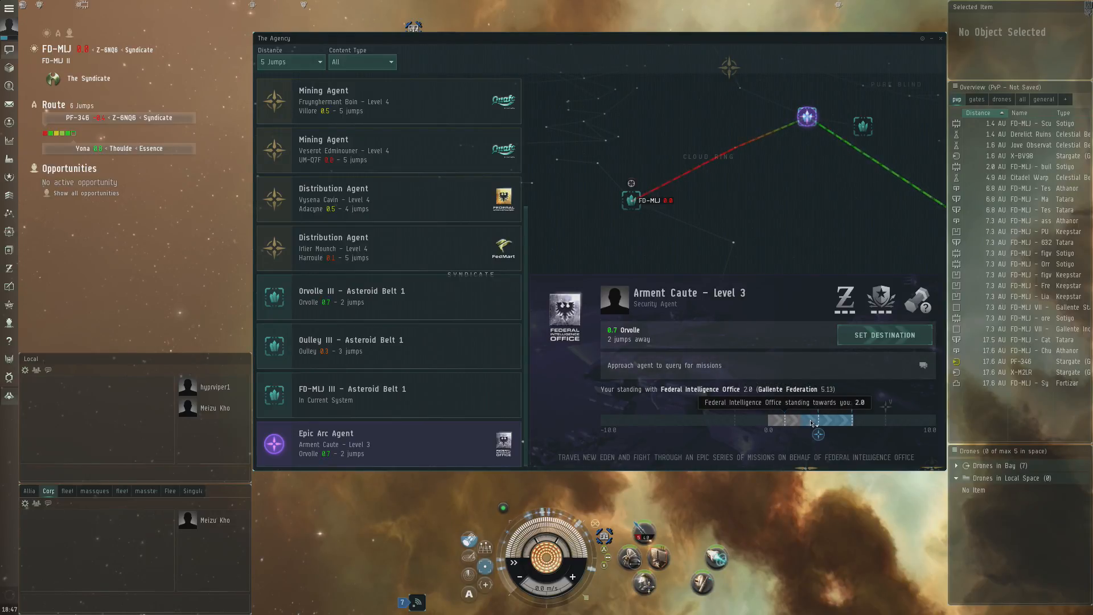
pyautogui.moveTo(805, 320)
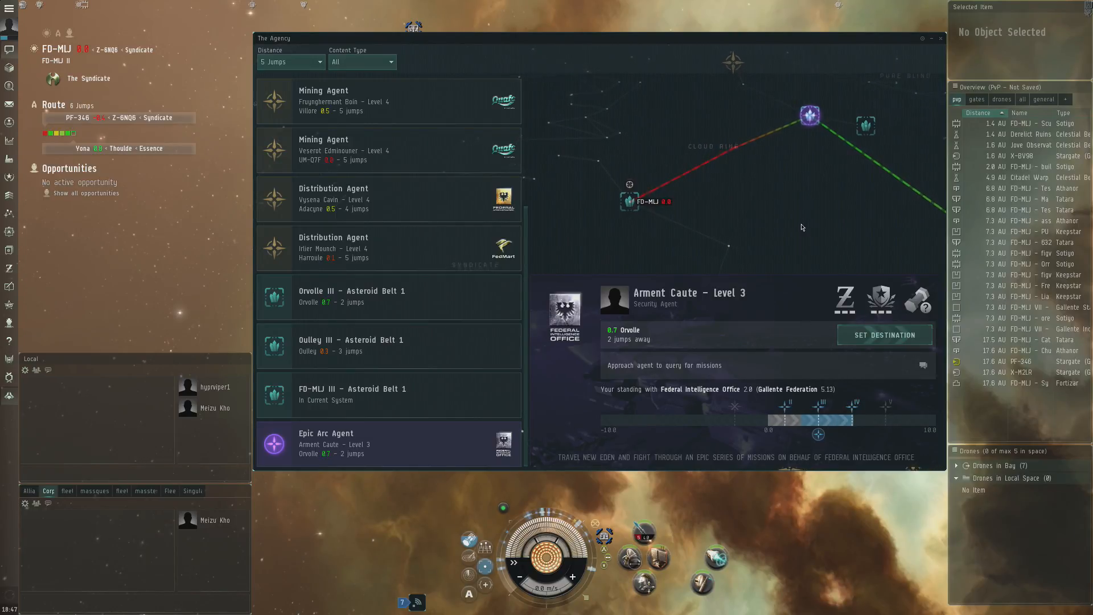
pyautogui.scroll(3)
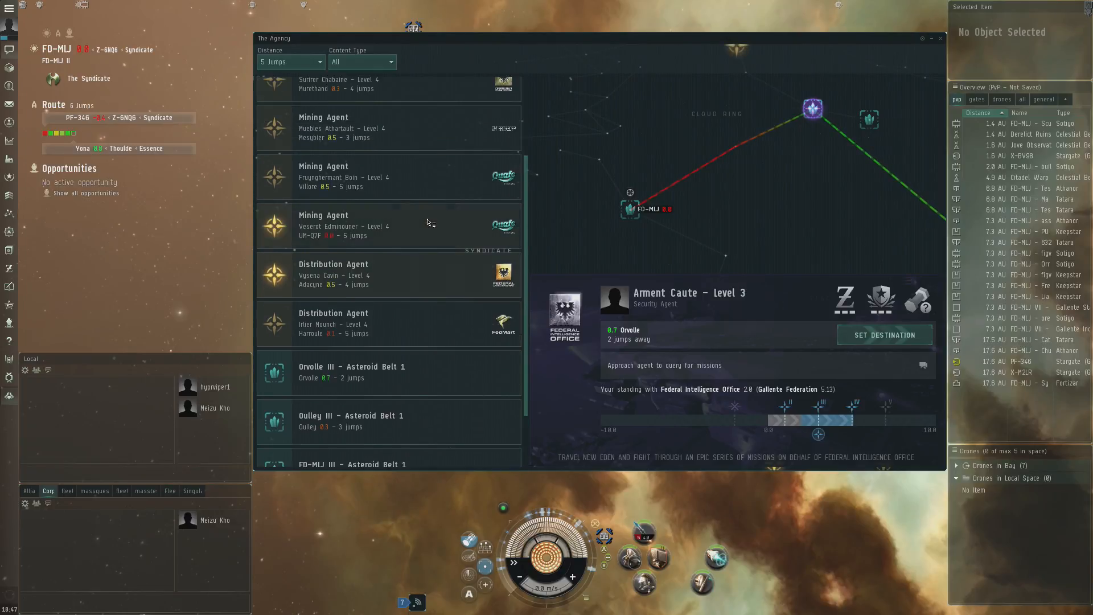
pyautogui.scroll(3)
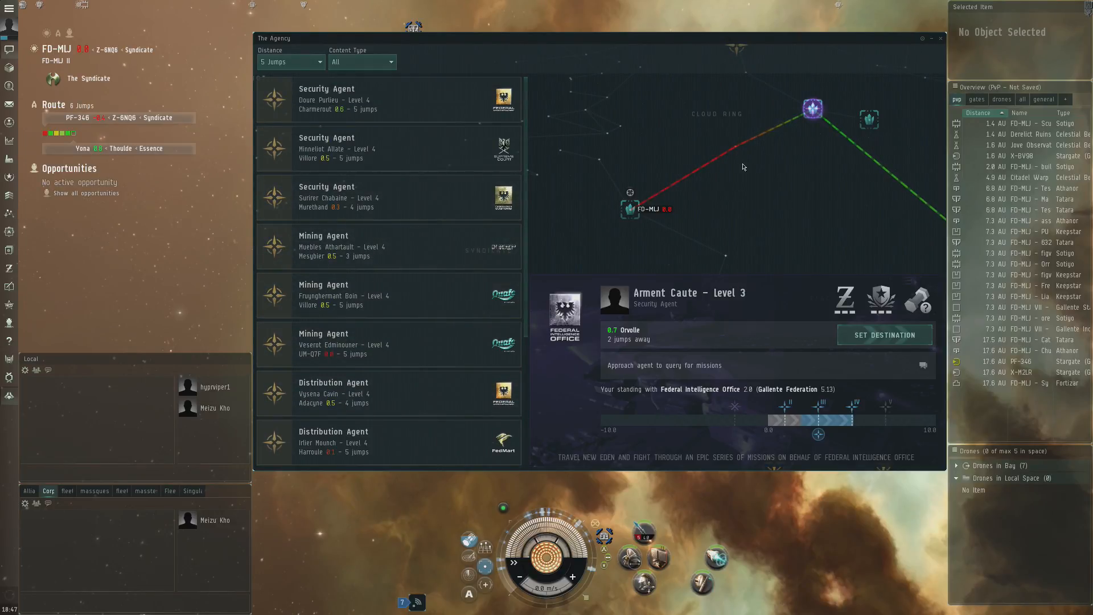
# - Filter to Mining content and show the FD-MLJ III Asteroid Belt 1 details in the current system
pyautogui.click(361, 61)
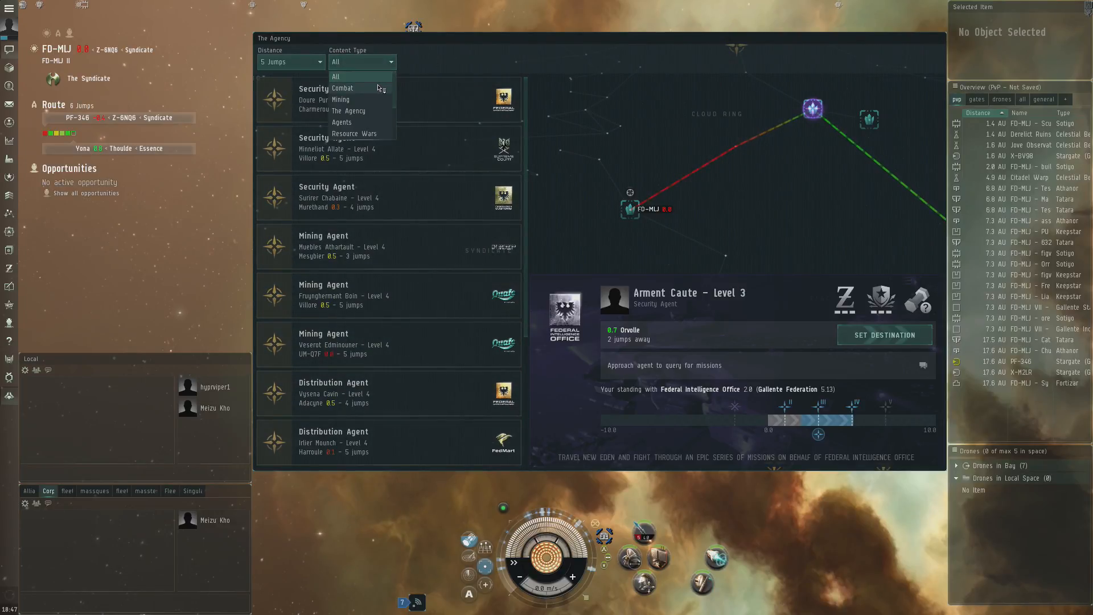
pyautogui.click(341, 99)
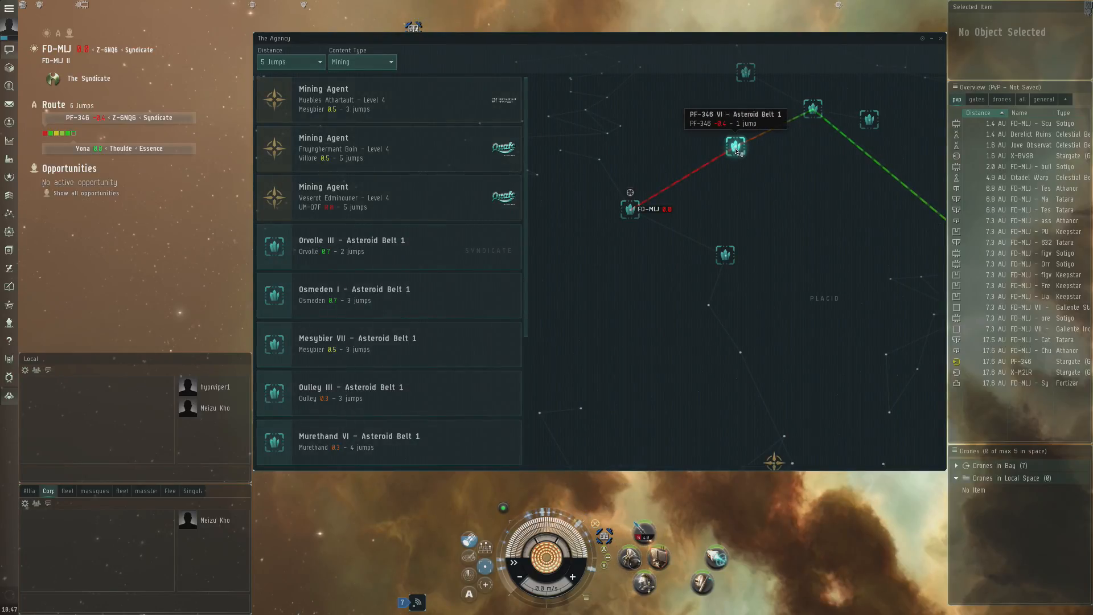
pyautogui.click(735, 150)
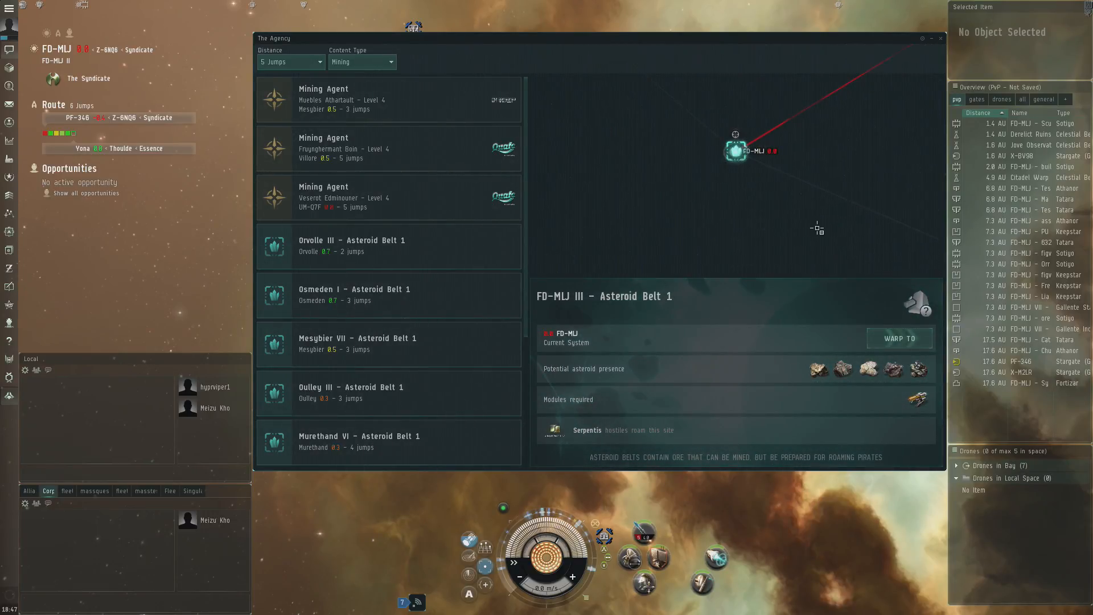
# - Set the mining search distance to Any Distance, revealing the Erme I belt six jumps away
pyautogui.click(289, 61)
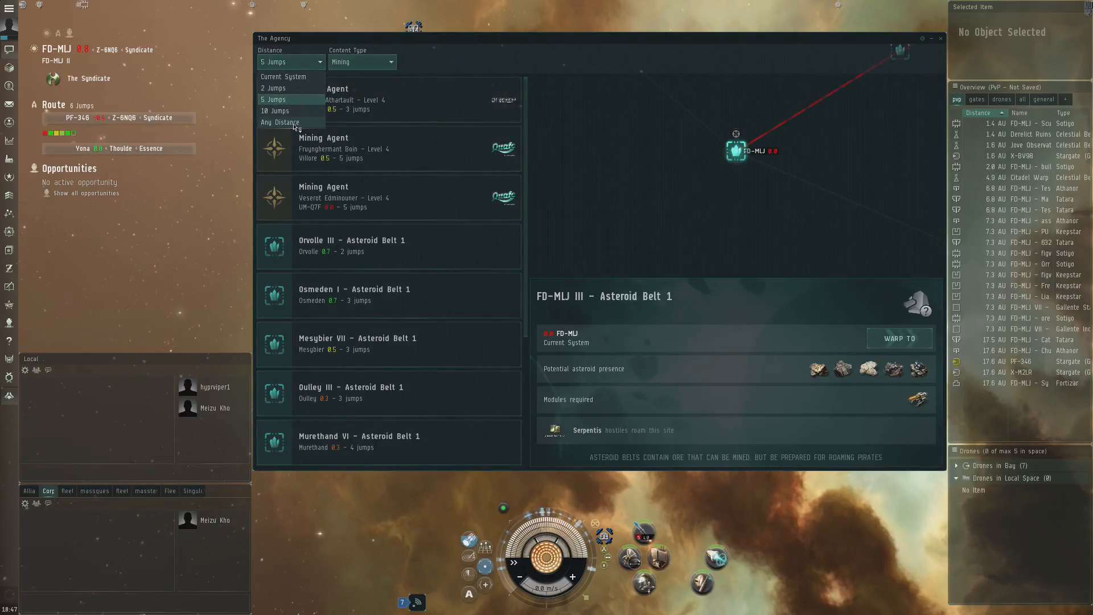
pyautogui.click(280, 123)
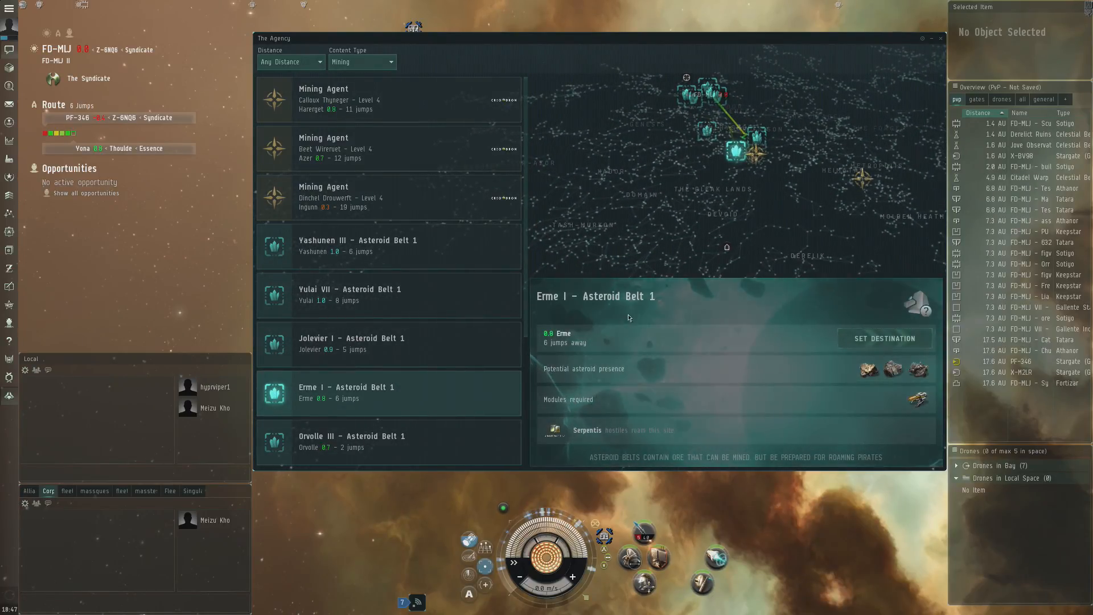
pyautogui.moveTo(868, 369)
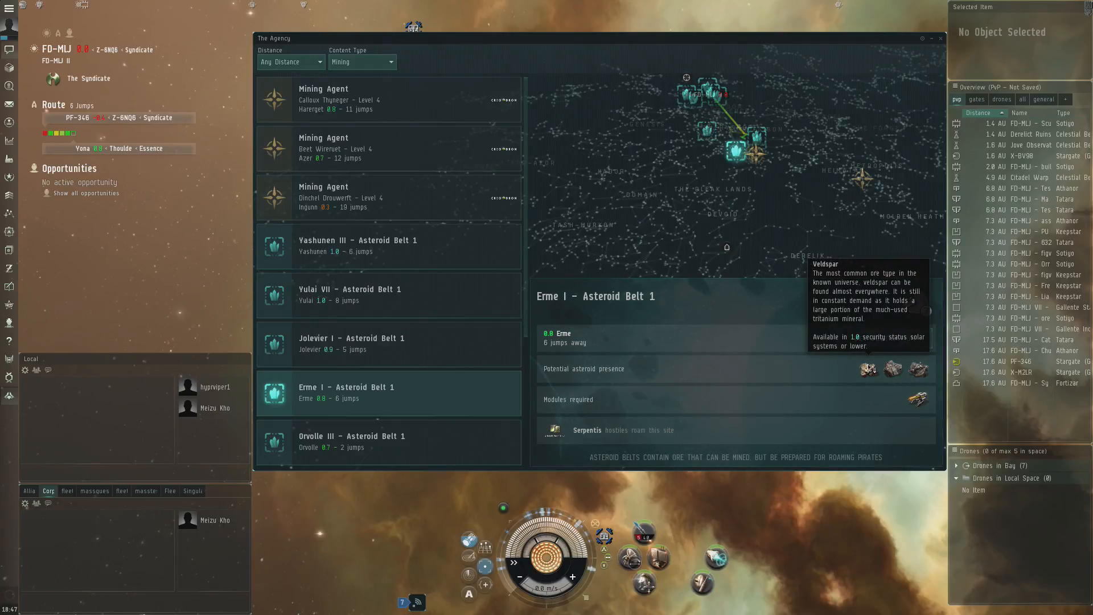
pyautogui.moveTo(892, 370)
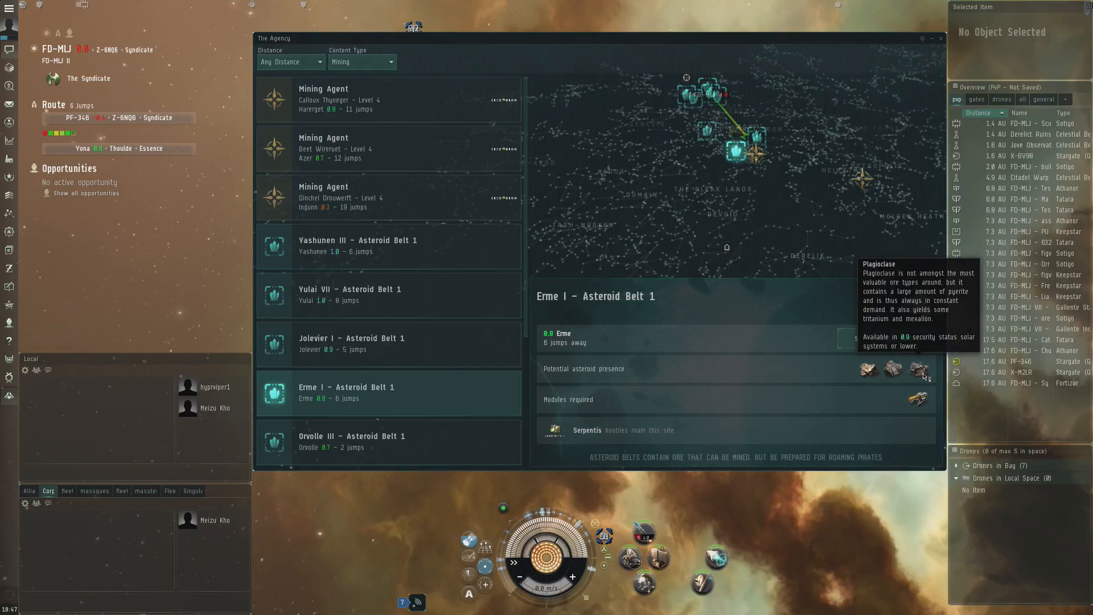
pyautogui.moveTo(790, 169)
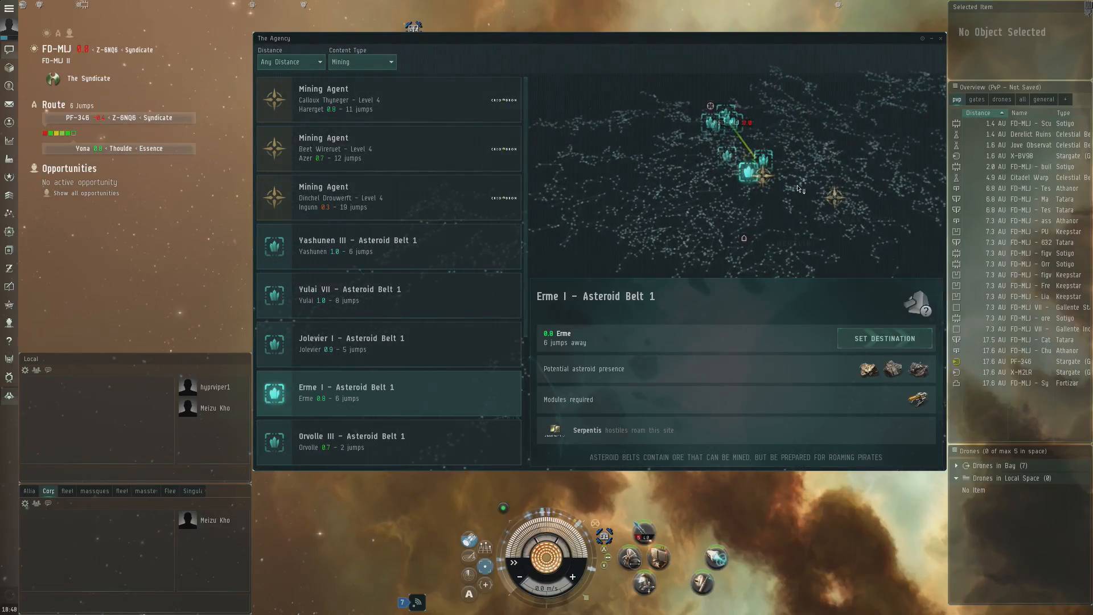
pyautogui.moveTo(786, 196)
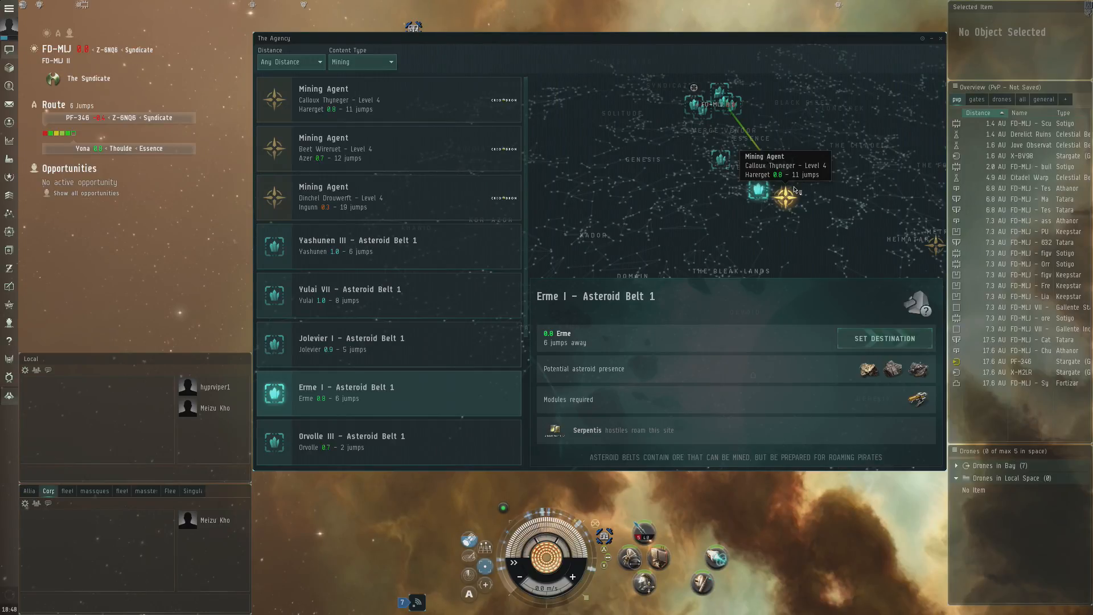
pyautogui.moveTo(793, 190)
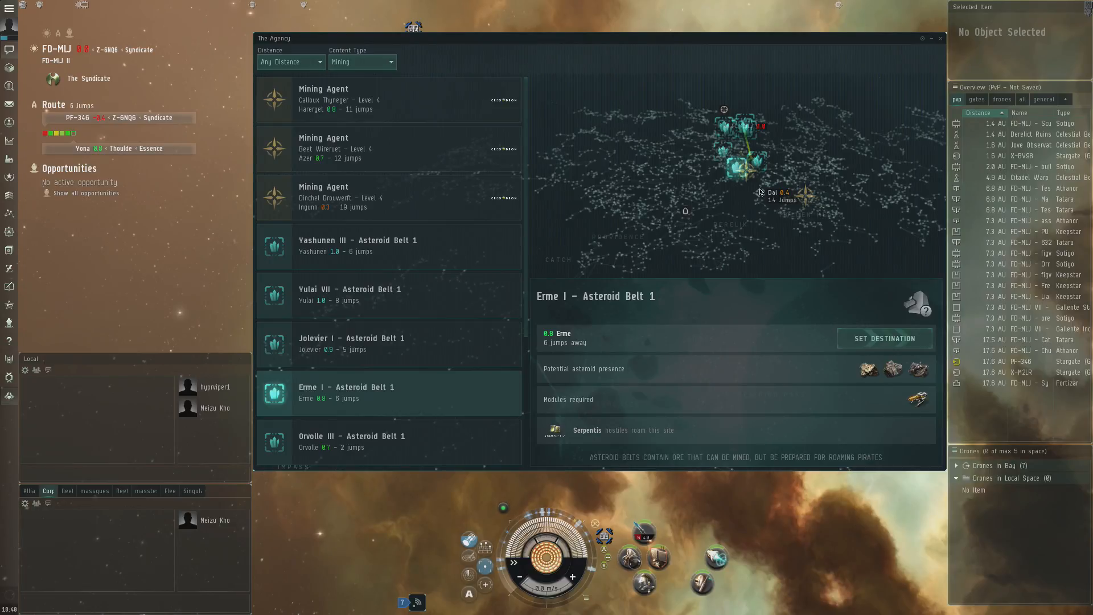
pyautogui.moveTo(735, 198)
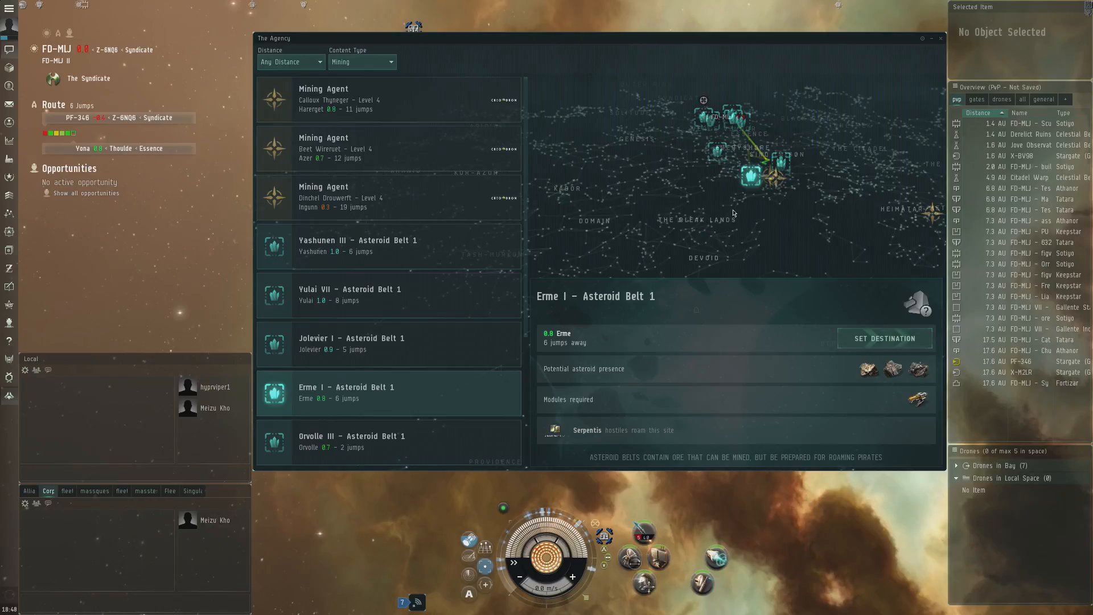
pyautogui.moveTo(770, 229)
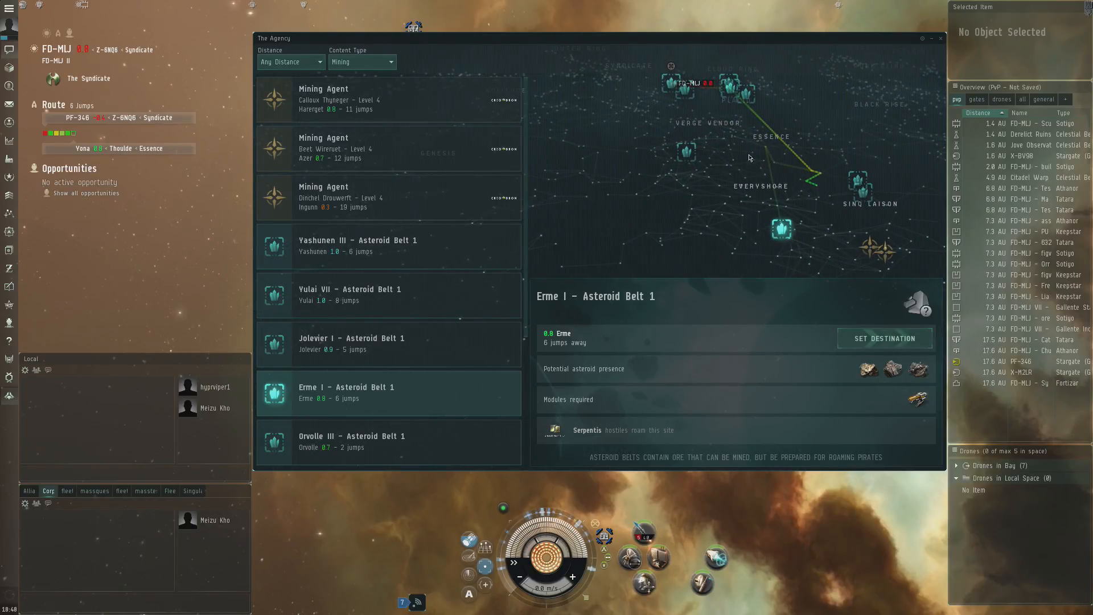
pyautogui.click(360, 62)
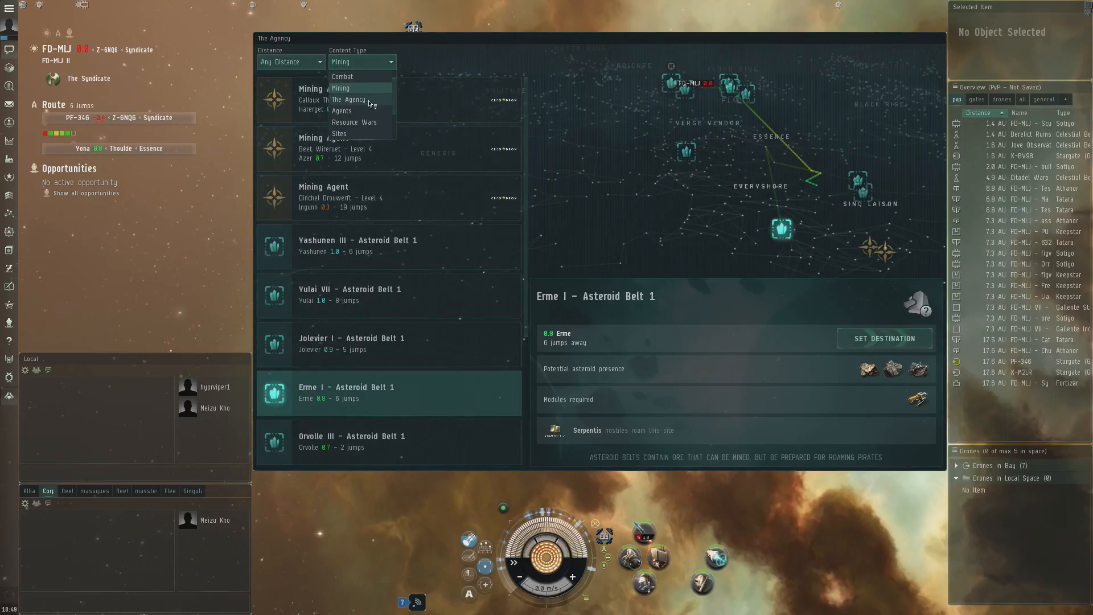
pyautogui.click(349, 99)
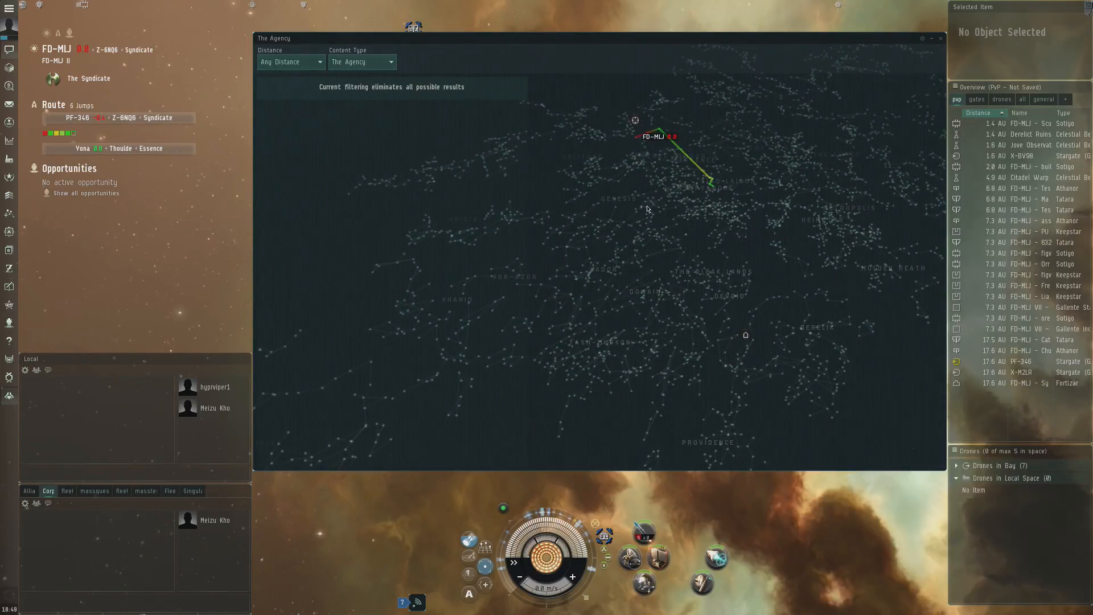
pyautogui.moveTo(646, 213)
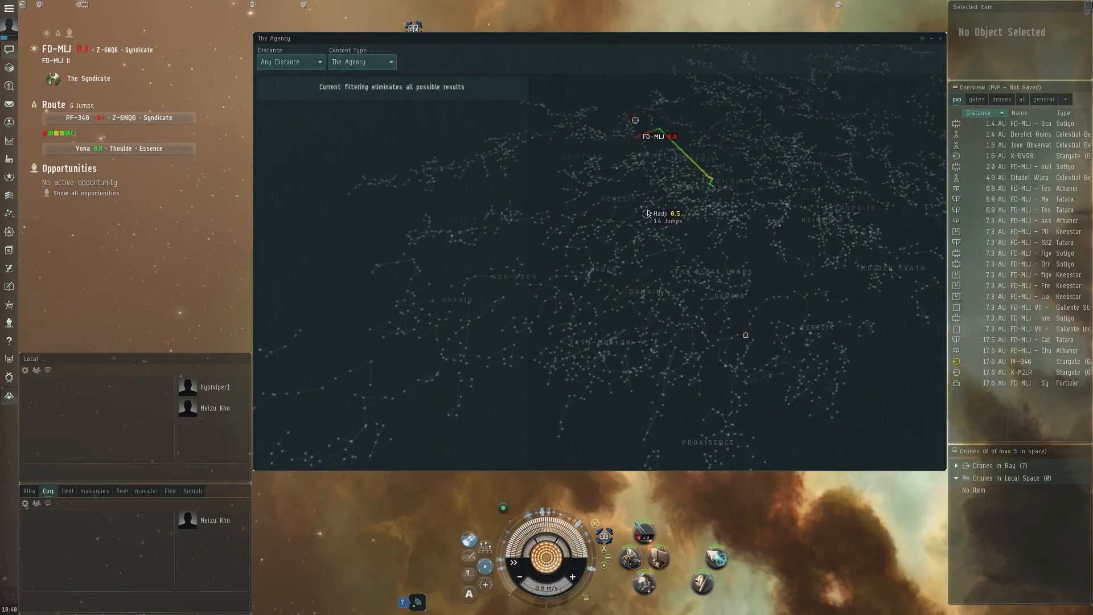
pyautogui.moveTo(760, 250)
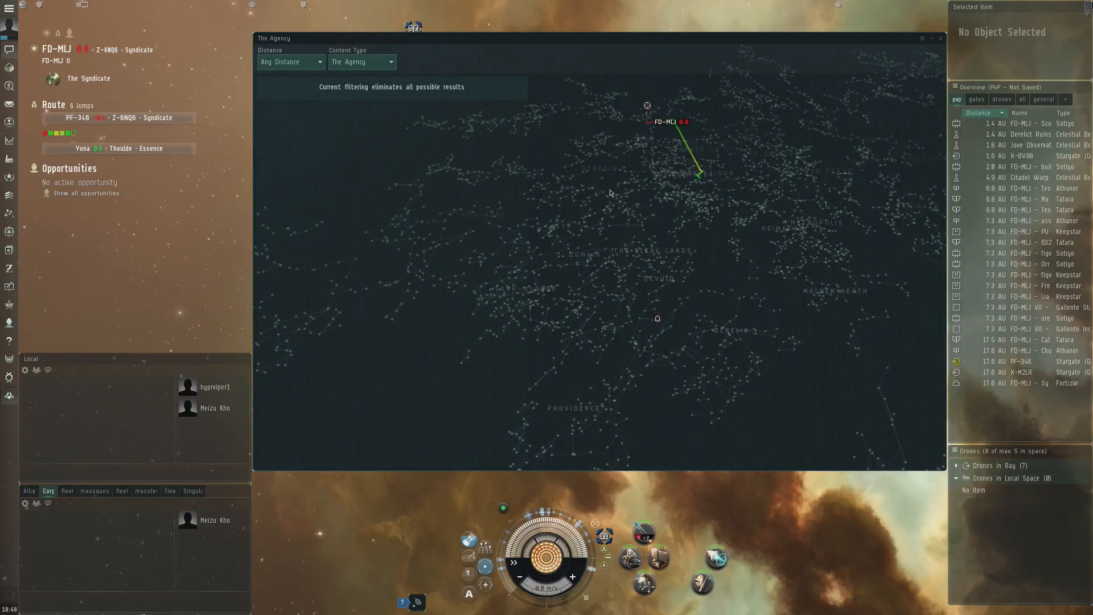
pyautogui.moveTo(693, 192)
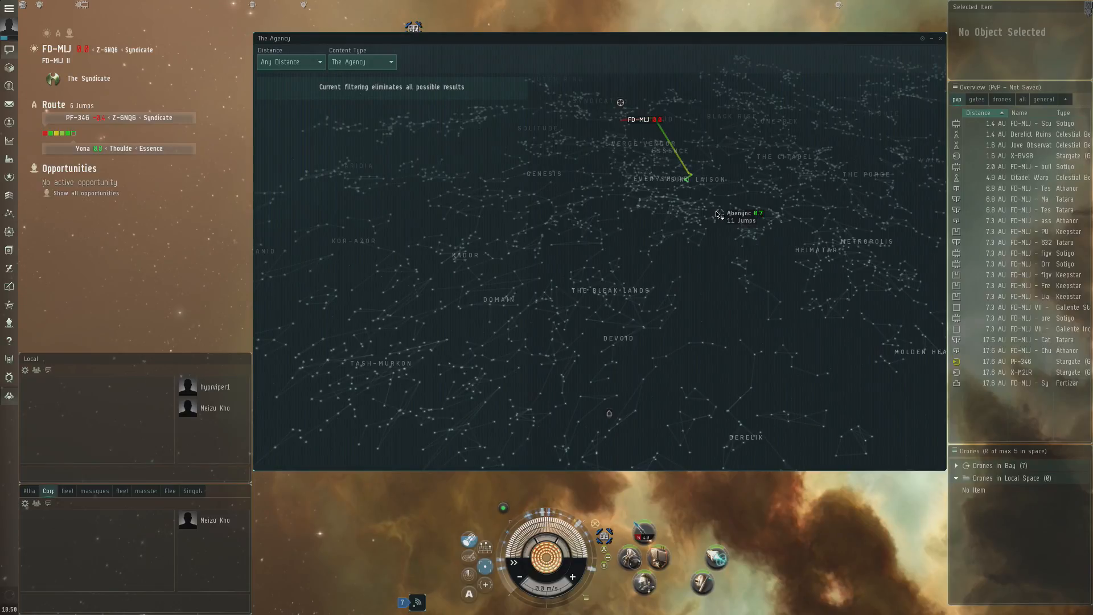
pyautogui.moveTo(770, 251)
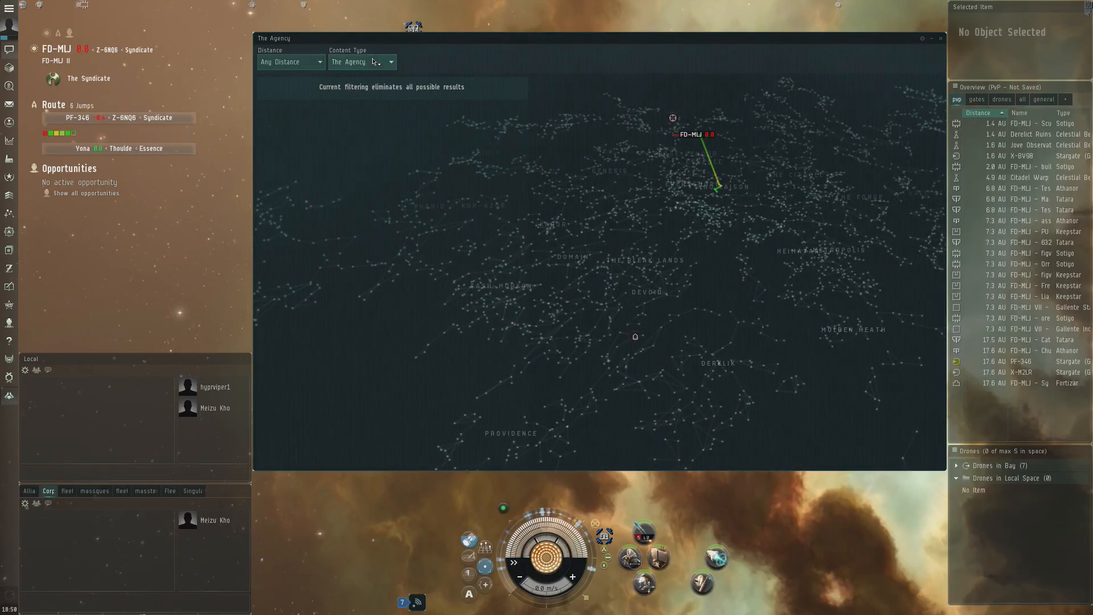
# - List Agents, then show the distribution agents in Aporulie and Jaschercis with their standing
pyautogui.click(359, 61)
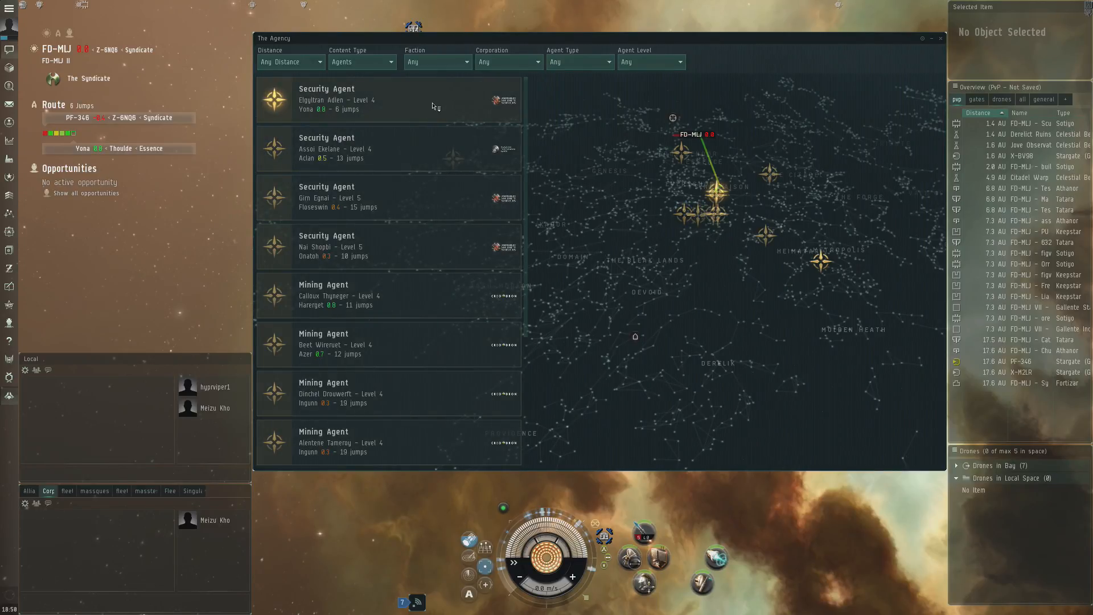
pyautogui.scroll(-3)
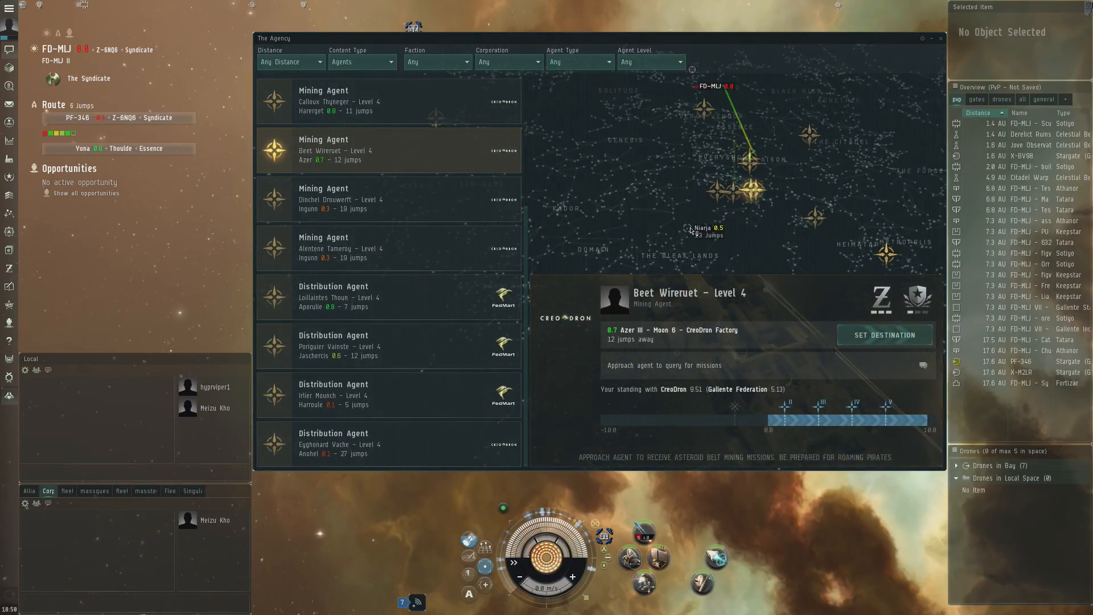
pyautogui.moveTo(799, 426)
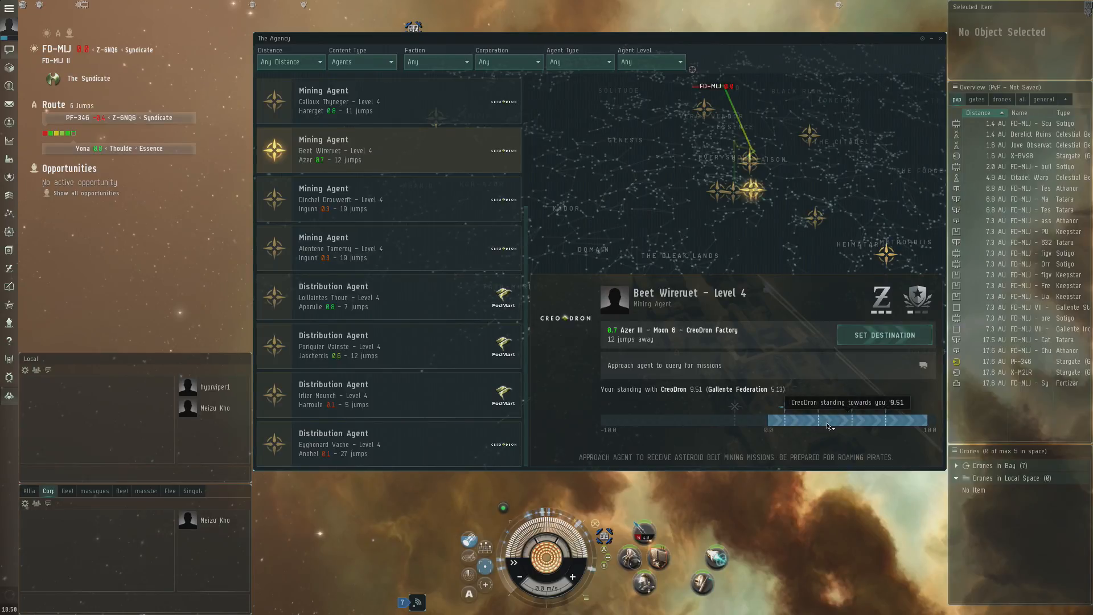
pyautogui.moveTo(907, 427)
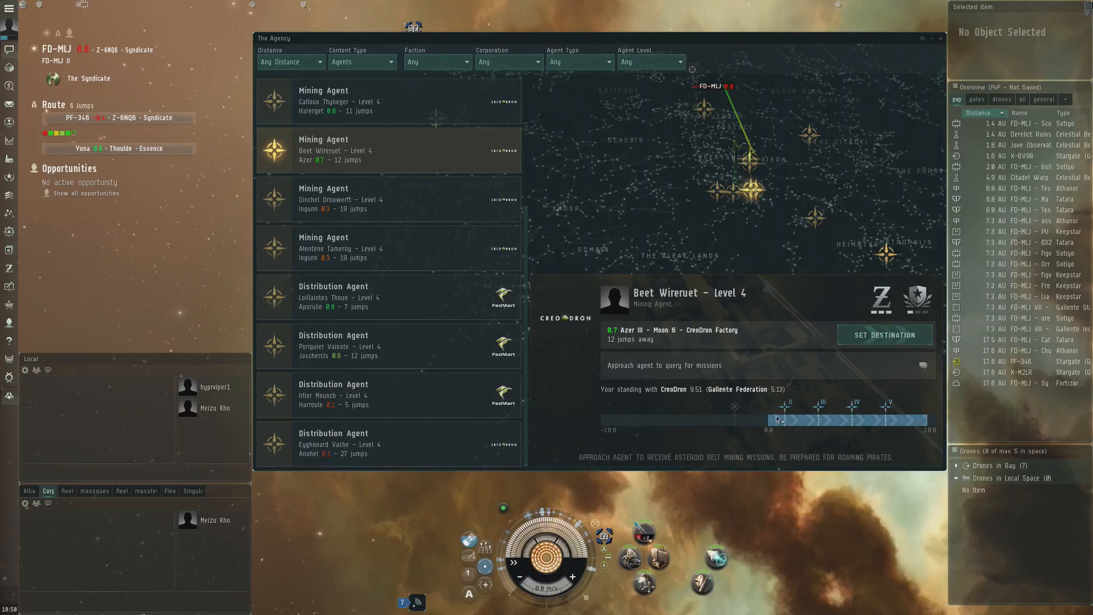
pyautogui.moveTo(719, 412)
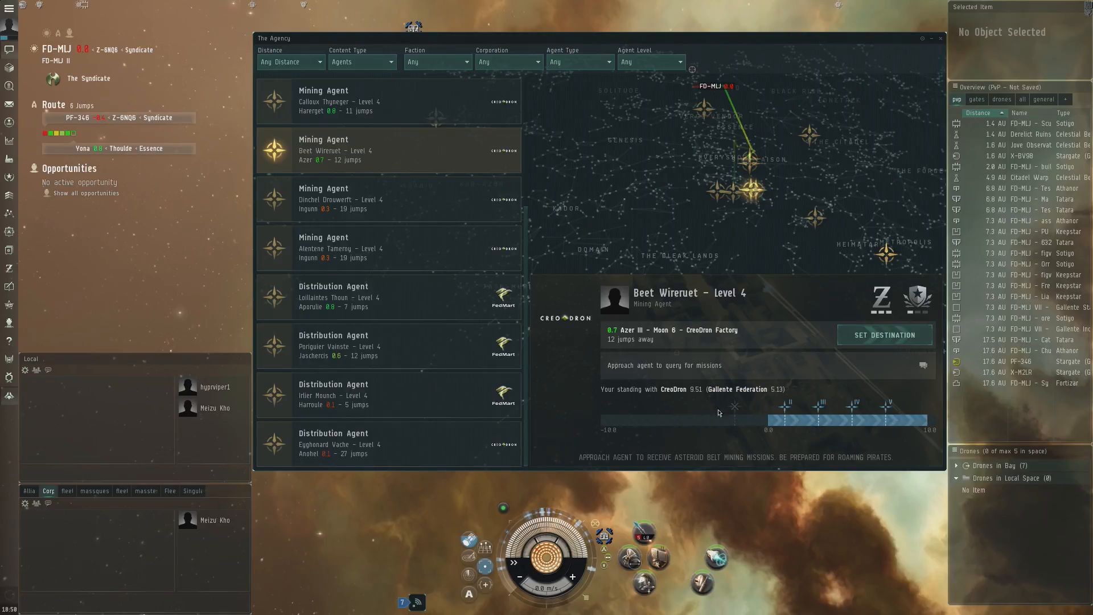
pyautogui.moveTo(795, 420)
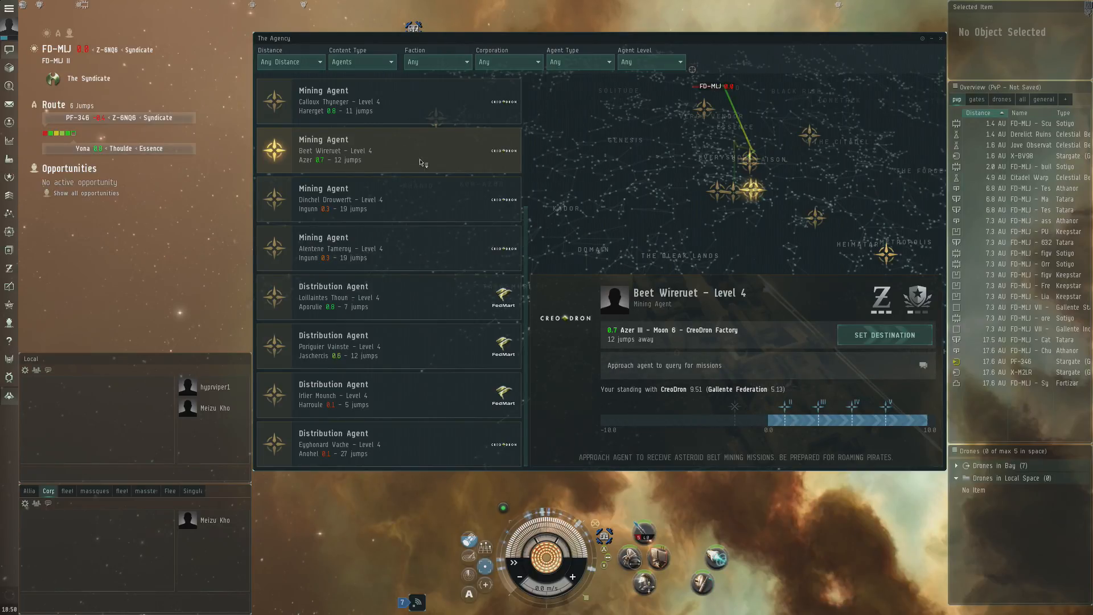
pyautogui.moveTo(672, 135)
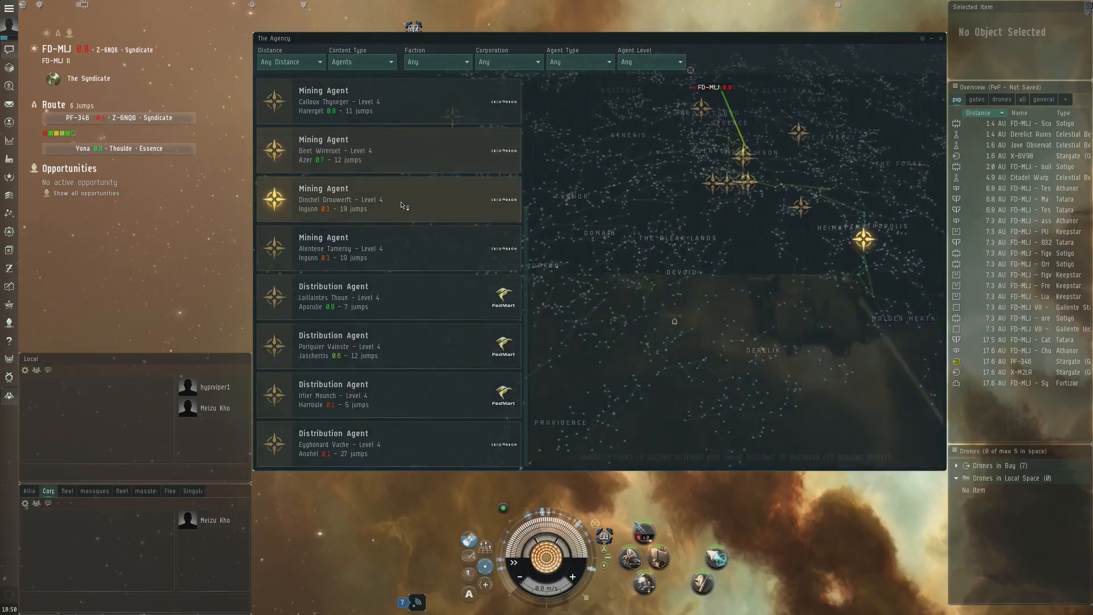
pyautogui.click(387, 198)
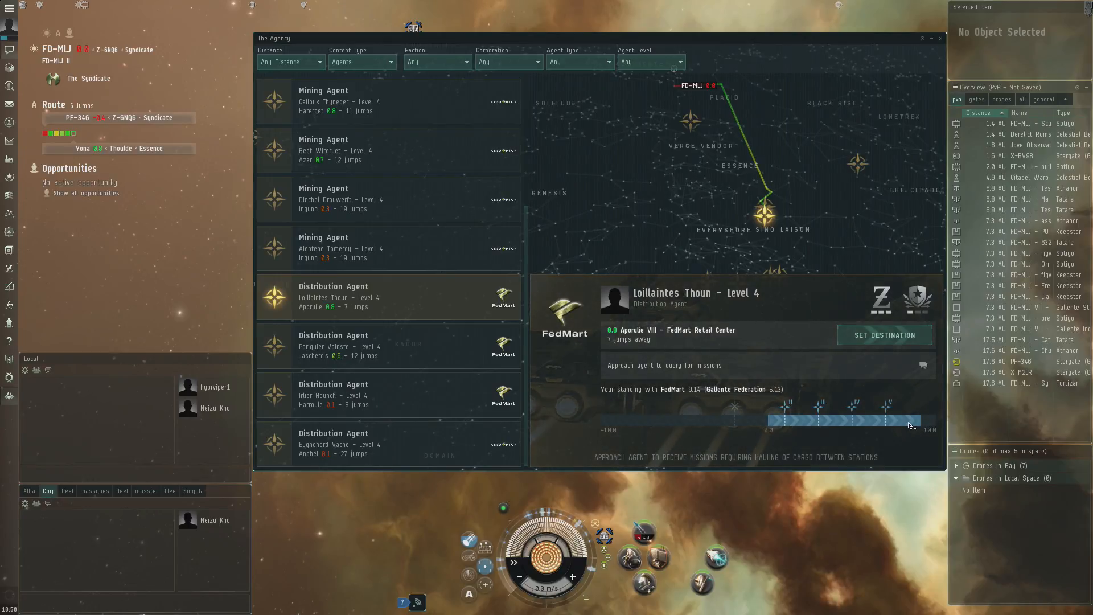
pyautogui.moveTo(890, 404)
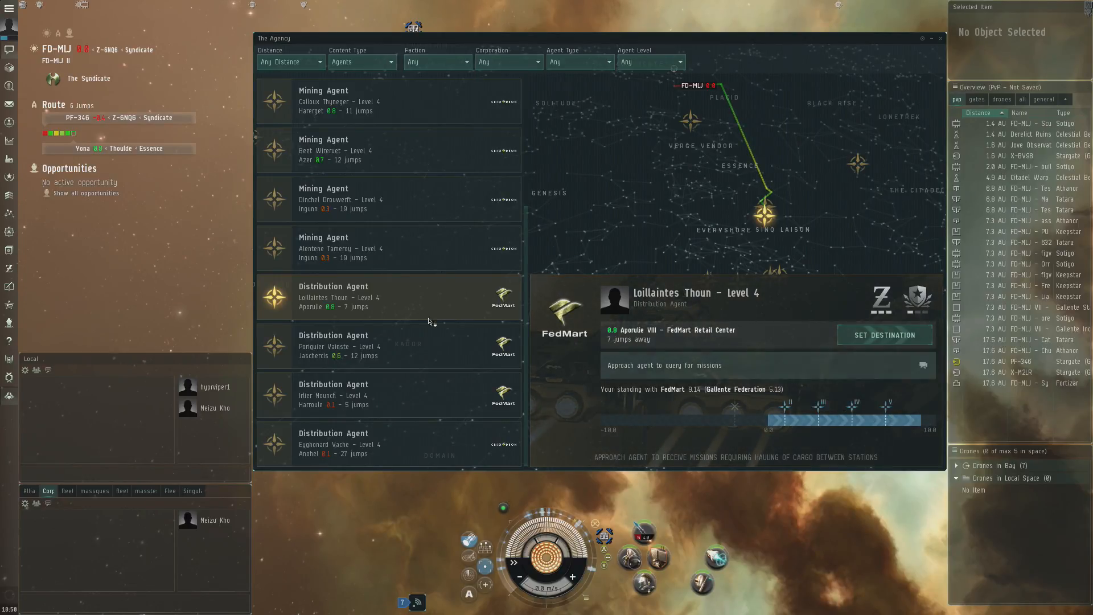
pyautogui.click(387, 345)
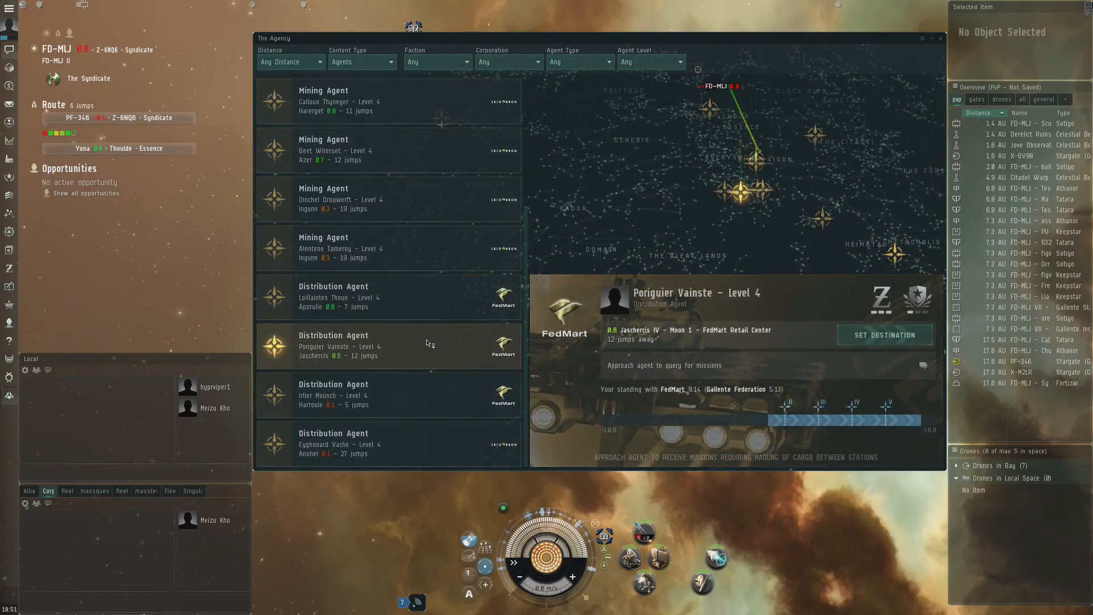
pyautogui.scroll(3)
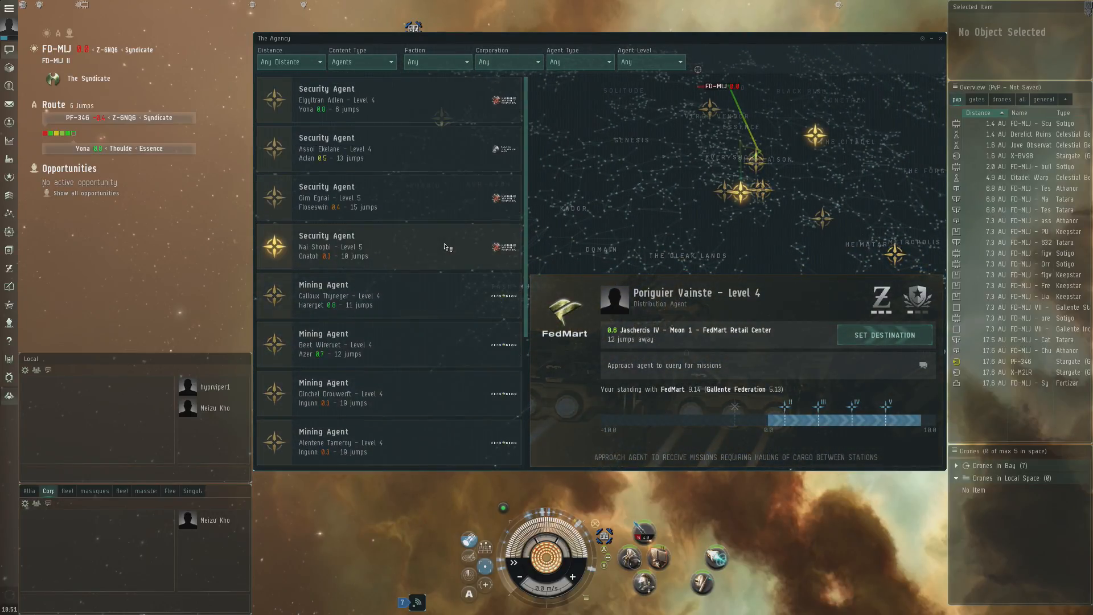
# - Filter agents by faction, first Amarr Empire, then Blood Raider Covenant
pyautogui.click(435, 62)
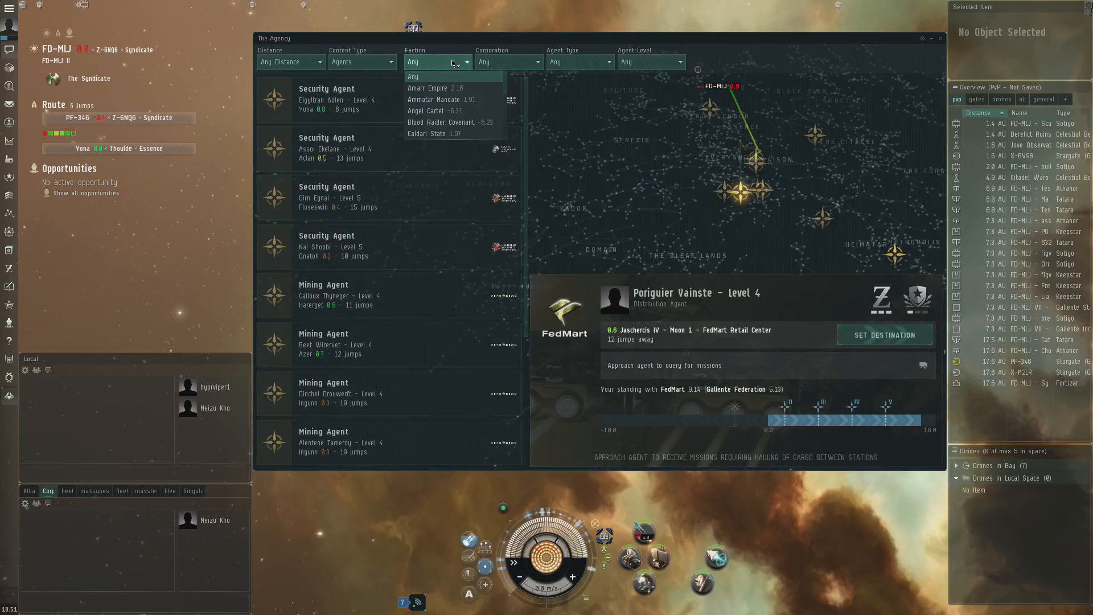
pyautogui.click(427, 88)
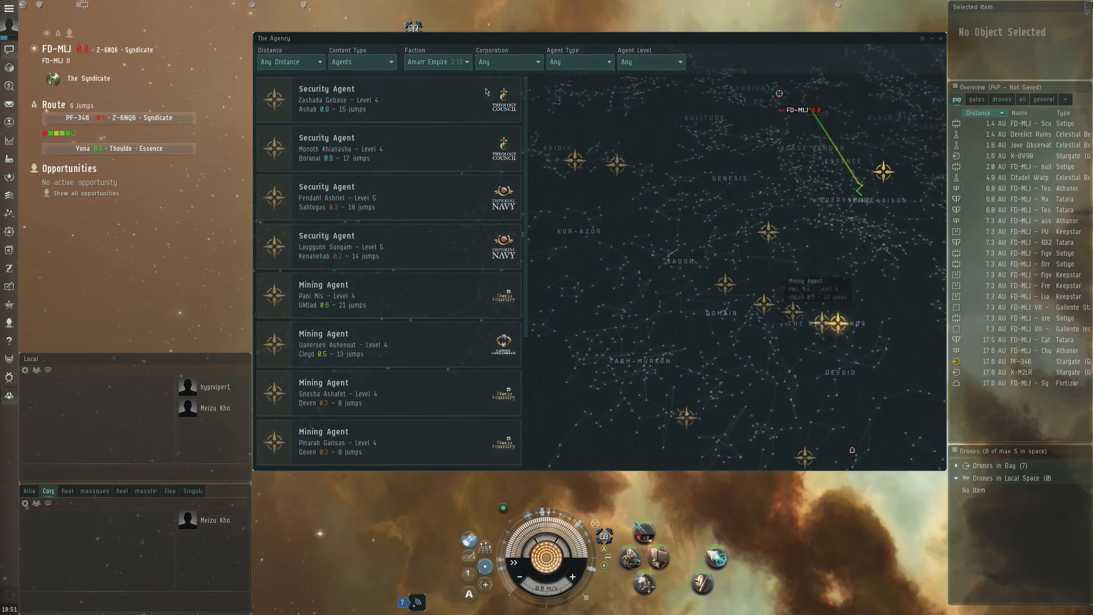
pyautogui.click(438, 61)
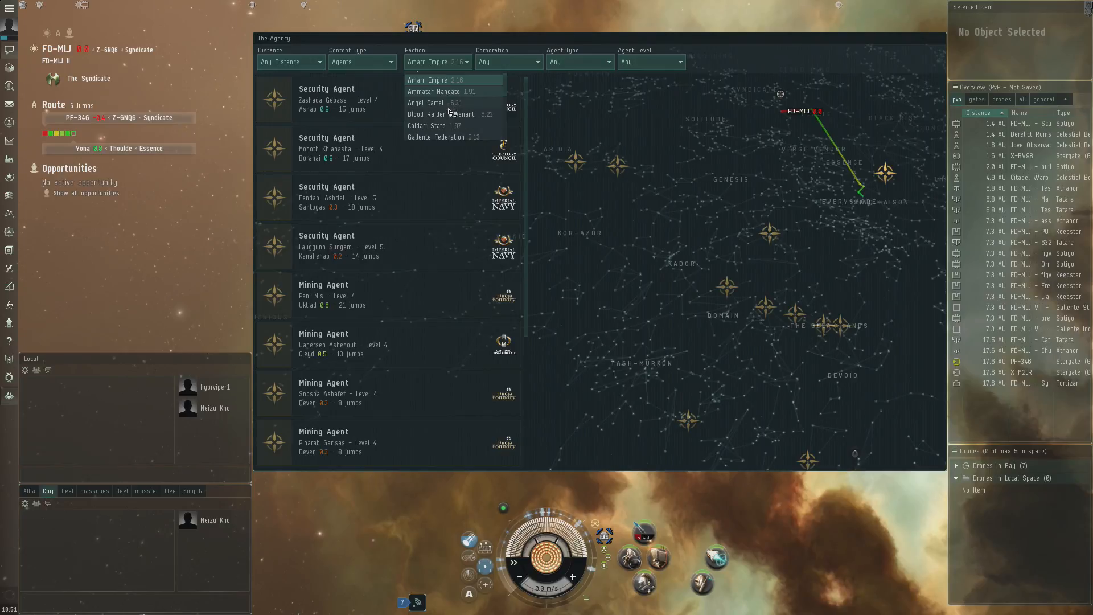
pyautogui.click(450, 114)
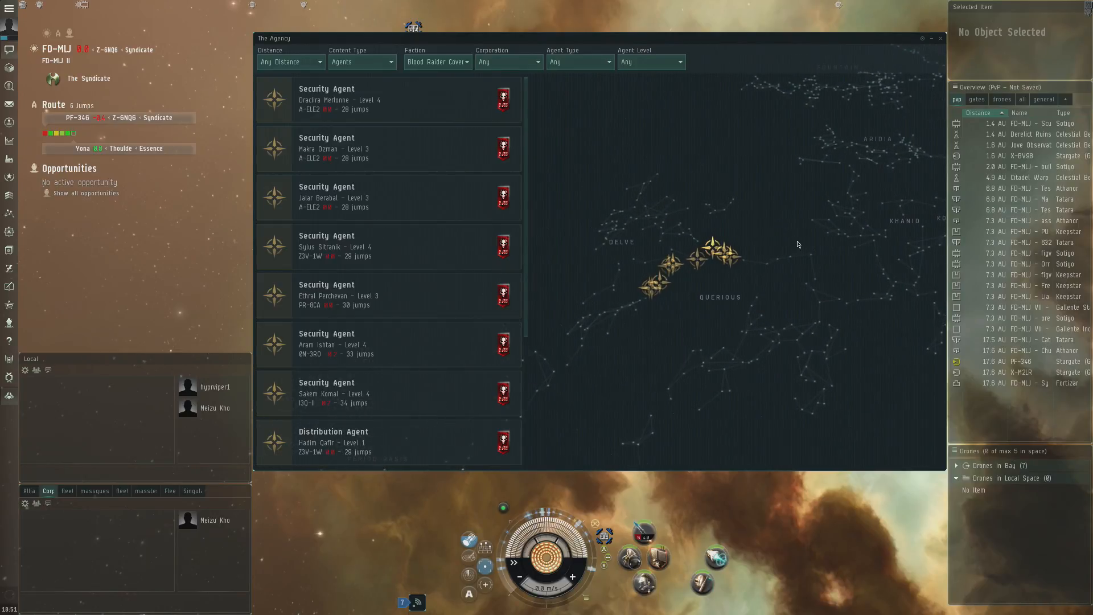
pyautogui.moveTo(798, 228)
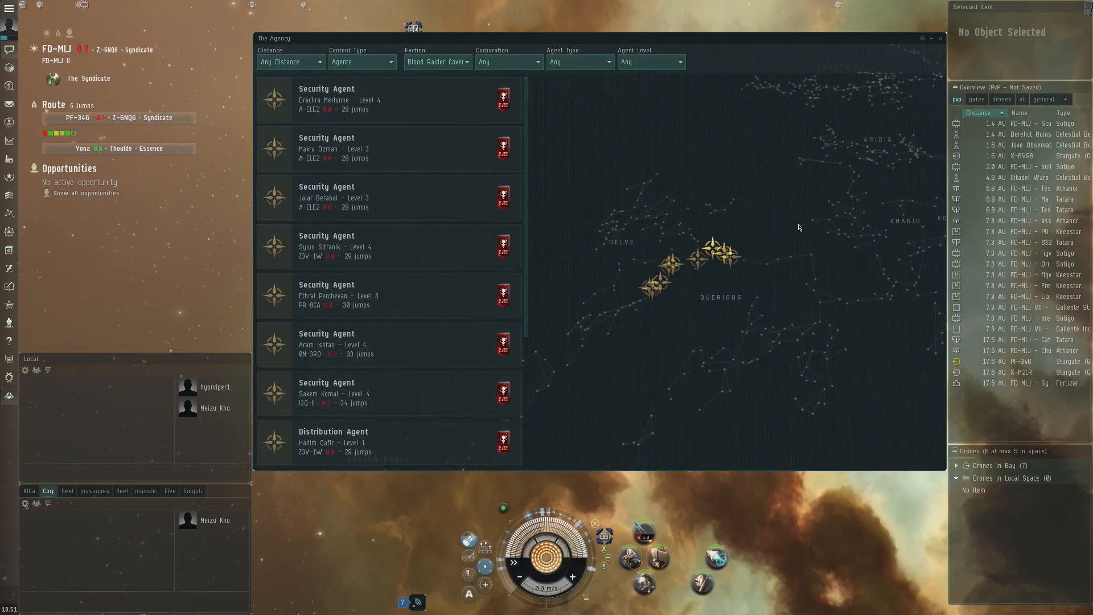
pyautogui.moveTo(784, 244)
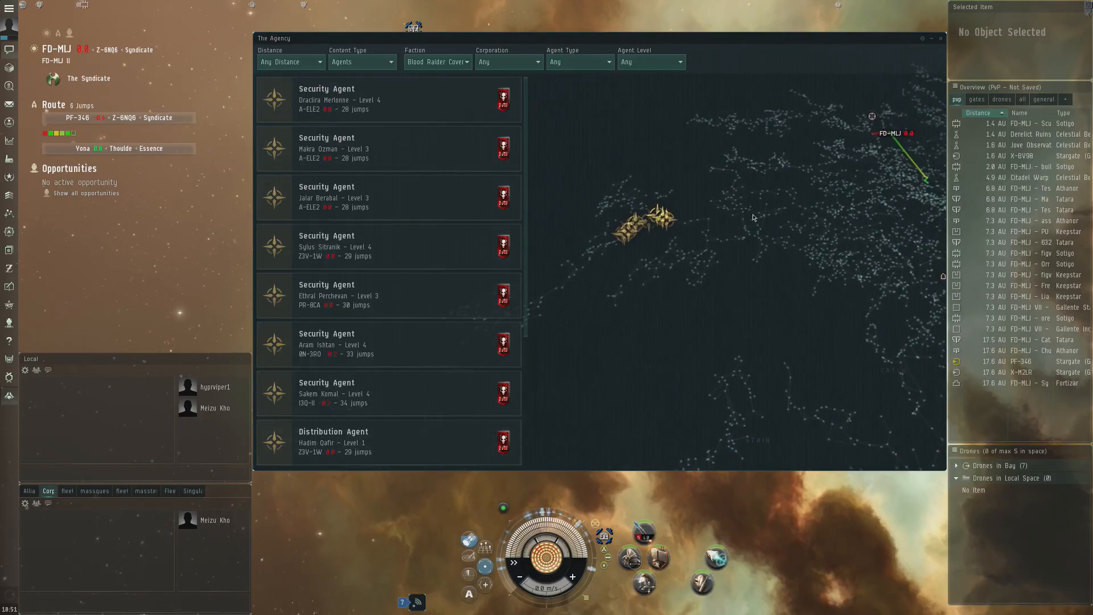
pyautogui.moveTo(619, 282)
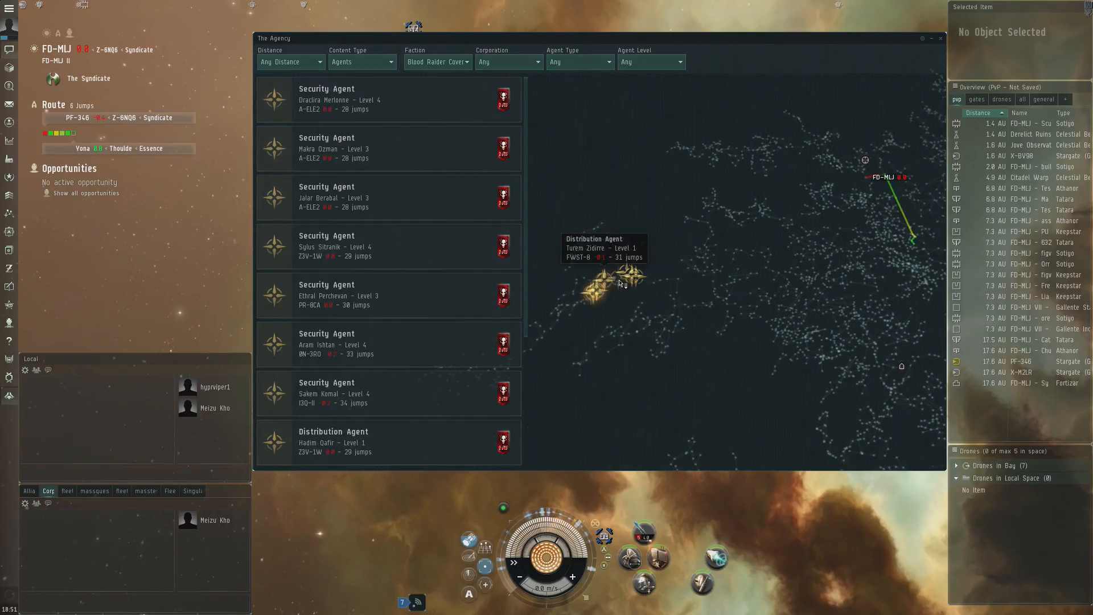
pyautogui.moveTo(746, 247)
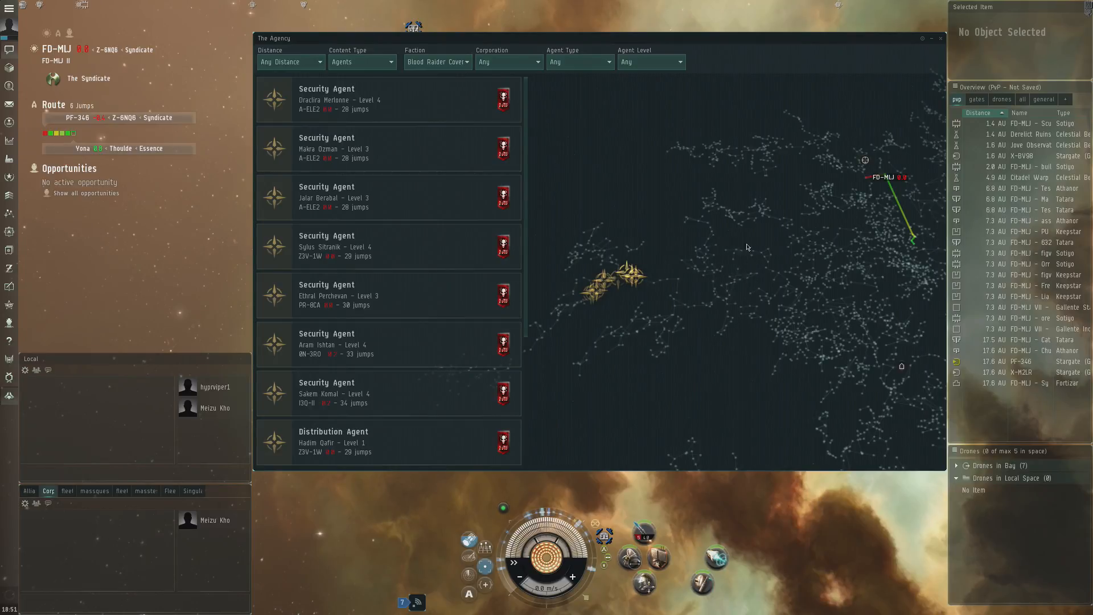
pyautogui.moveTo(719, 203)
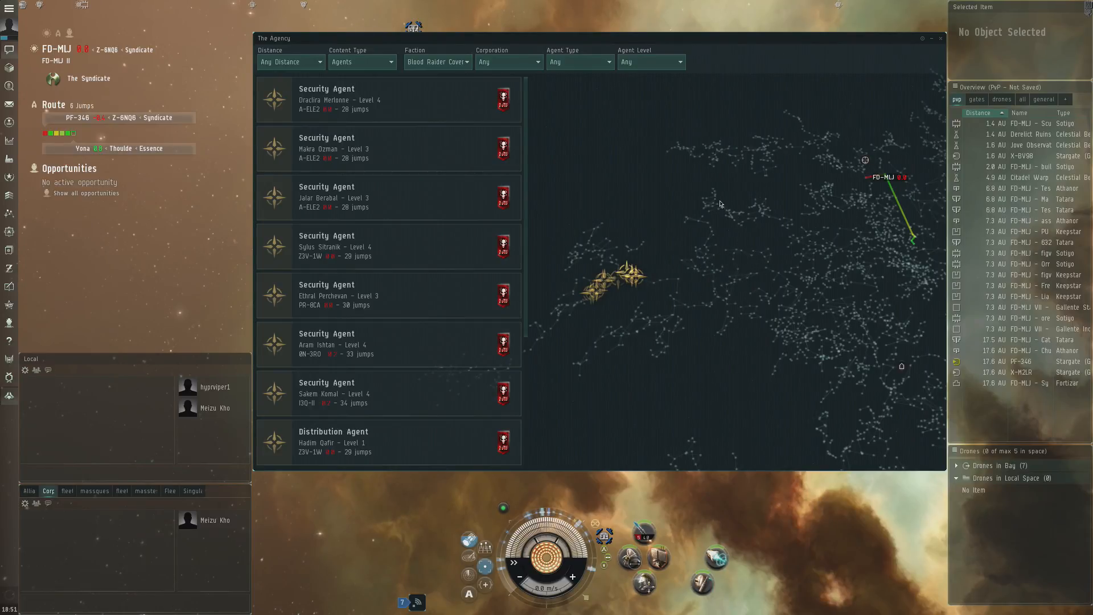
pyautogui.moveTo(740, 240)
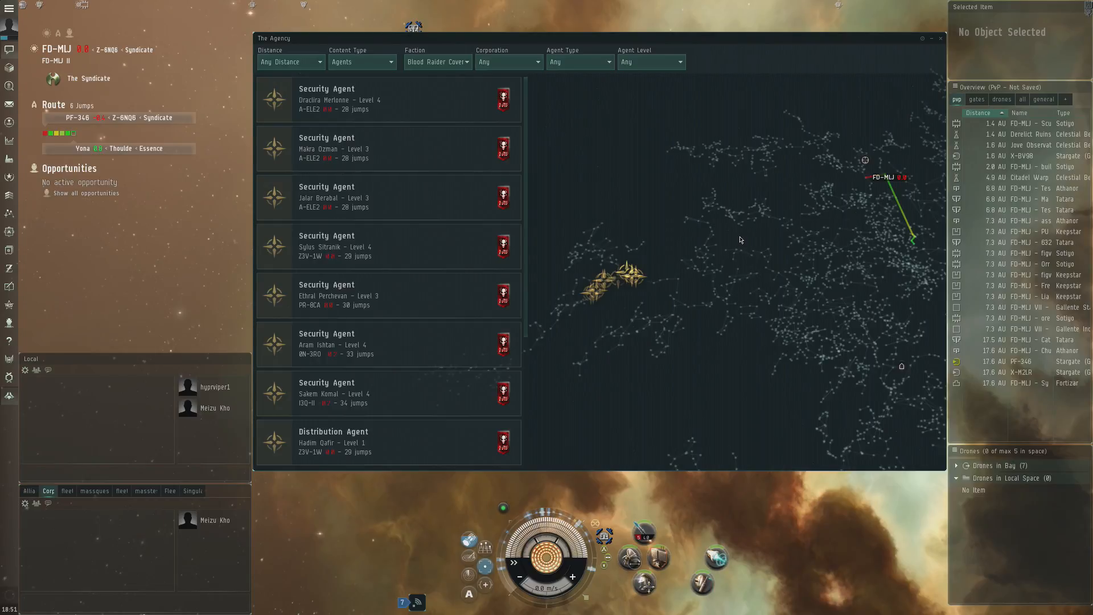
pyautogui.moveTo(702, 198)
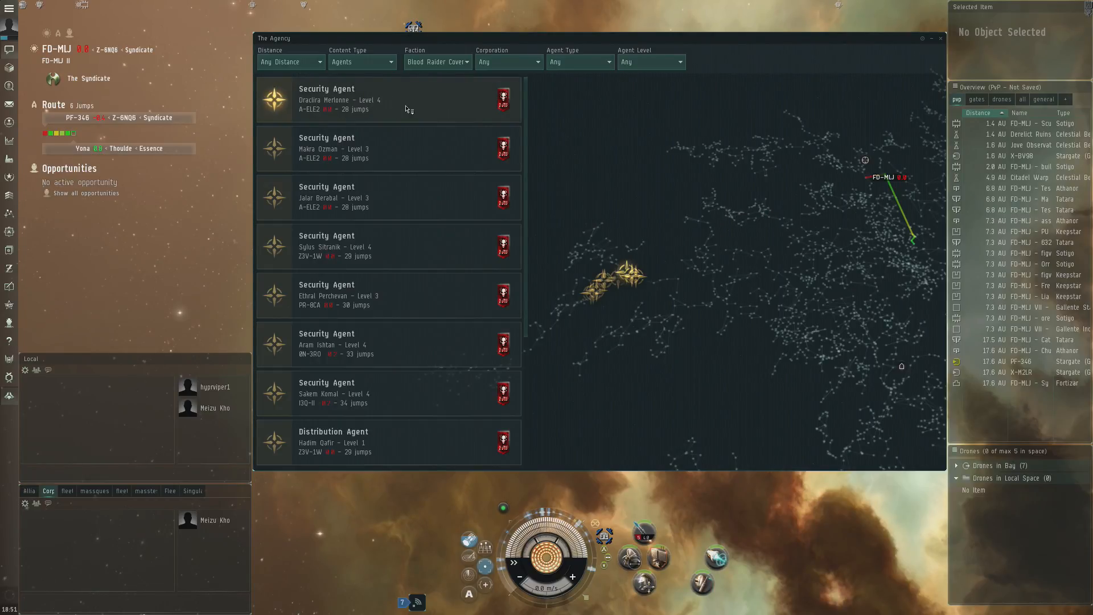
pyautogui.moveTo(719, 275)
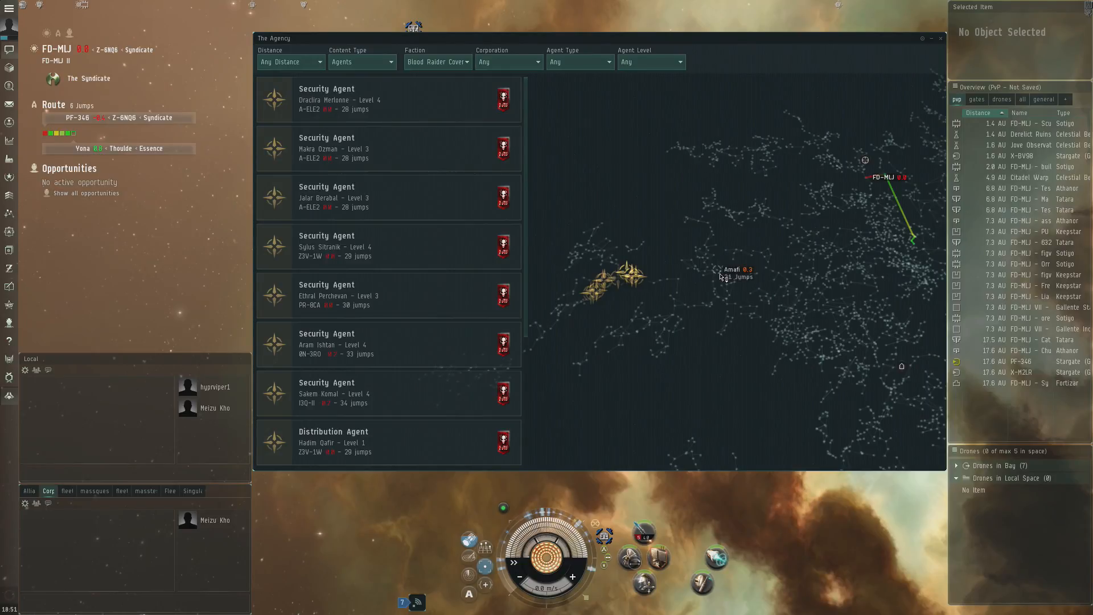
pyautogui.moveTo(758, 243)
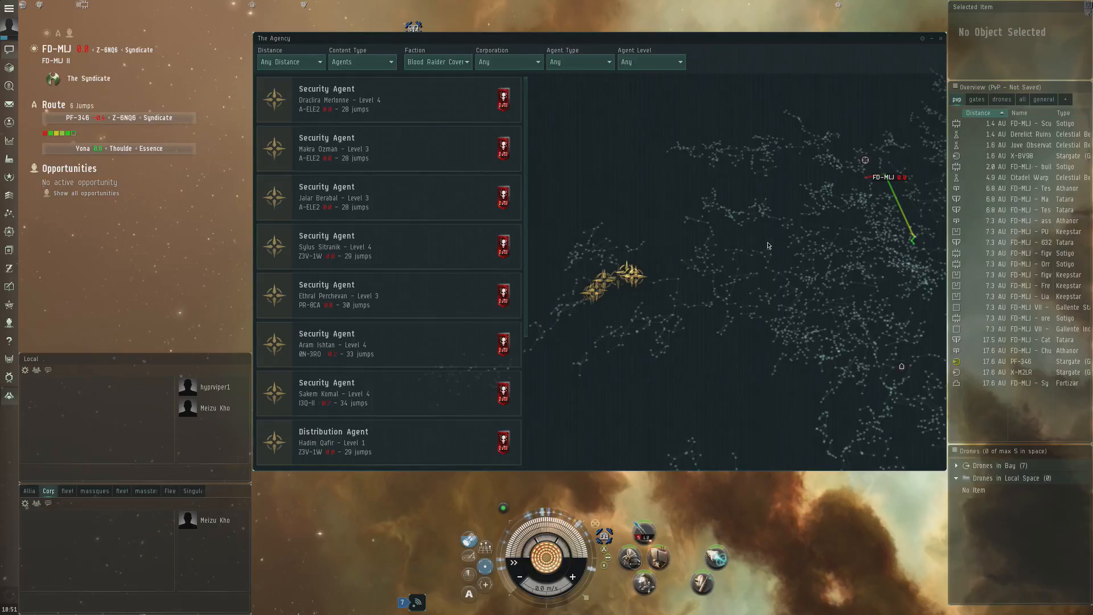
pyautogui.moveTo(783, 262)
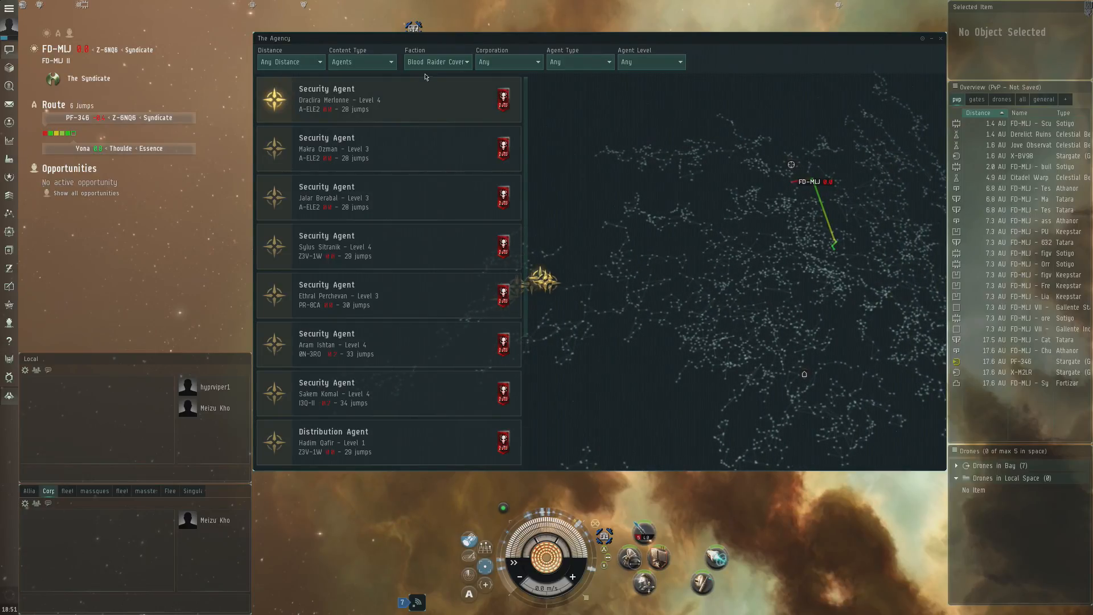
# - Step the faction filter through Khanid Kingdom and Sansha's Nation to Gallente Federation
pyautogui.click(437, 61)
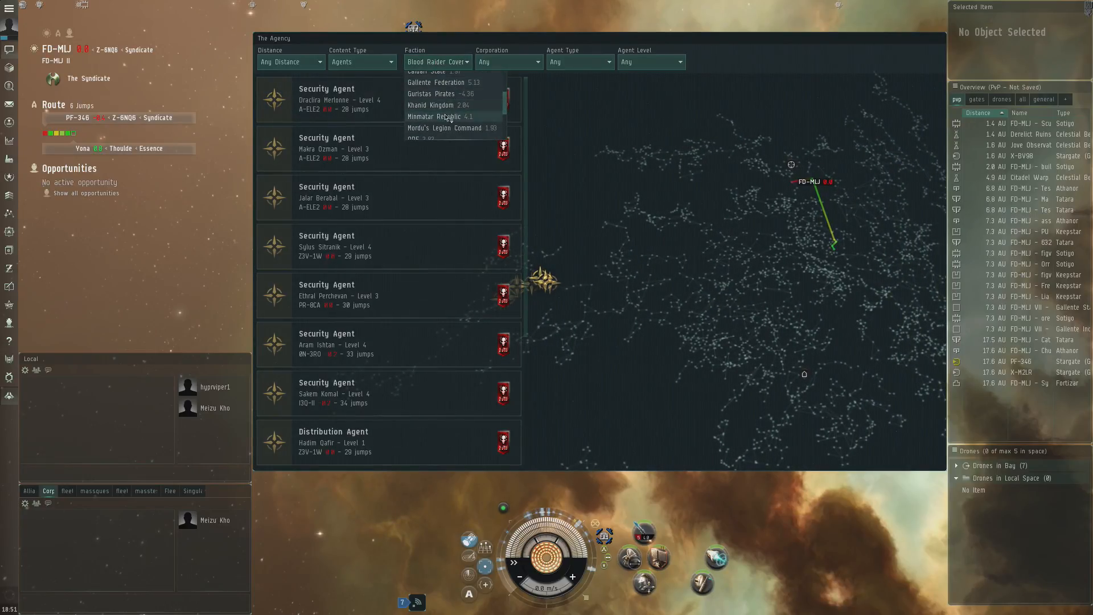
pyautogui.click(433, 105)
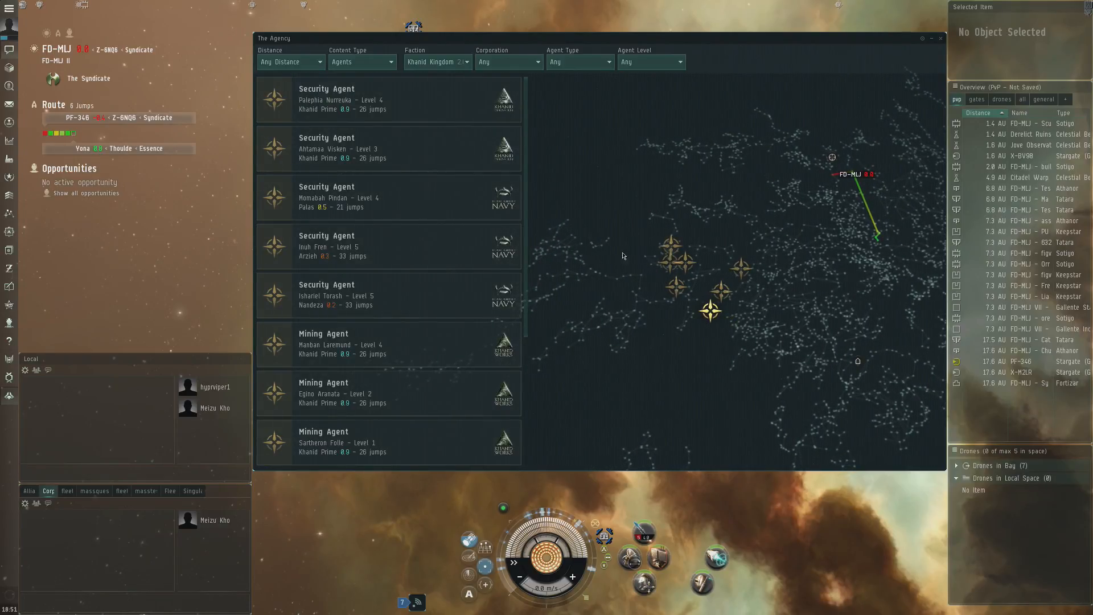
pyautogui.moveTo(647, 297)
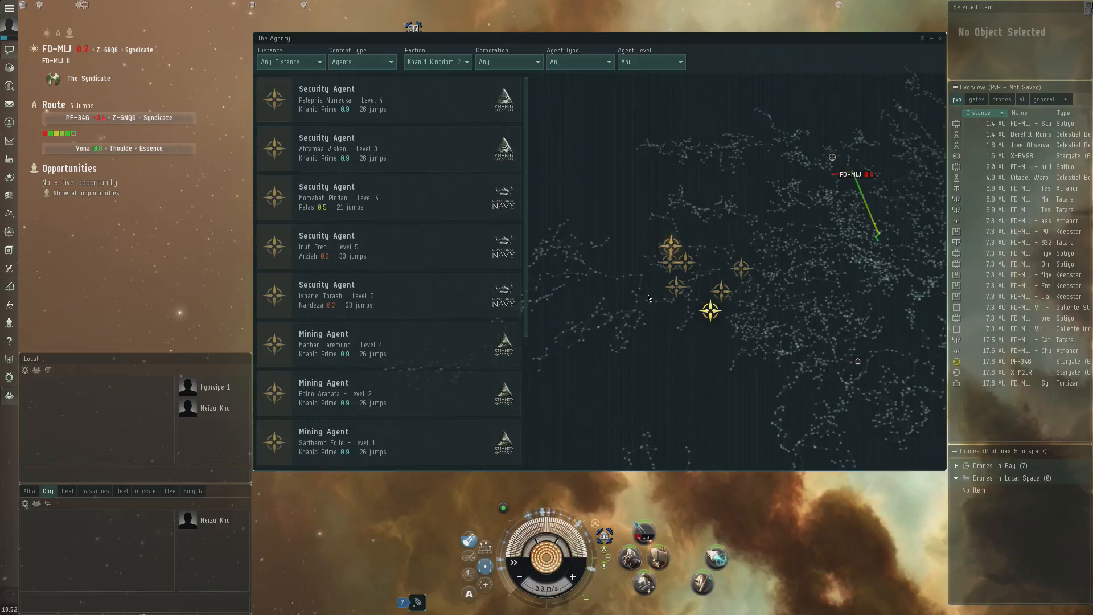
pyautogui.moveTo(657, 314)
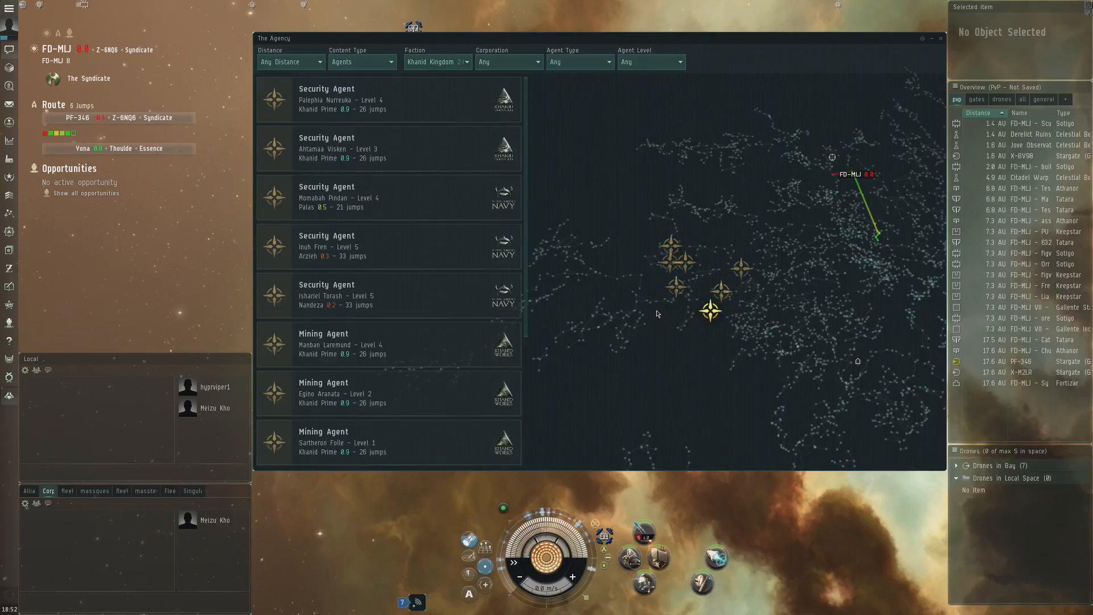
pyautogui.moveTo(660, 311)
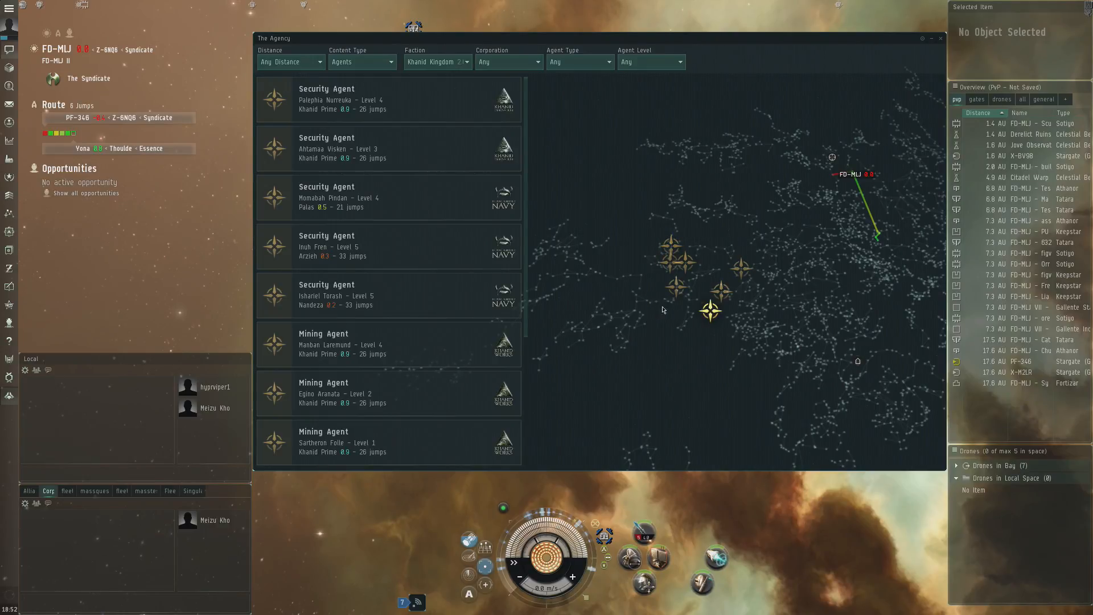
pyautogui.moveTo(601, 223)
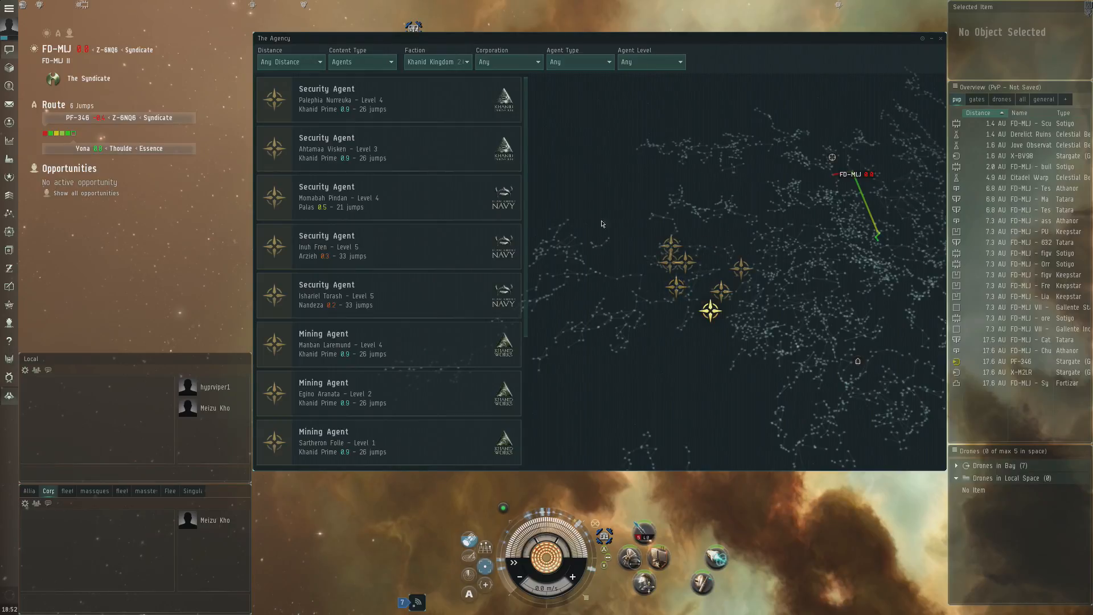
pyautogui.click(437, 62)
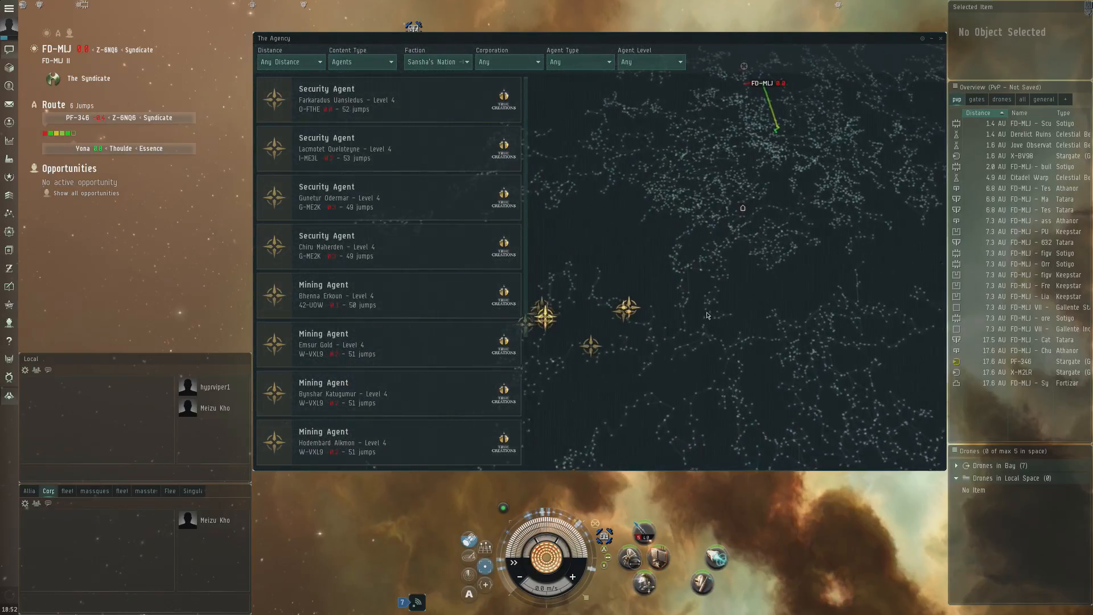
pyautogui.click(435, 62)
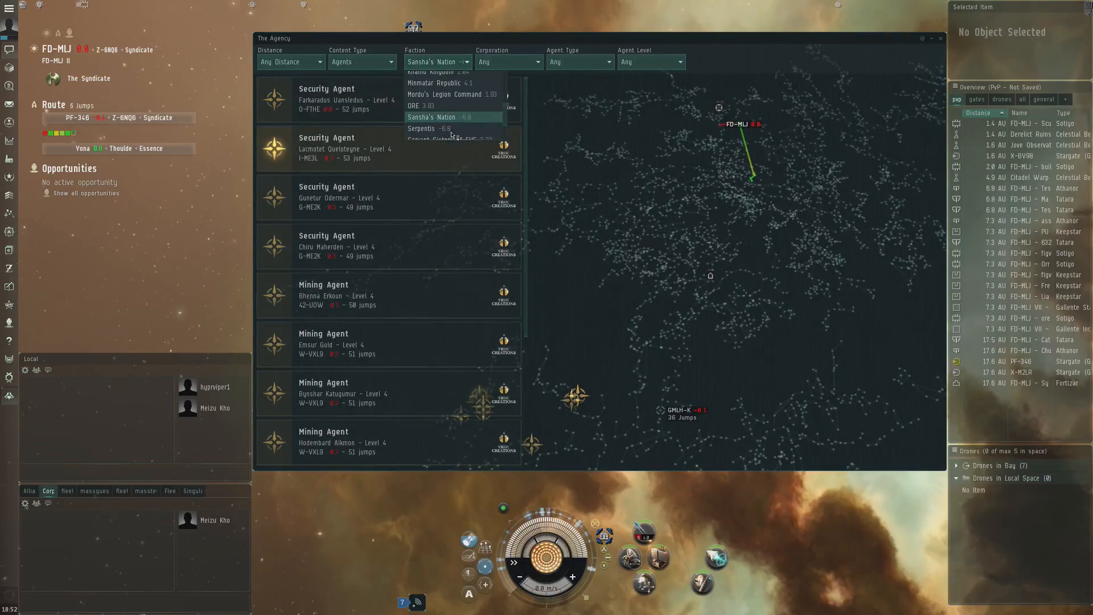
pyautogui.scroll(-3)
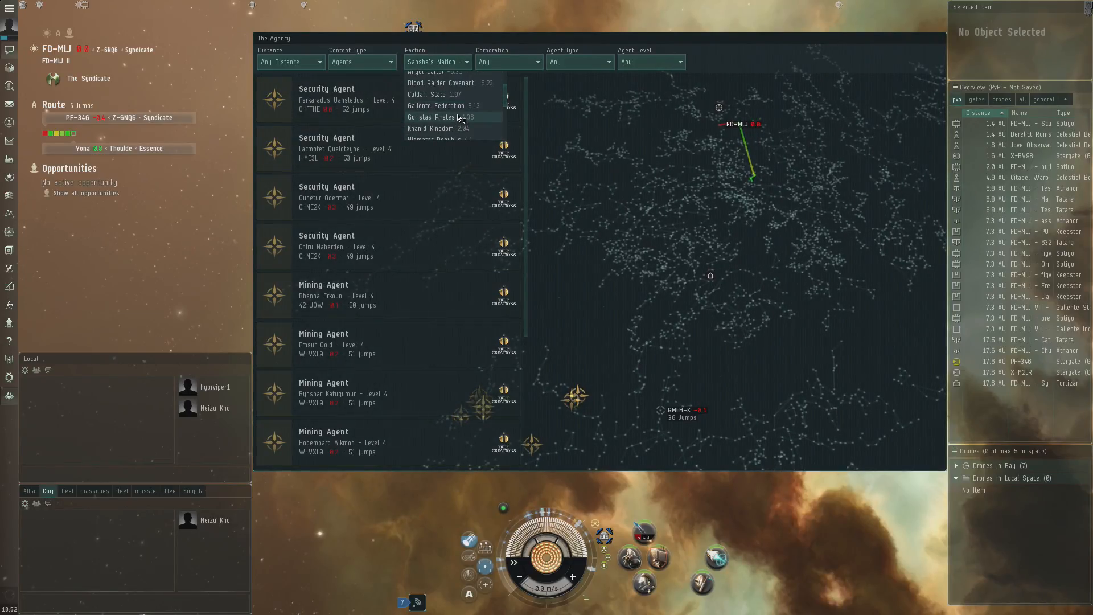
pyautogui.click(442, 105)
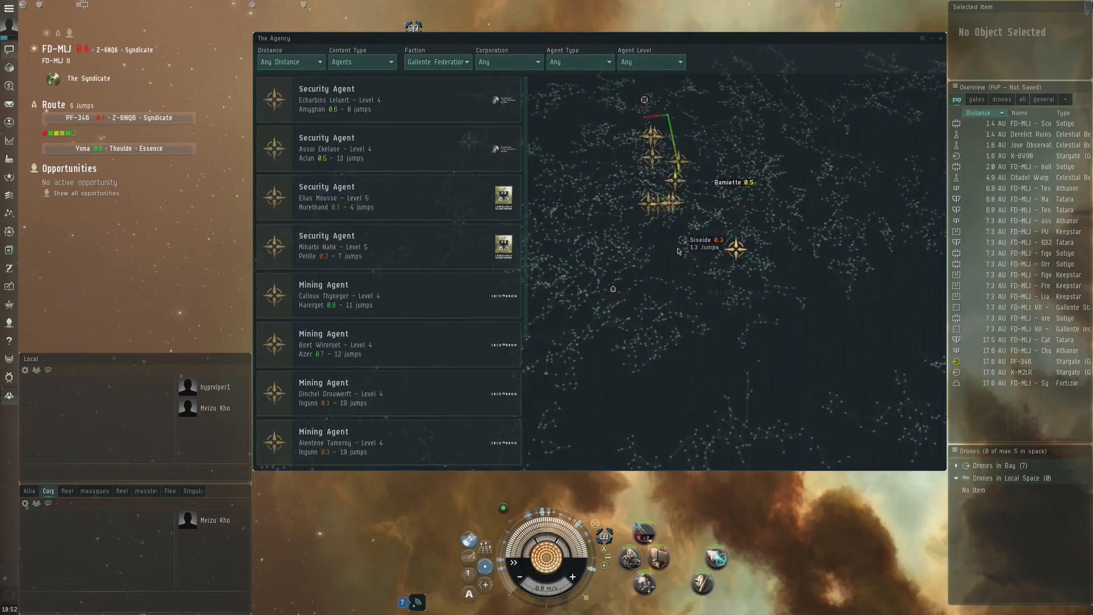
# - Check the Corporation and Agent Level filters, leaving both on Any
pyautogui.click(508, 61)
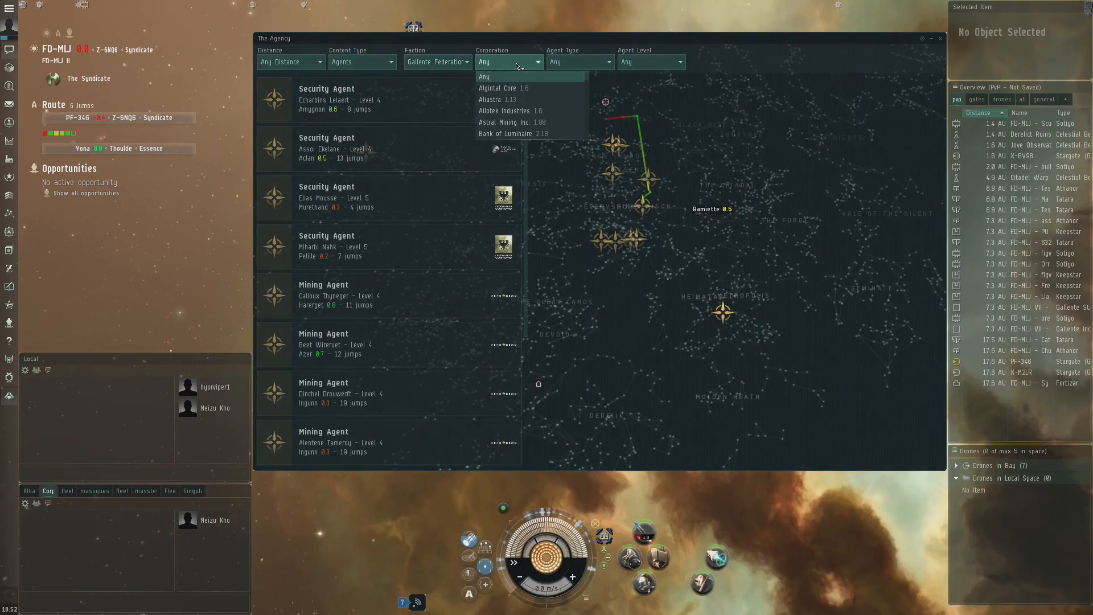
pyautogui.click(648, 61)
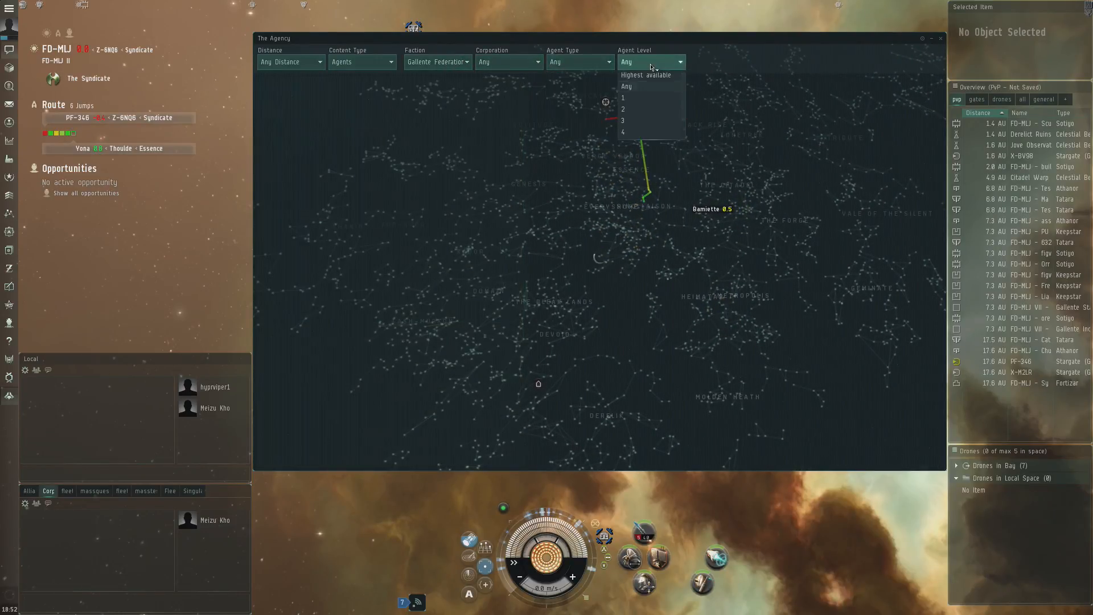
pyautogui.click(626, 86)
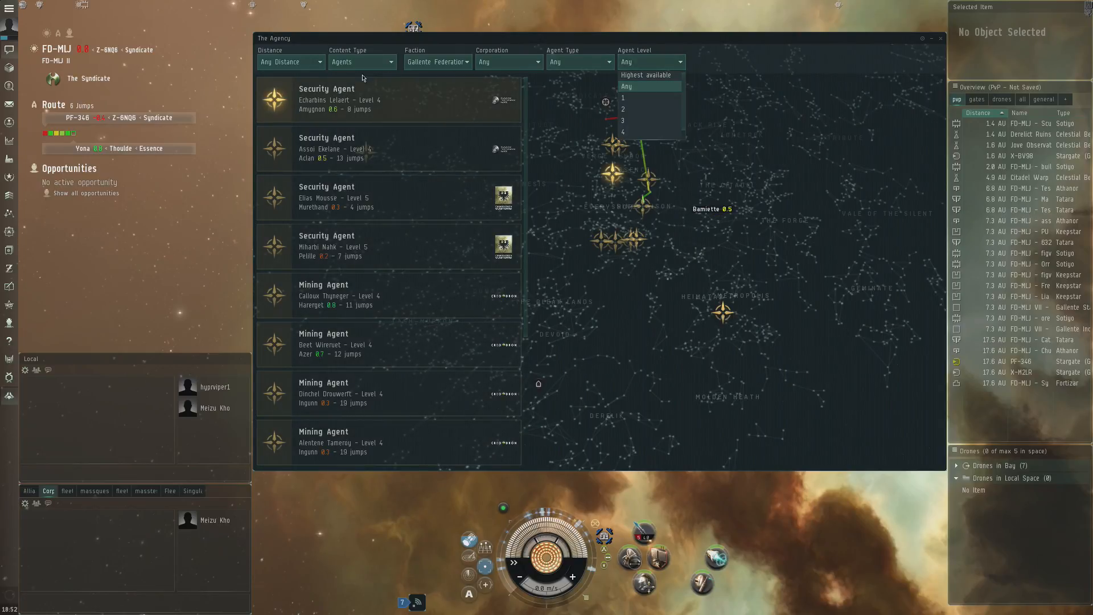
# - Switch the content type to Resource Wars and then Sites
pyautogui.click(360, 61)
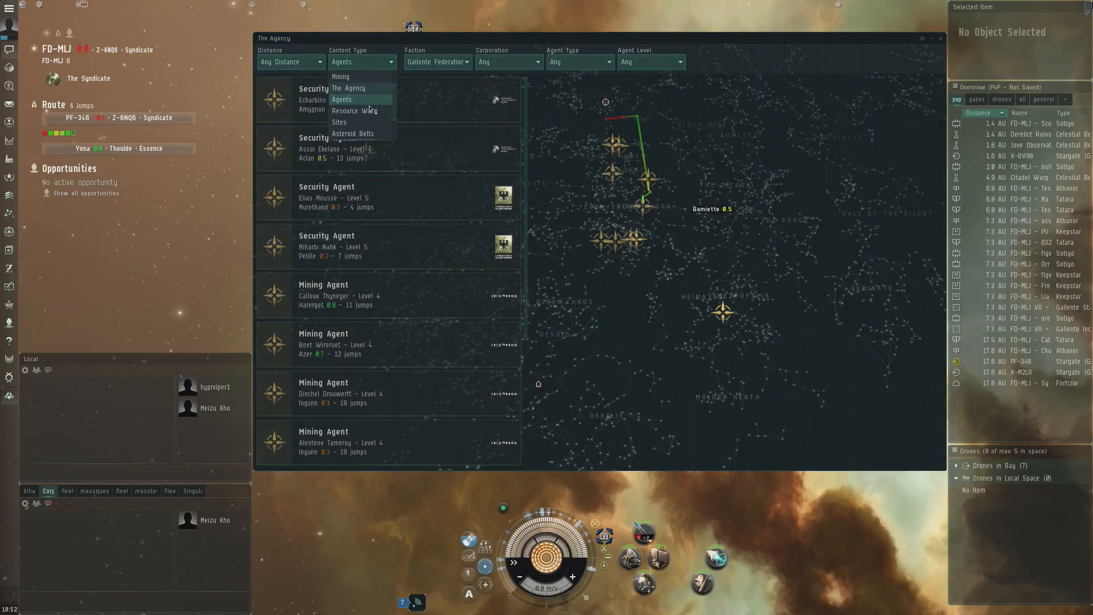
pyautogui.click(351, 110)
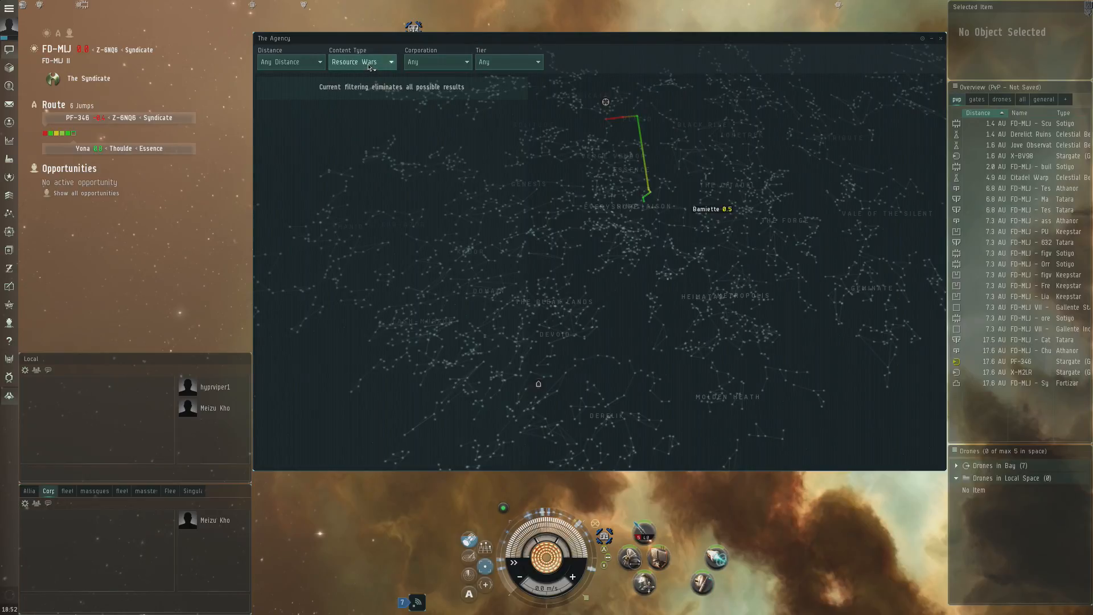
pyautogui.click(358, 62)
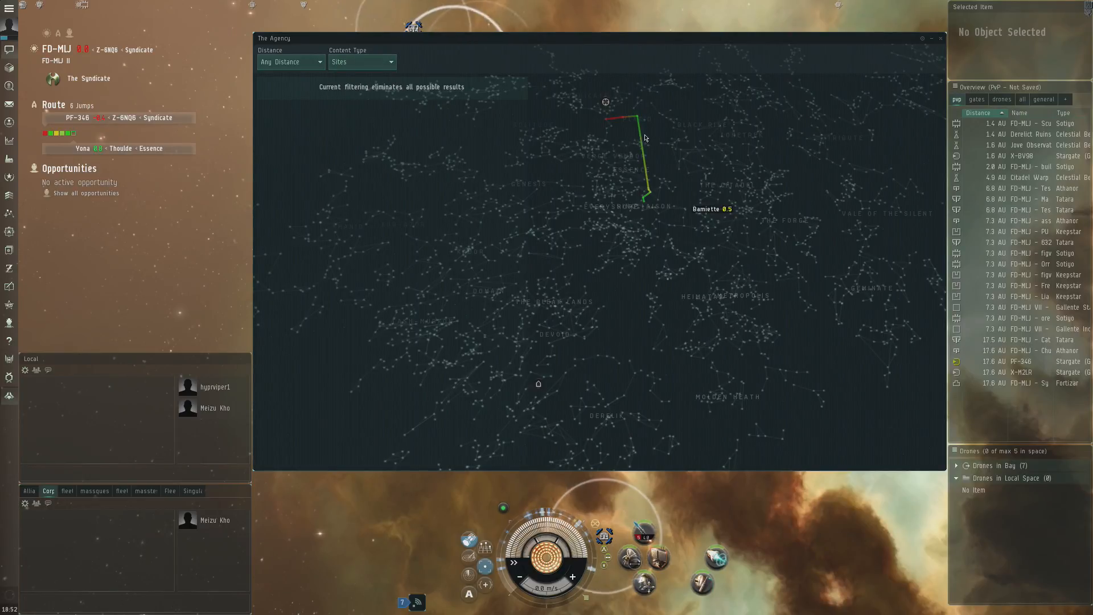
pyautogui.moveTo(631, 132)
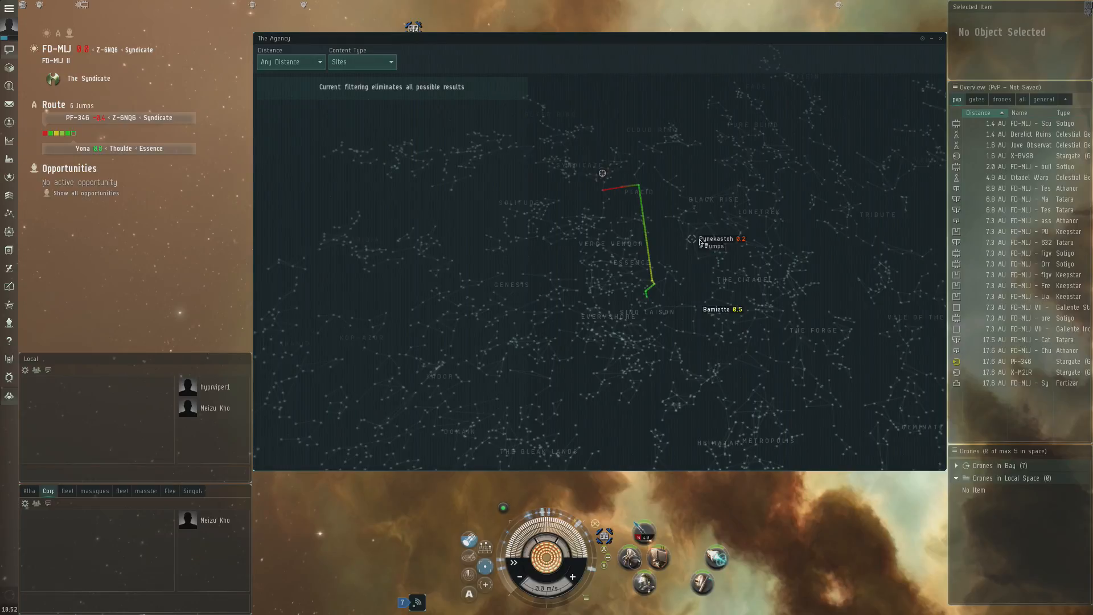
pyautogui.moveTo(660, 179)
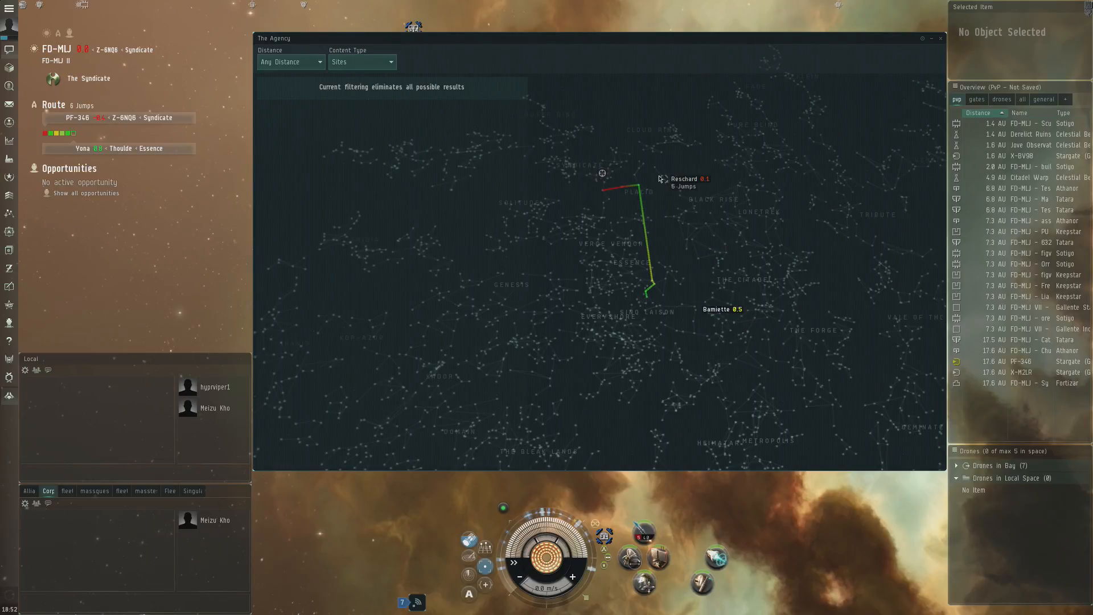
pyautogui.moveTo(646, 152)
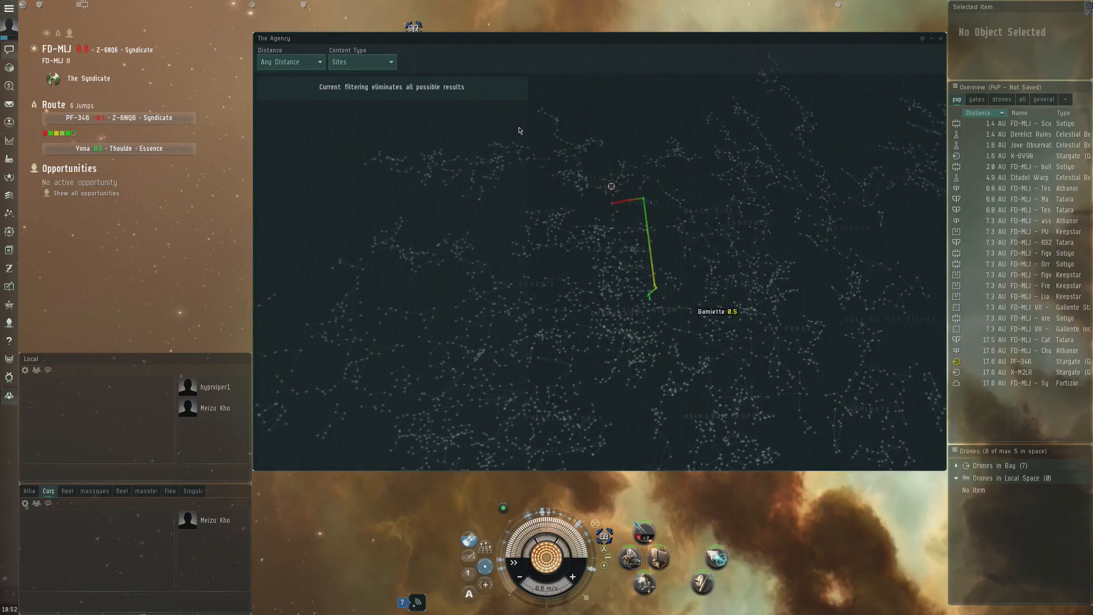
# - Switch the content type to Asteroid Belts and then Signatures, which leaves no results
pyautogui.click(361, 62)
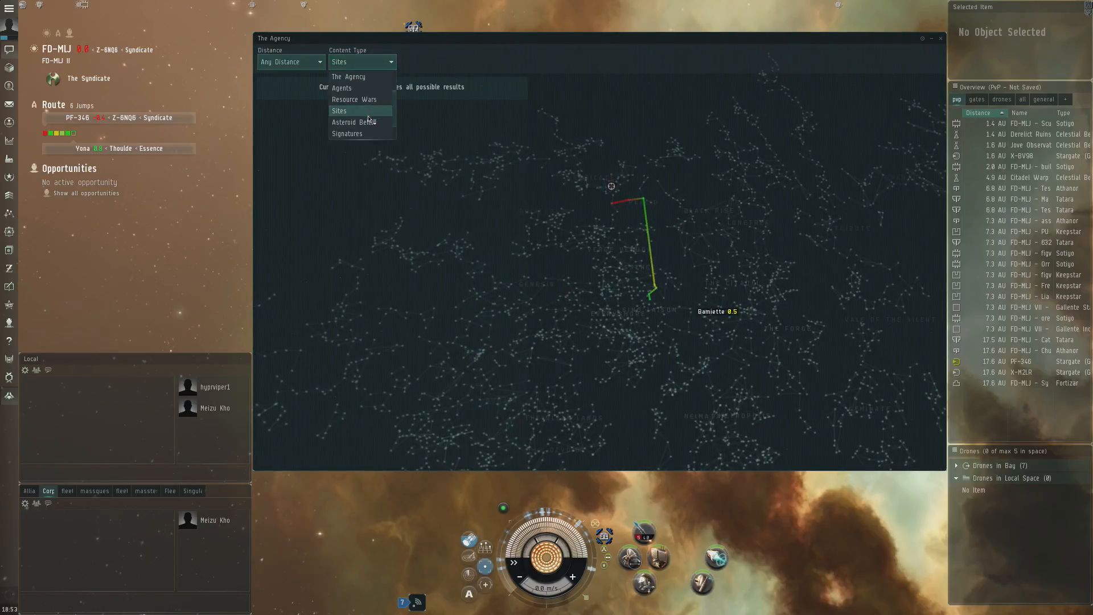
pyautogui.click(354, 122)
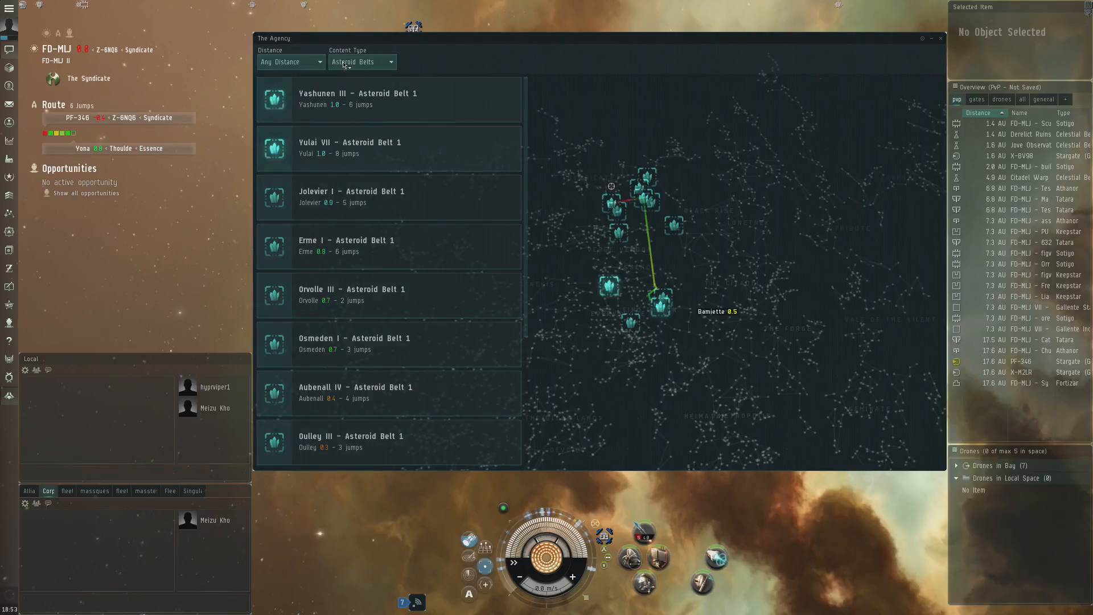
pyautogui.click(361, 61)
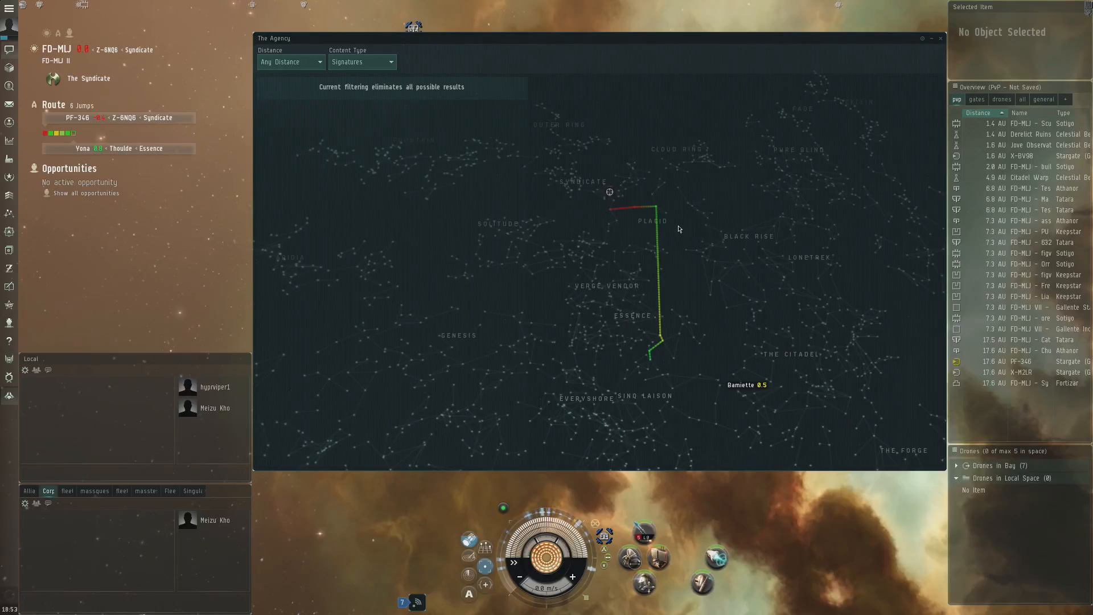
# - Set the content type to Epic Arc Agents, marking their systems on the star map
pyautogui.click(361, 62)
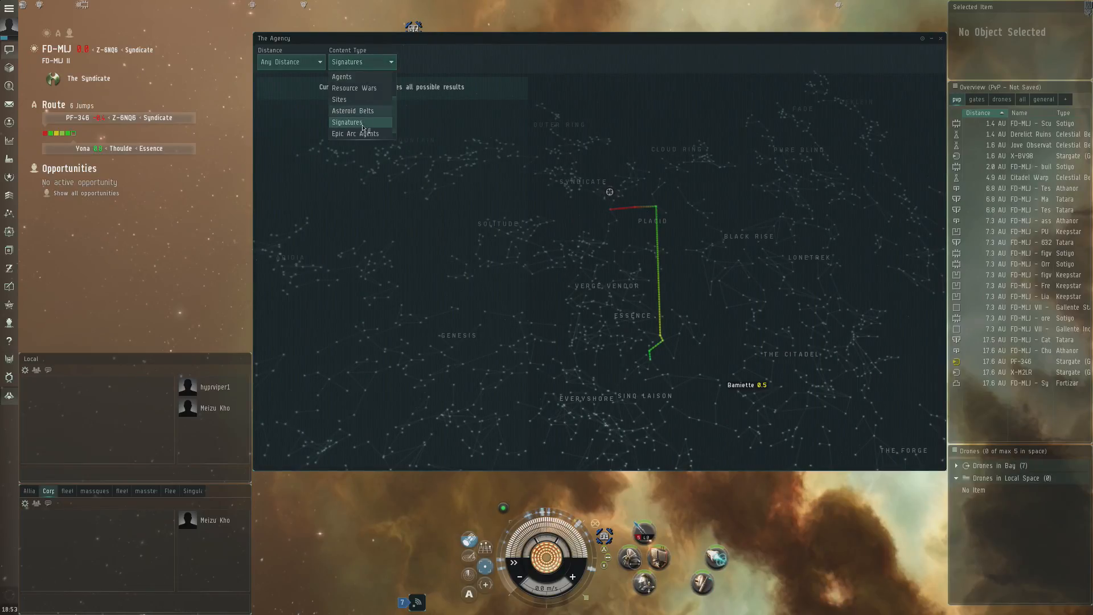
pyautogui.click(354, 133)
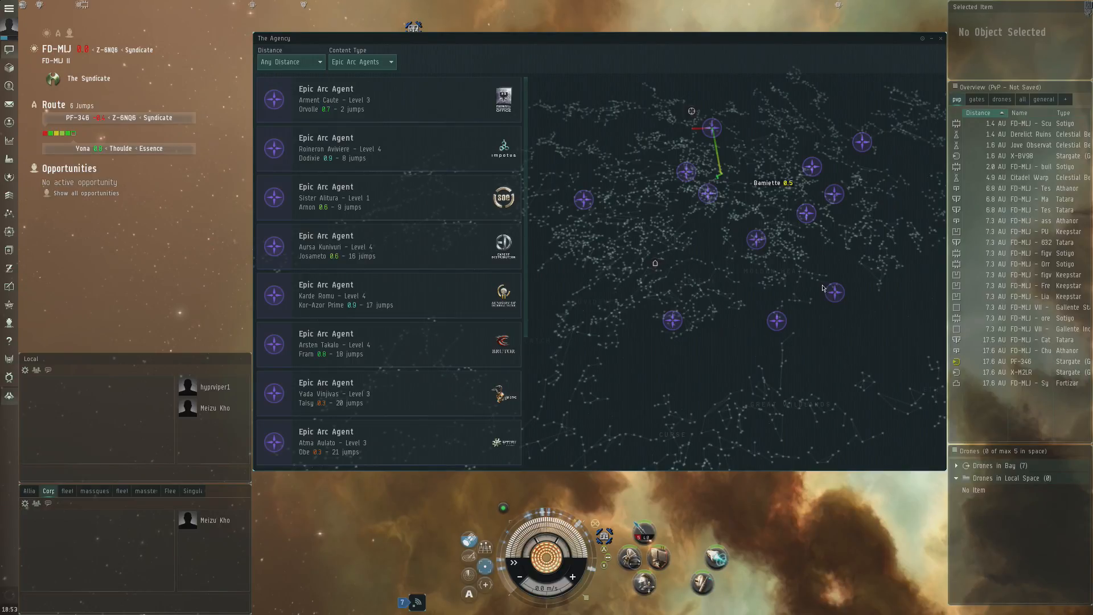
pyautogui.moveTo(755, 104)
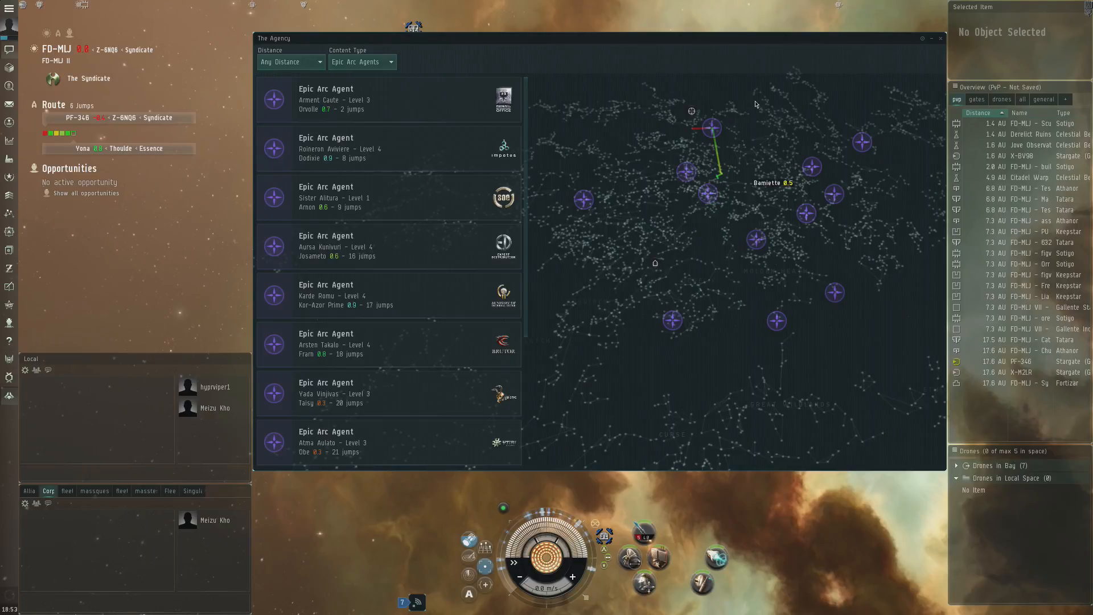
pyautogui.moveTo(713, 92)
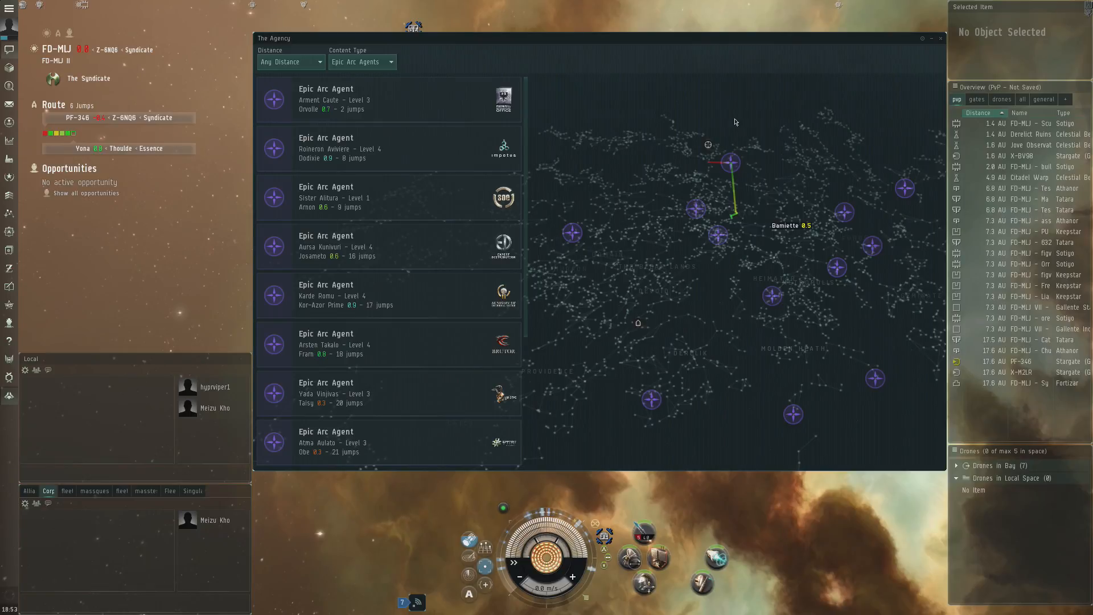
pyautogui.moveTo(756, 124)
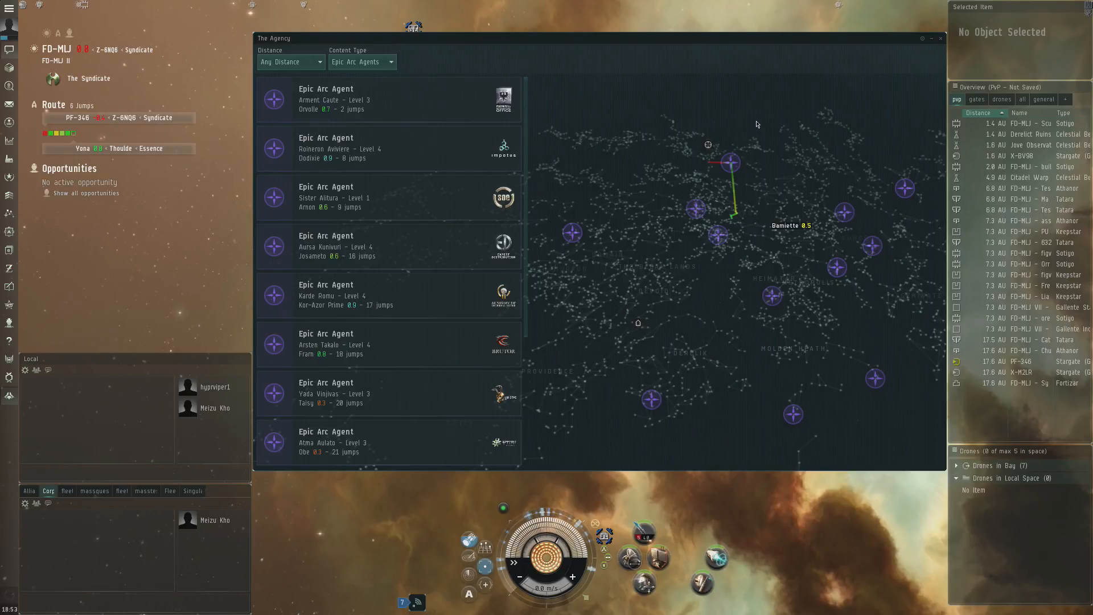